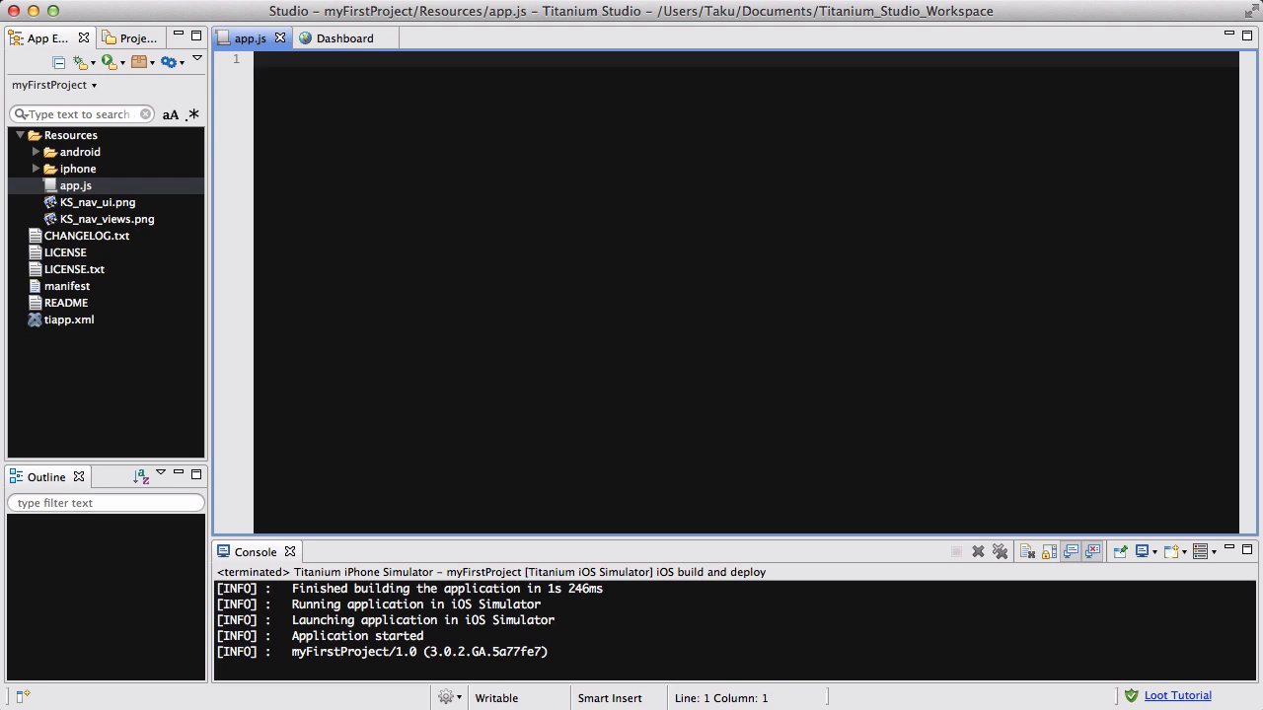
Declare win as a Ti.UI.createWindow with backgroundColor 'yellow'.
type("var win = Ti")
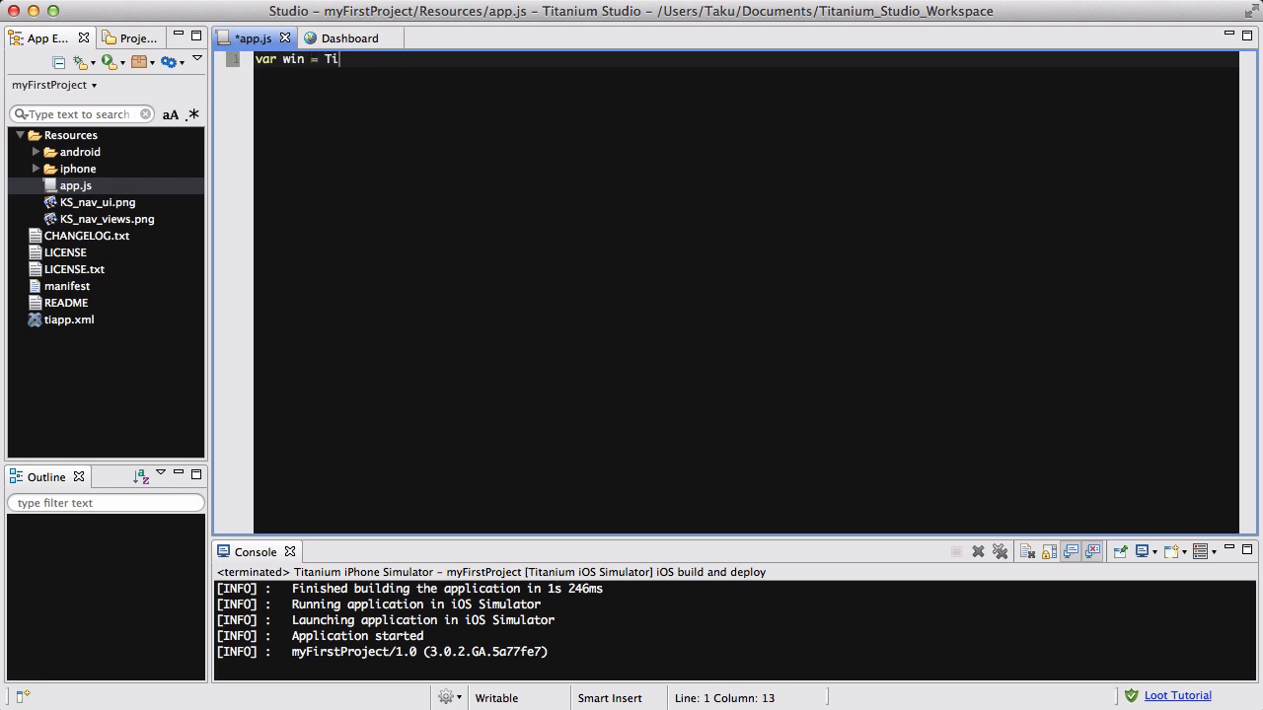
type(".UI.createW")
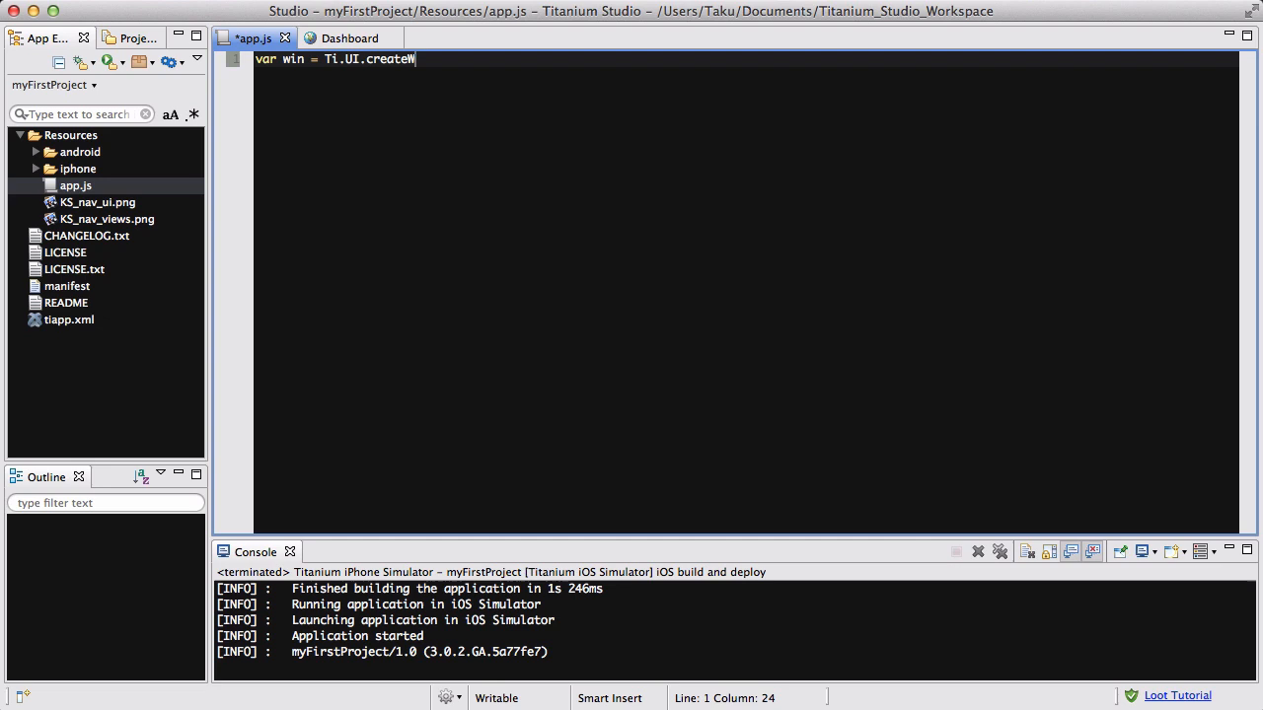
type("indow({")
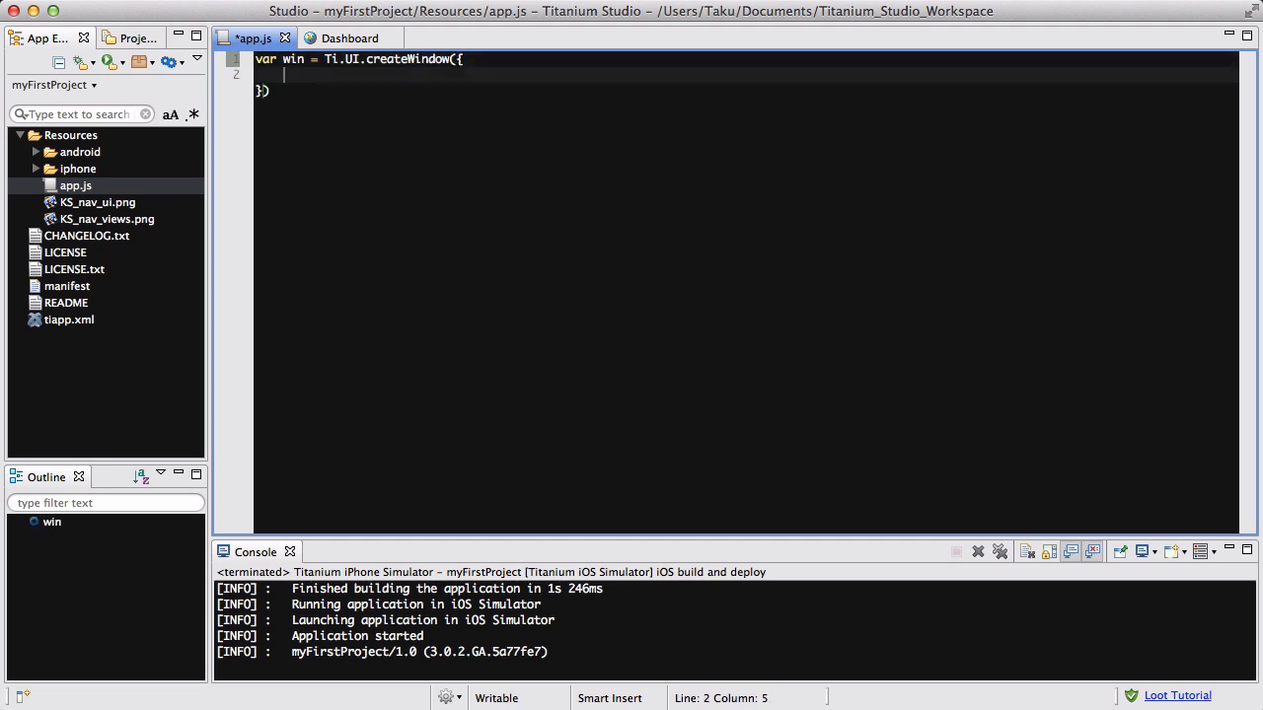
type("backgroundColor: '")
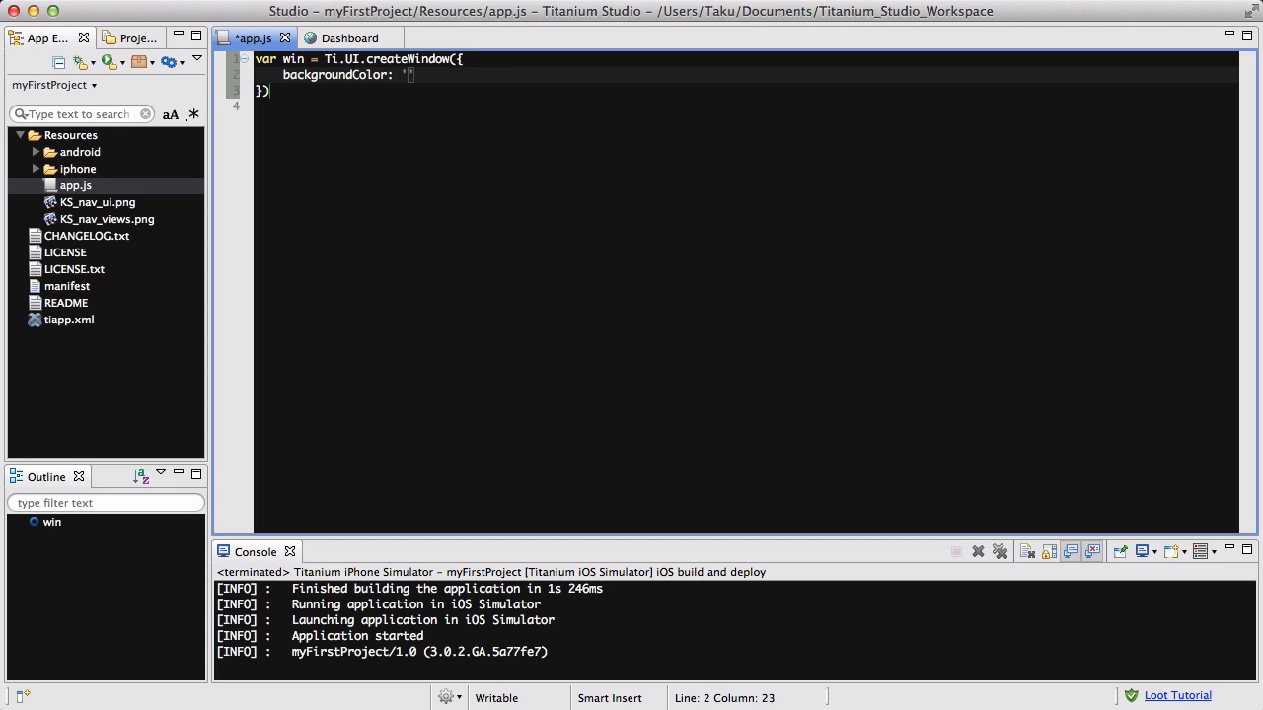
type("yellow")
type("var view = T")
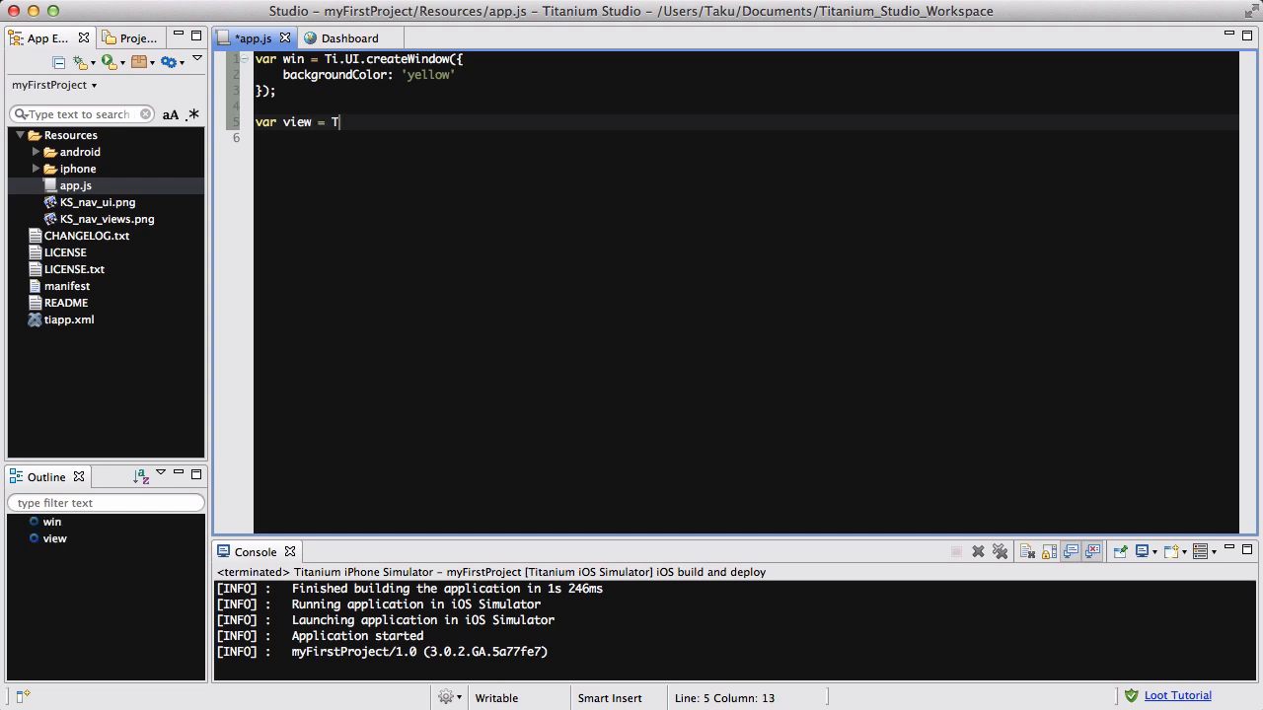
Declare view as an empty Ti.UI.createView() and begin the next variable.
type("i.UI.createV")
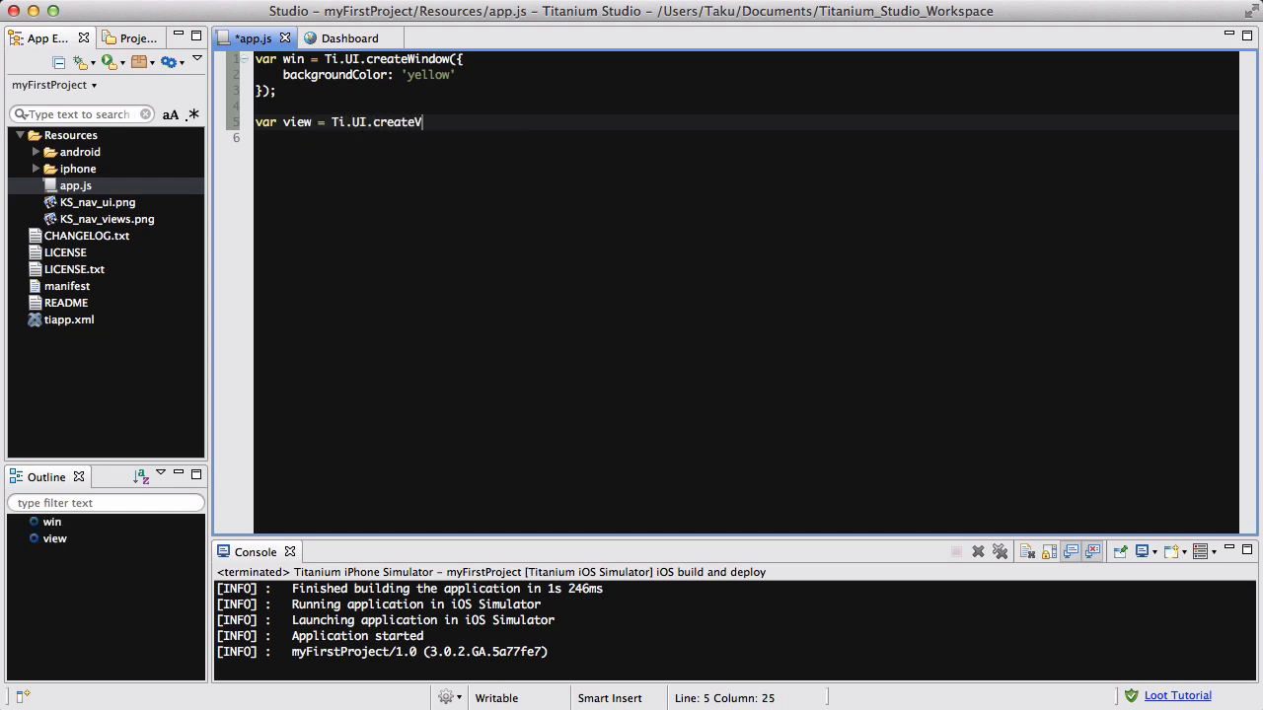
type("iew();")
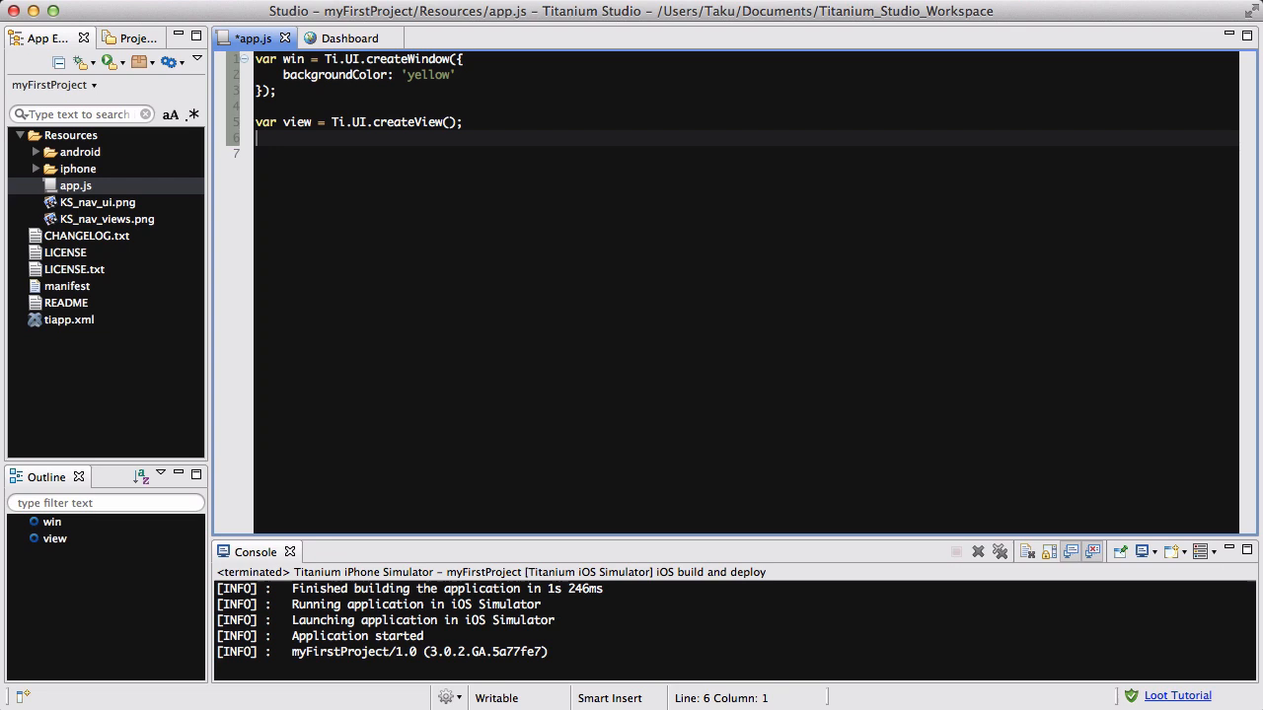
type("var")
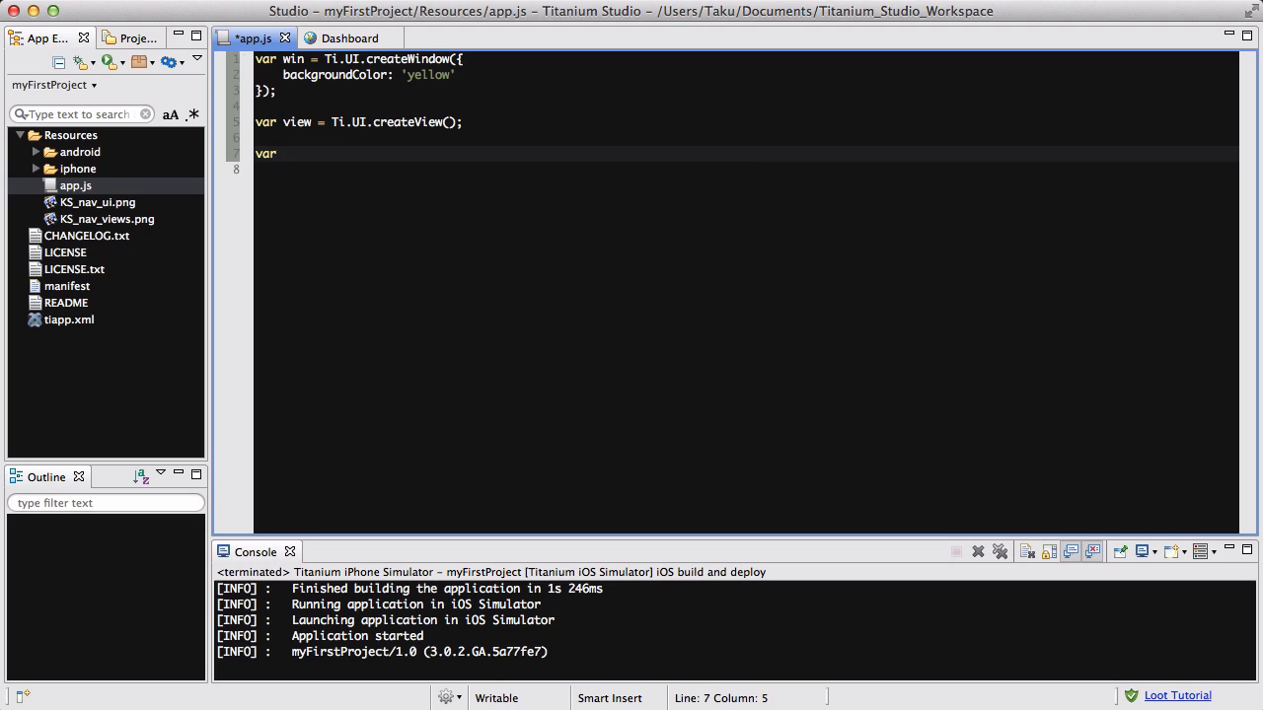
Declare textfield as Ti.UI.createTextField with color '#333333'.
type("textfirle")
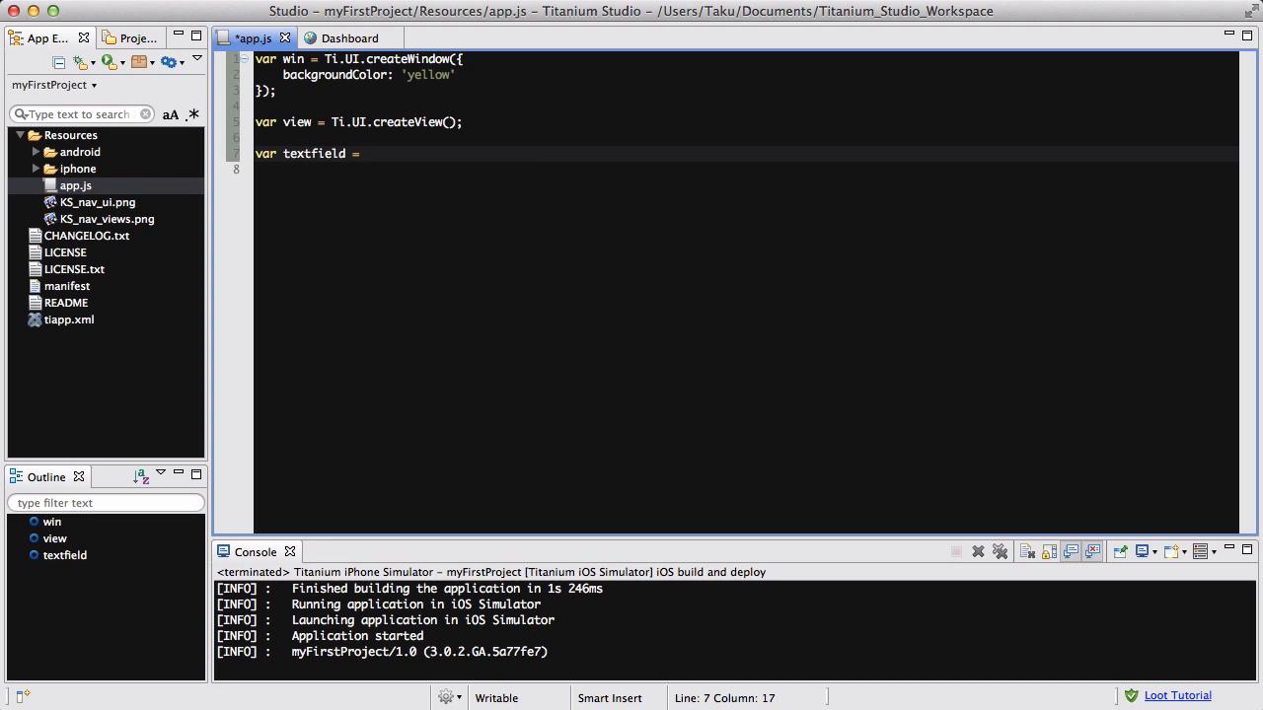
type("Ti.UI.")
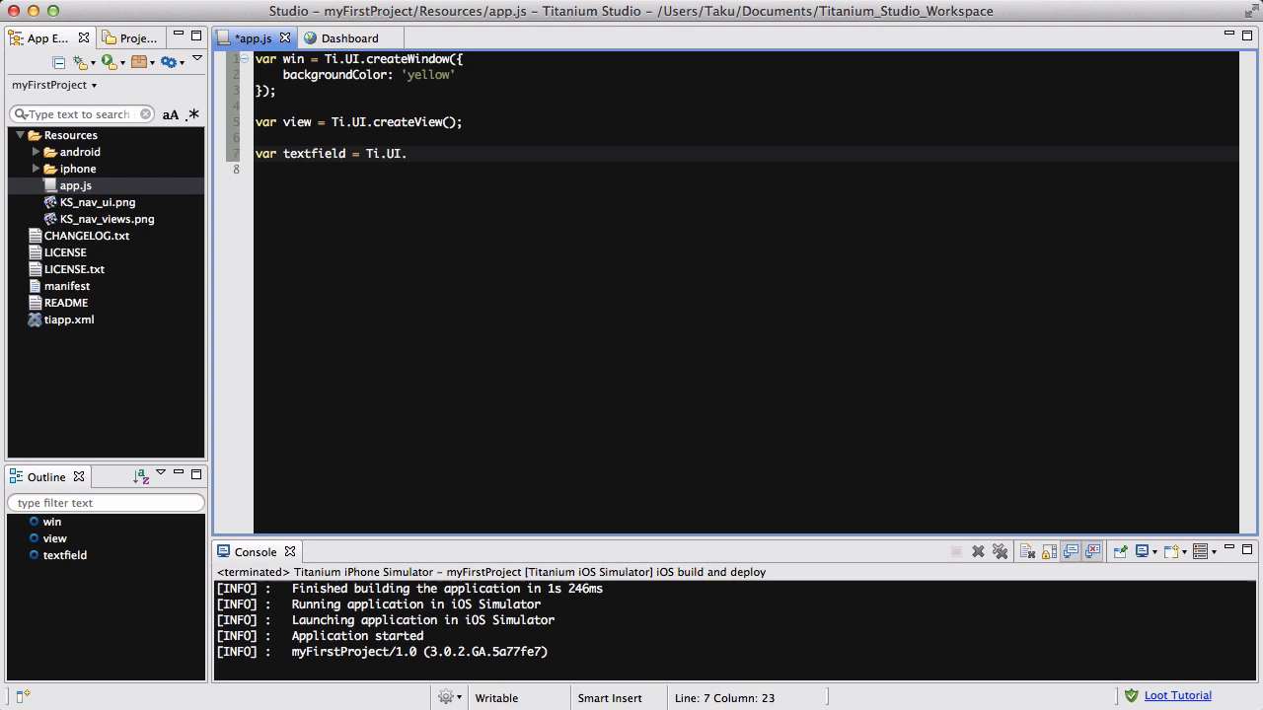
type("createTe")
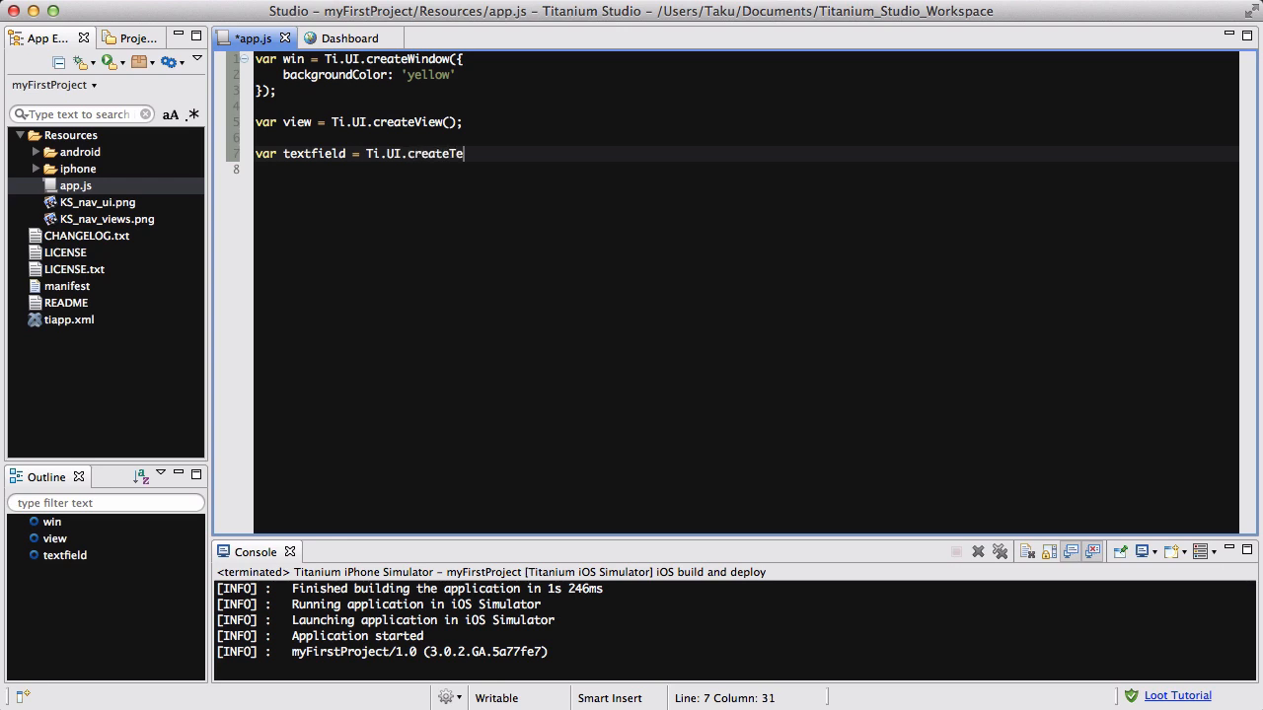
type("xtFie")
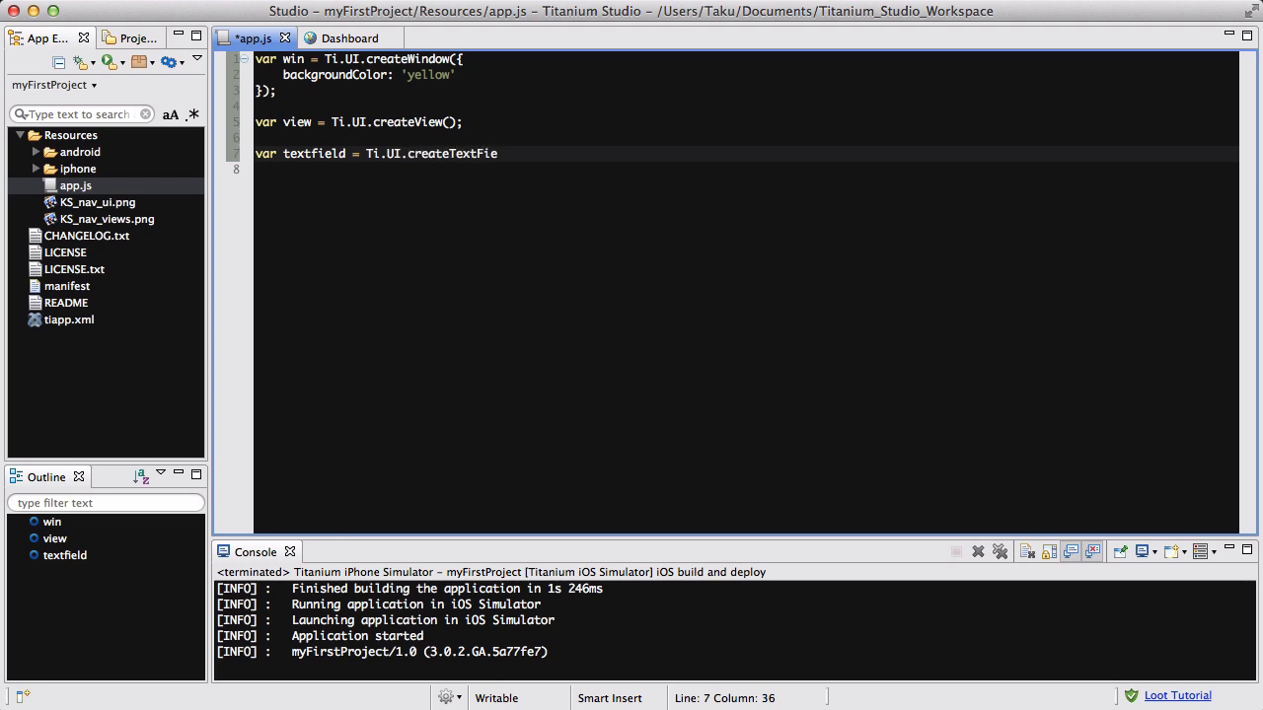
type("ld({})")
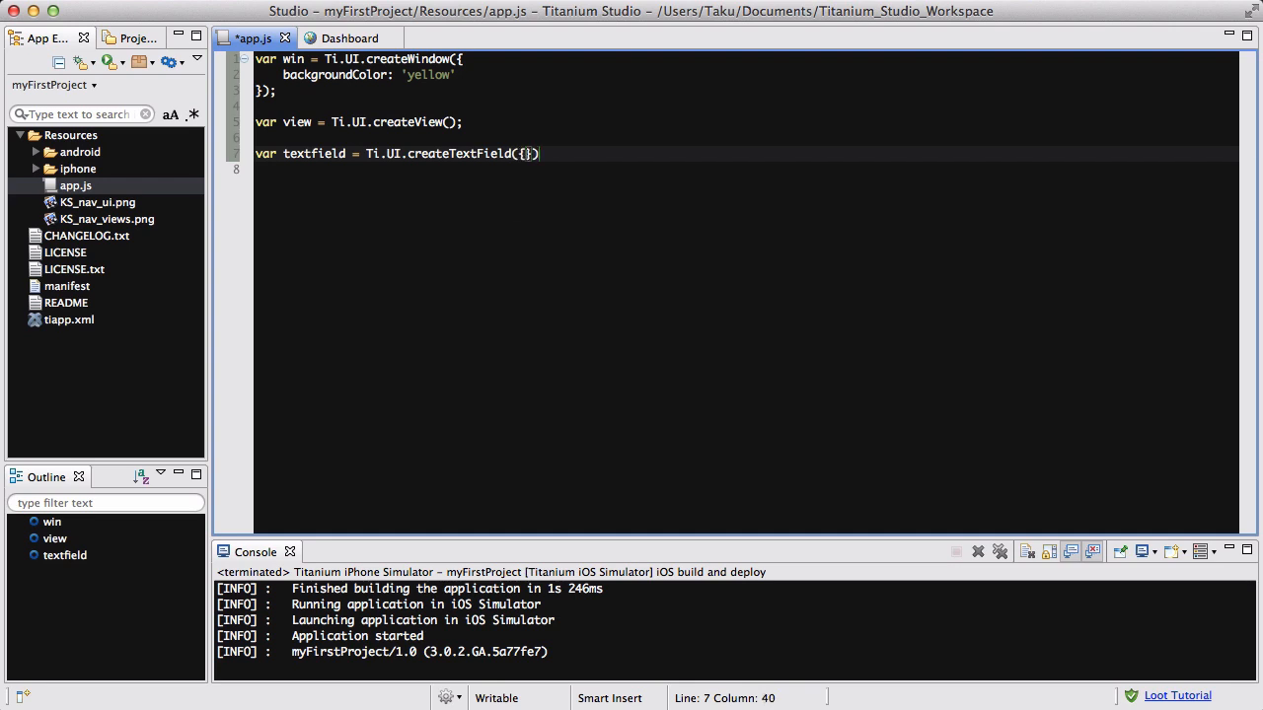
type("color:")
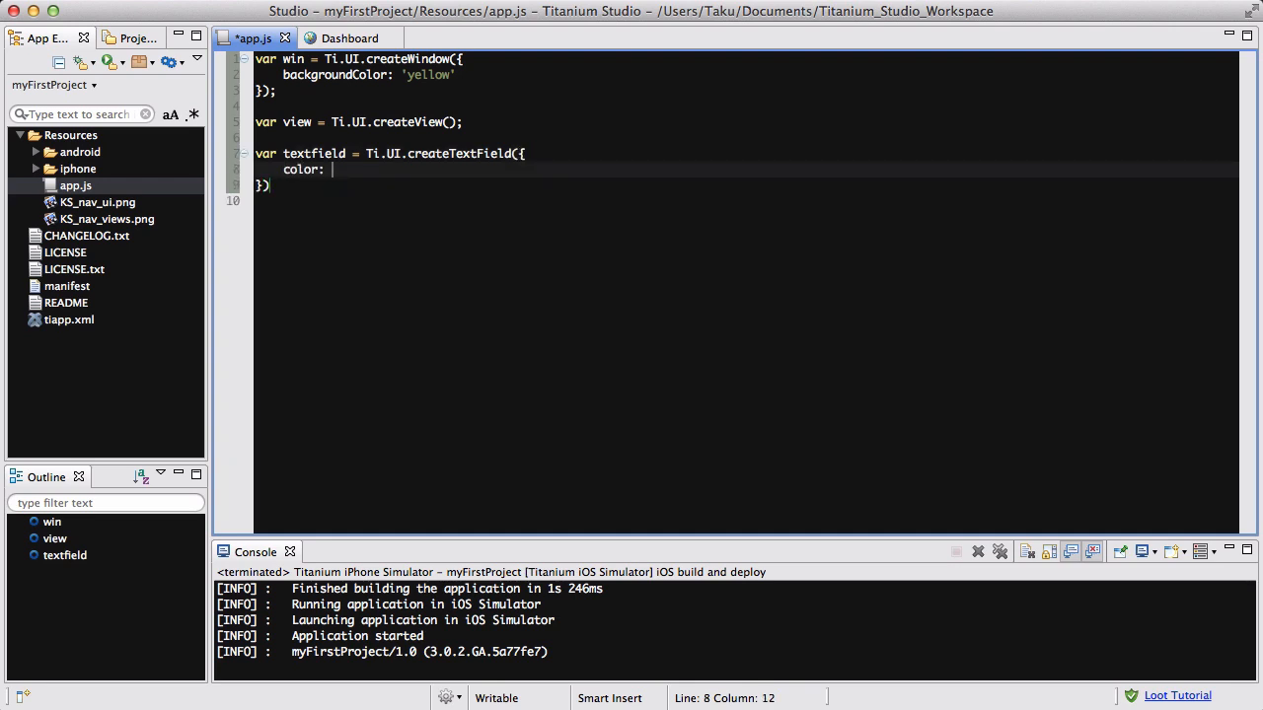
type("'#")
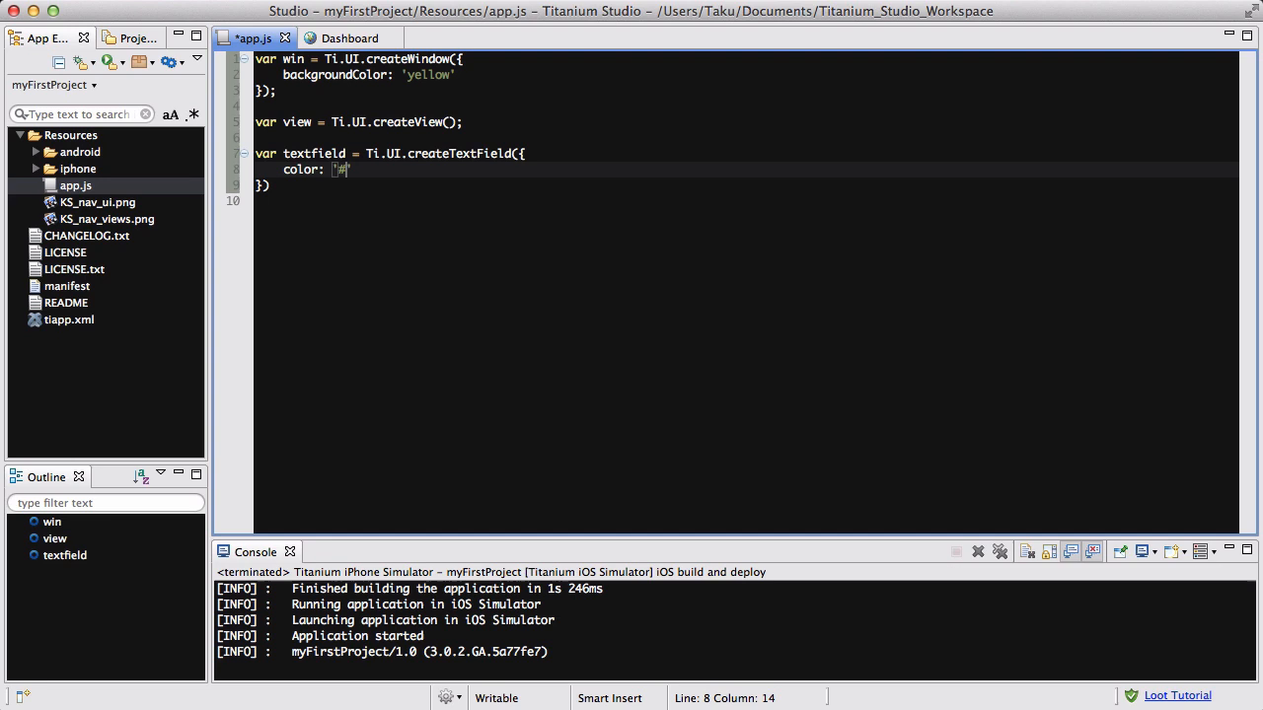
type("#333333")
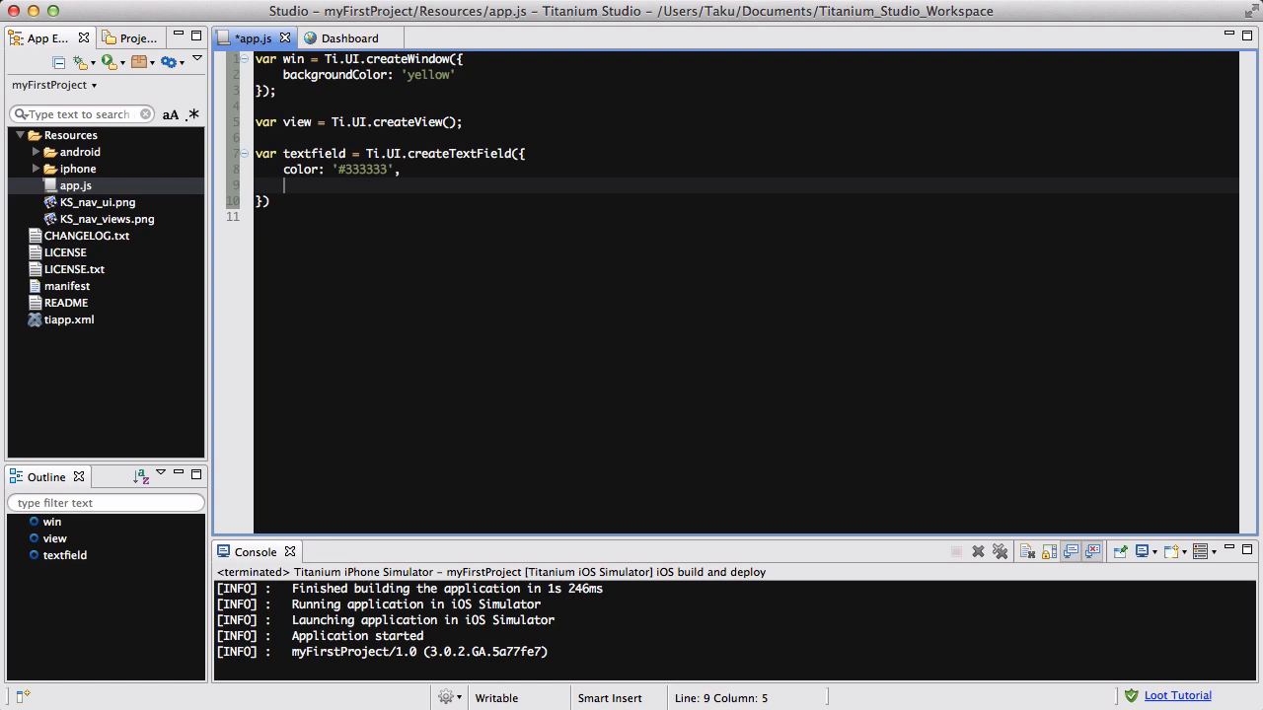
Give the text field hintText 'First name'.
type("hintTe")
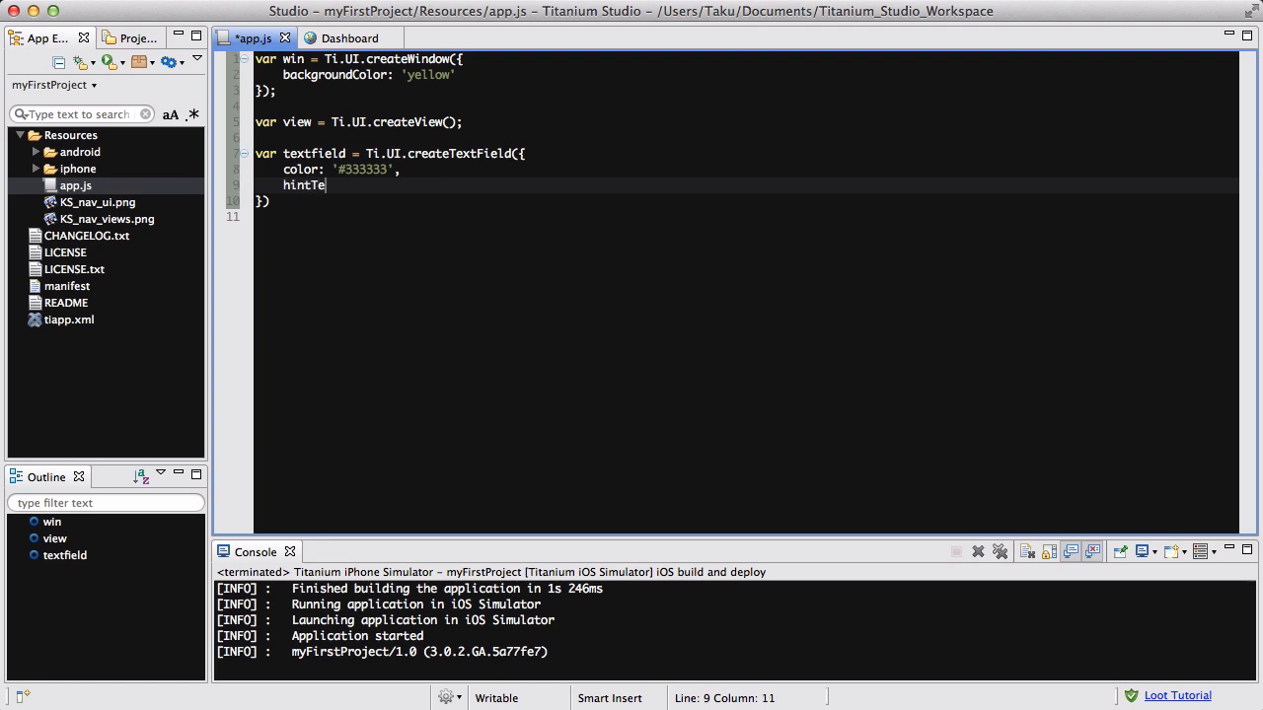
type("xt:")
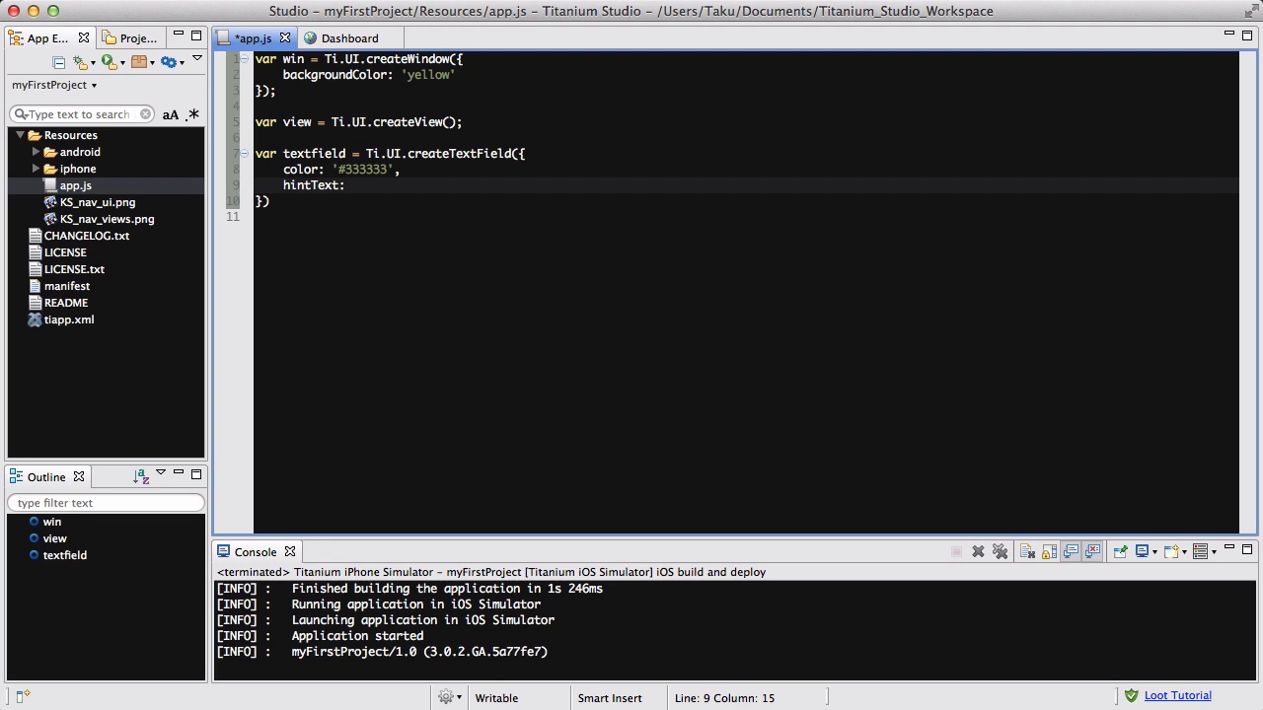
left_click(353, 186)
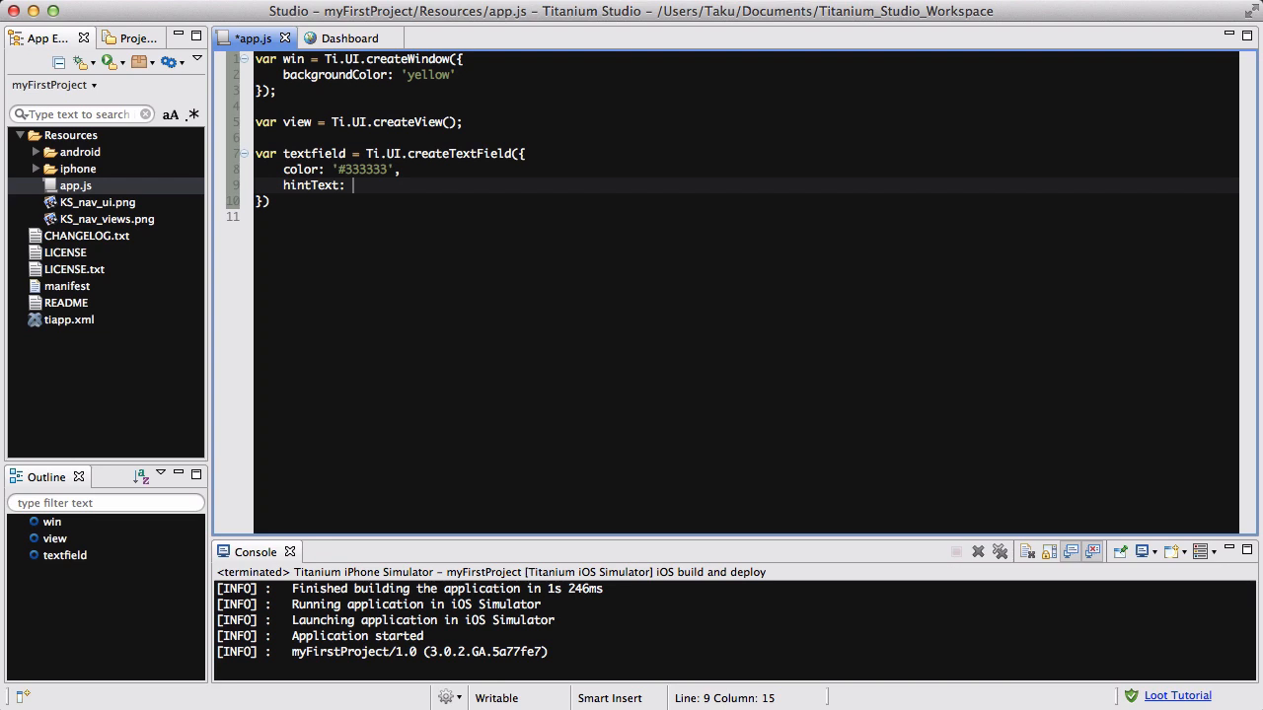
type("'")
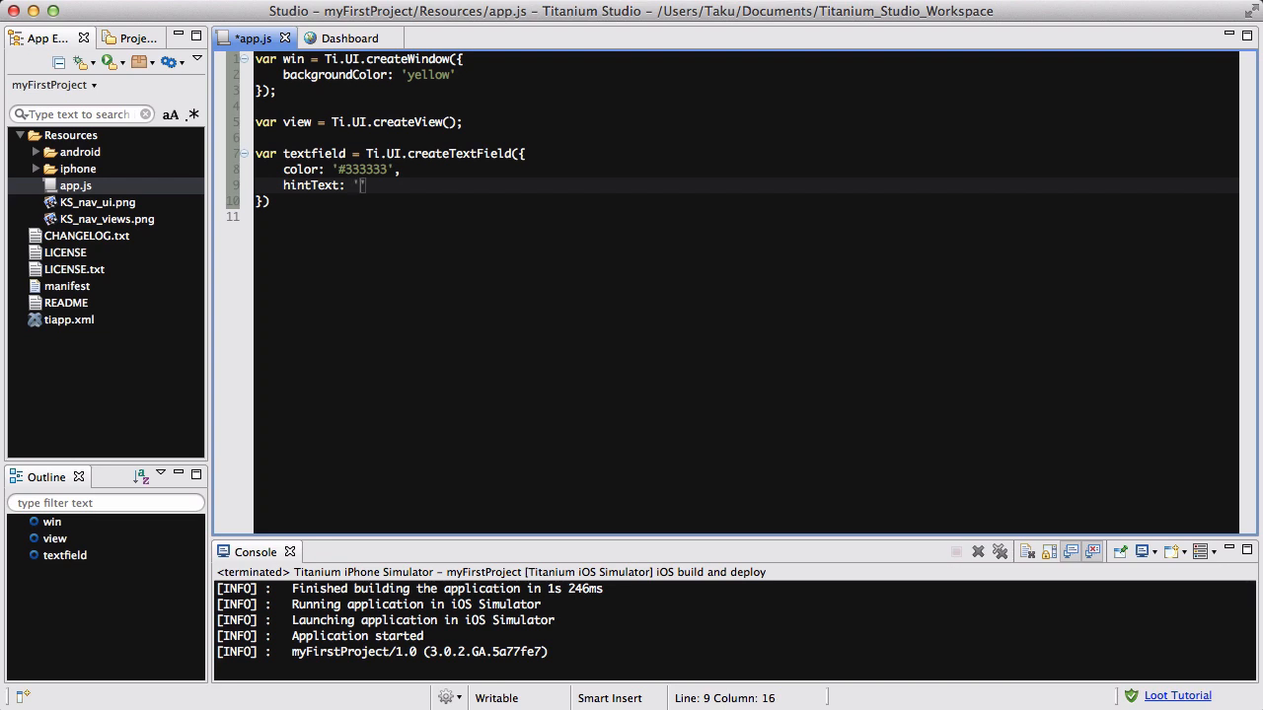
type("First na")
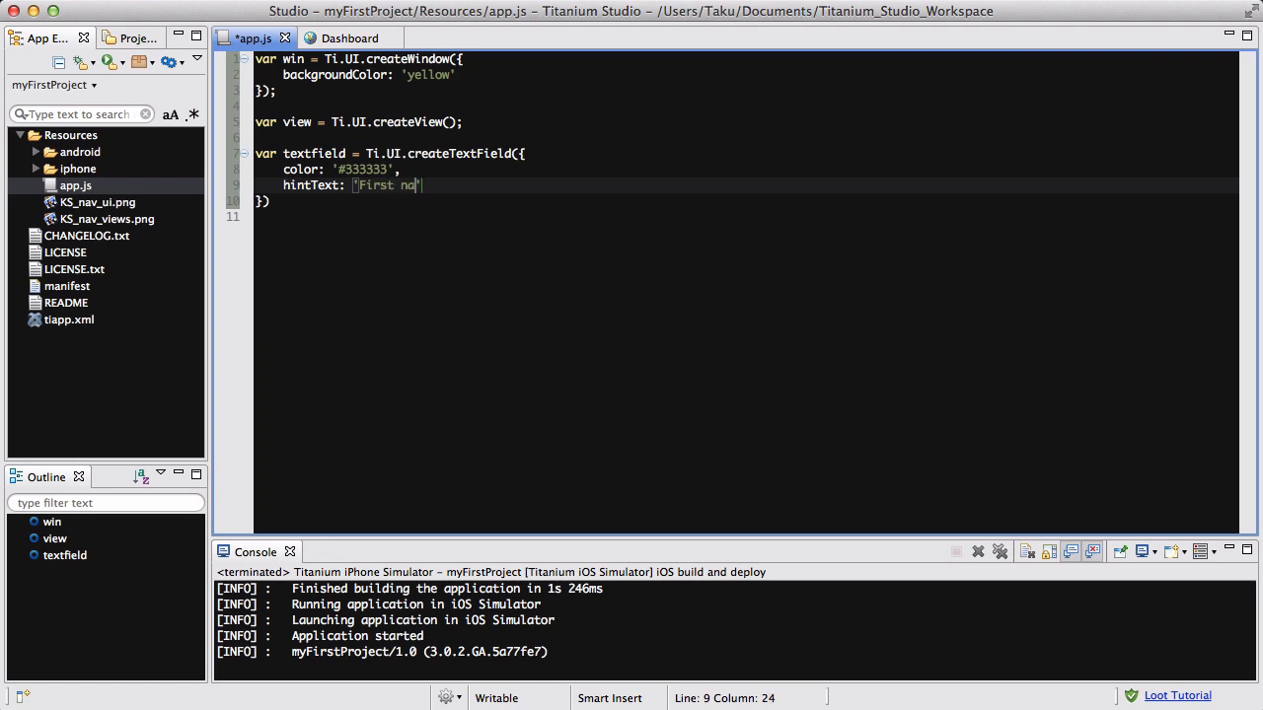
type("me")
type("height:")
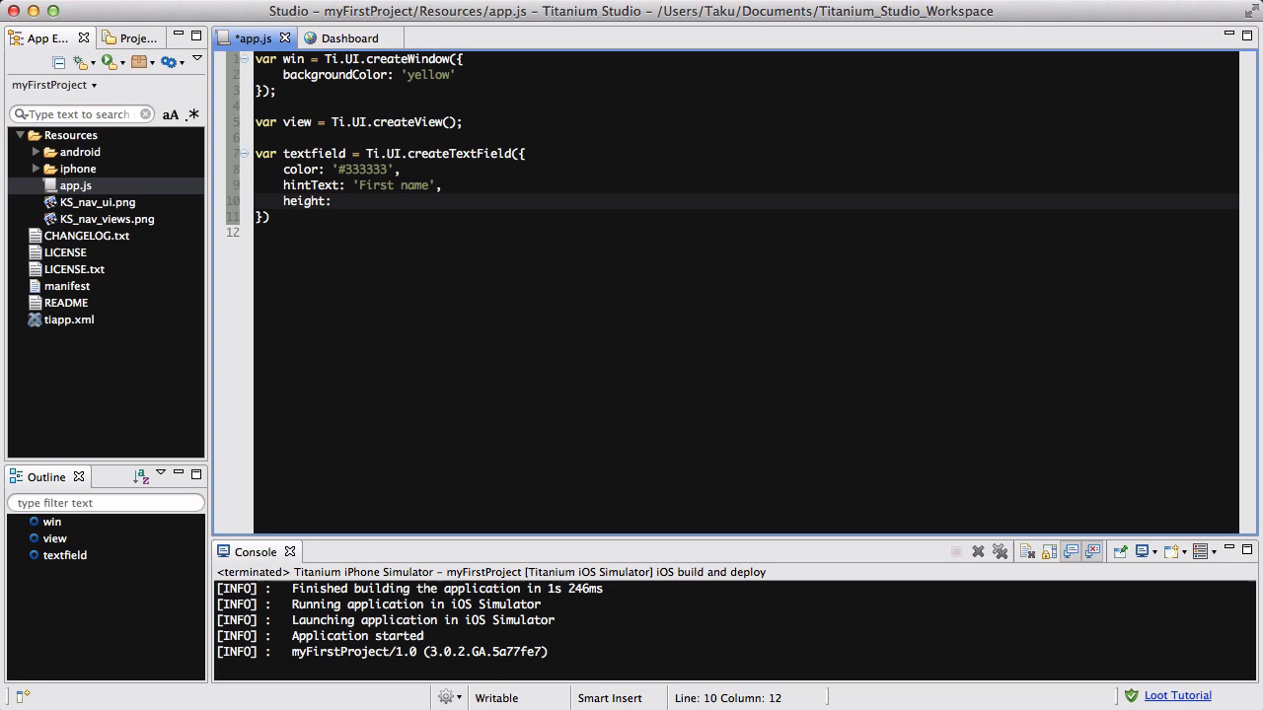
Add height 35, top 10, left 10 and width 250 to the text field and save app.js.
type("35,")
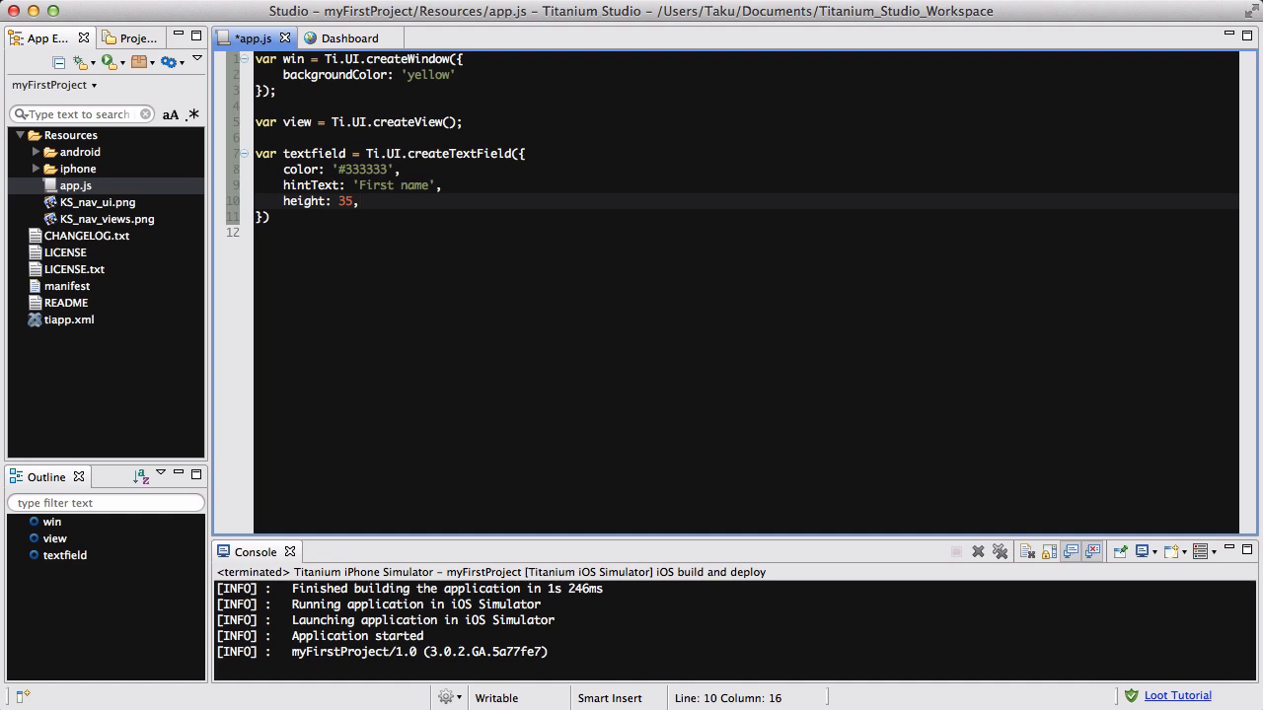
type("top:")
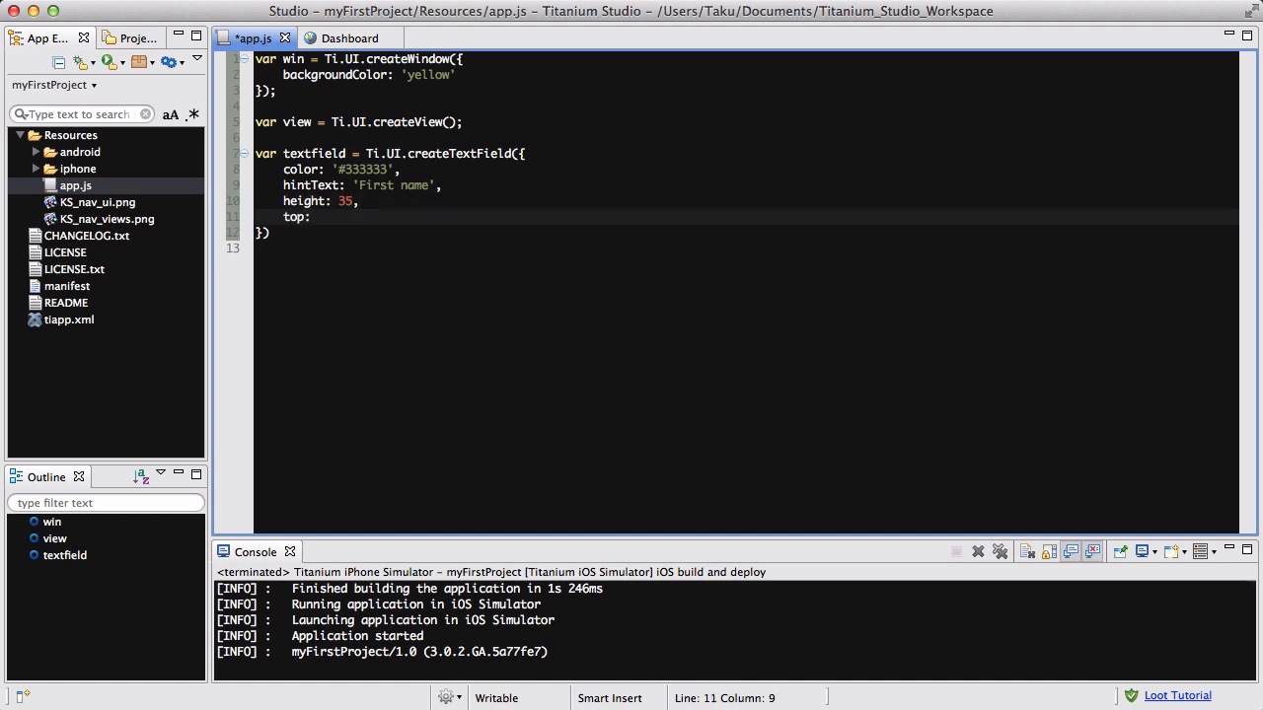
type("10,")
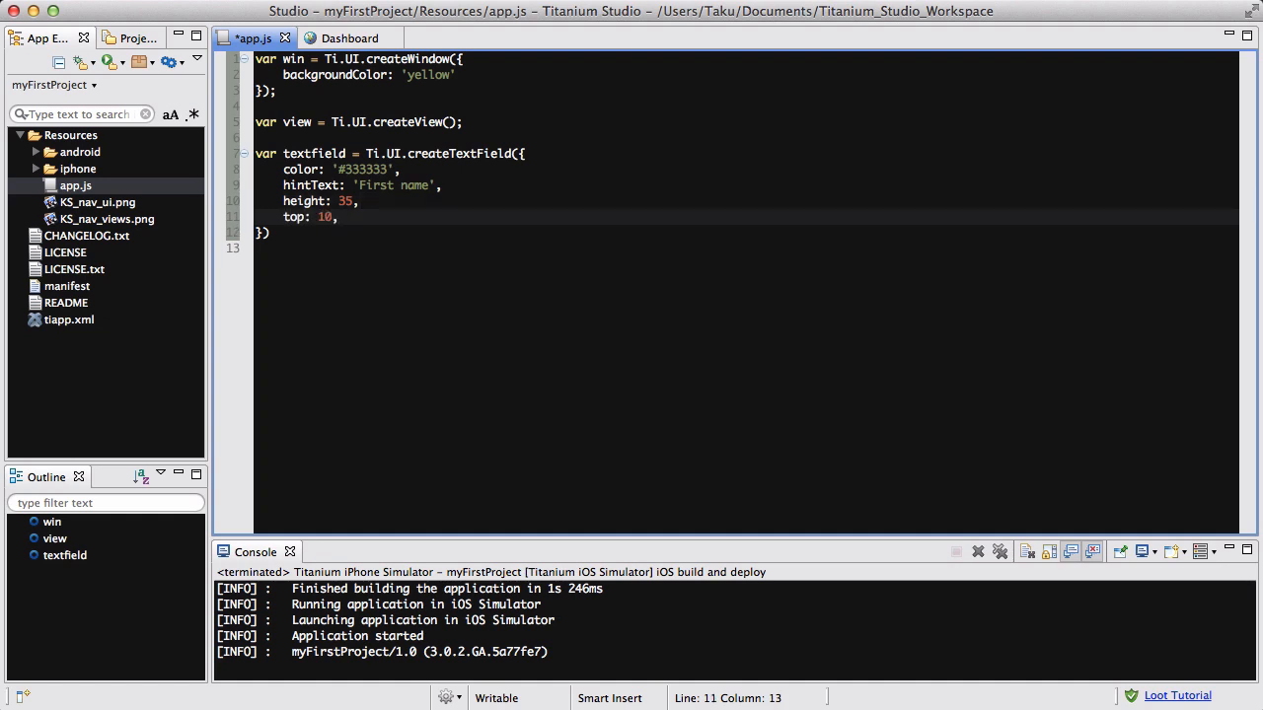
type("left: 10,")
type("wid")
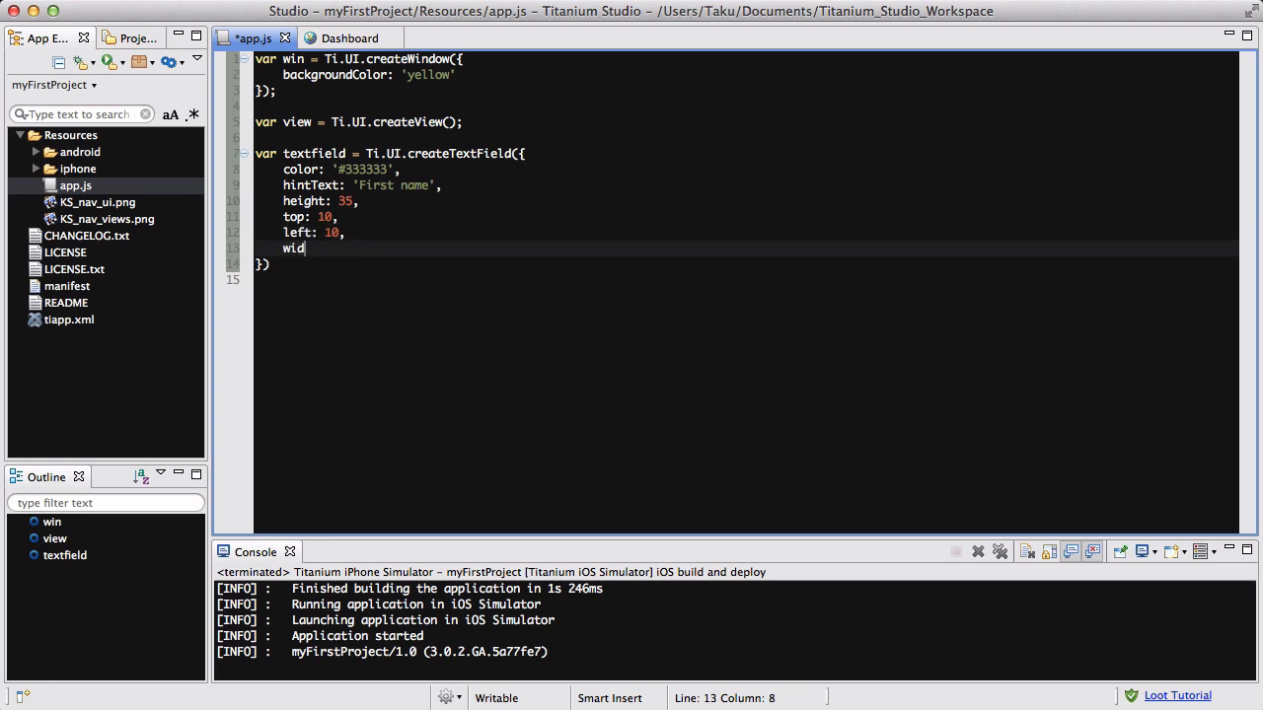
type("th: 250,")
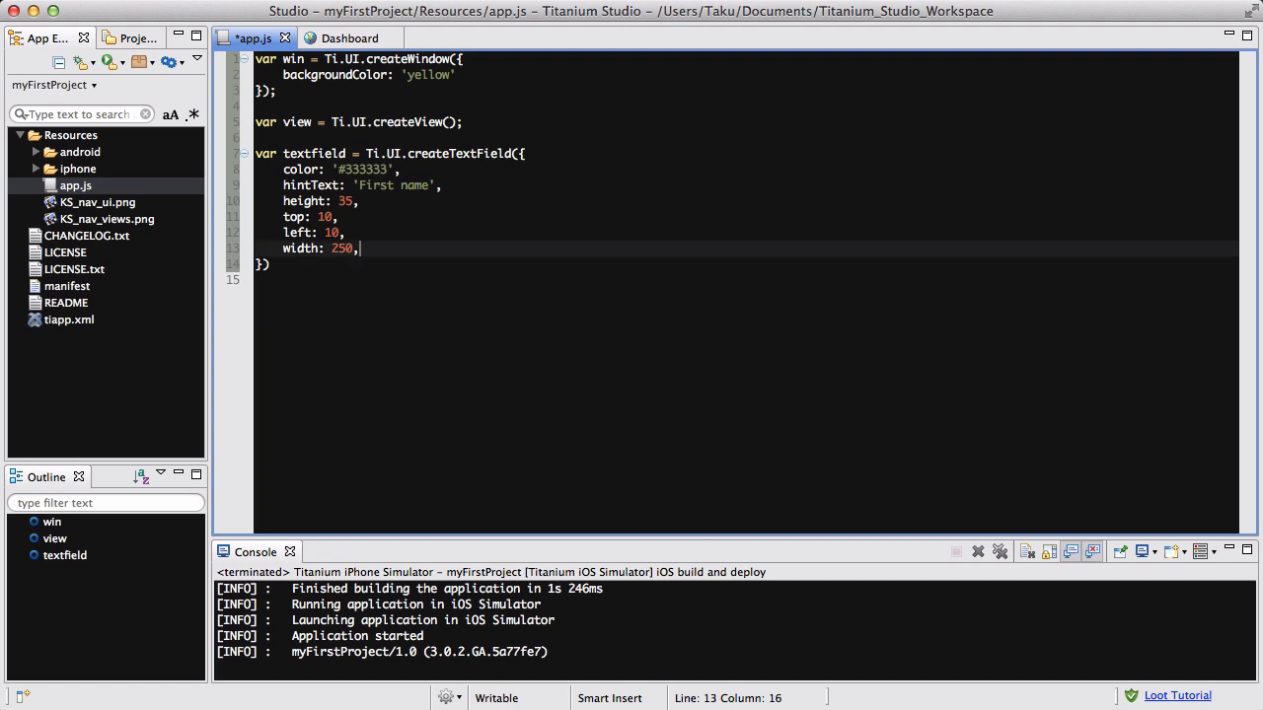
key("cmd+s")
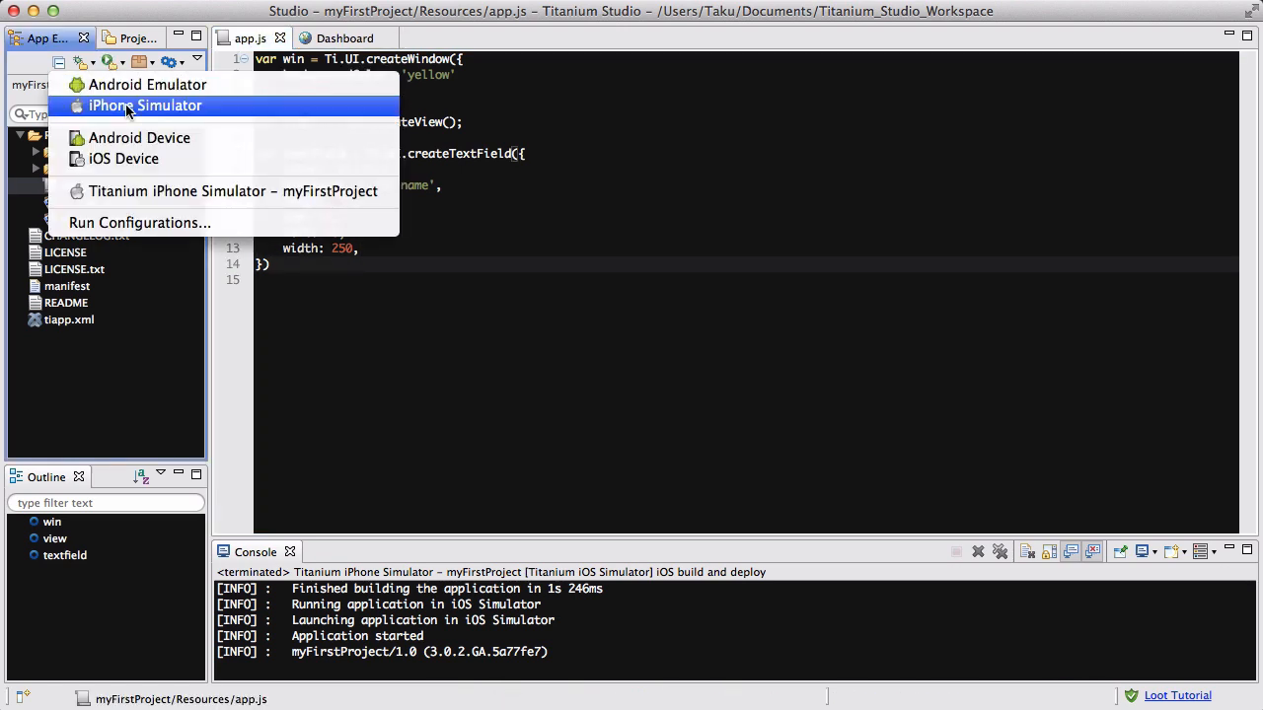
Launch the project in the iPhone Simulator, then terminate that run from the Console.
left_click(146, 107)
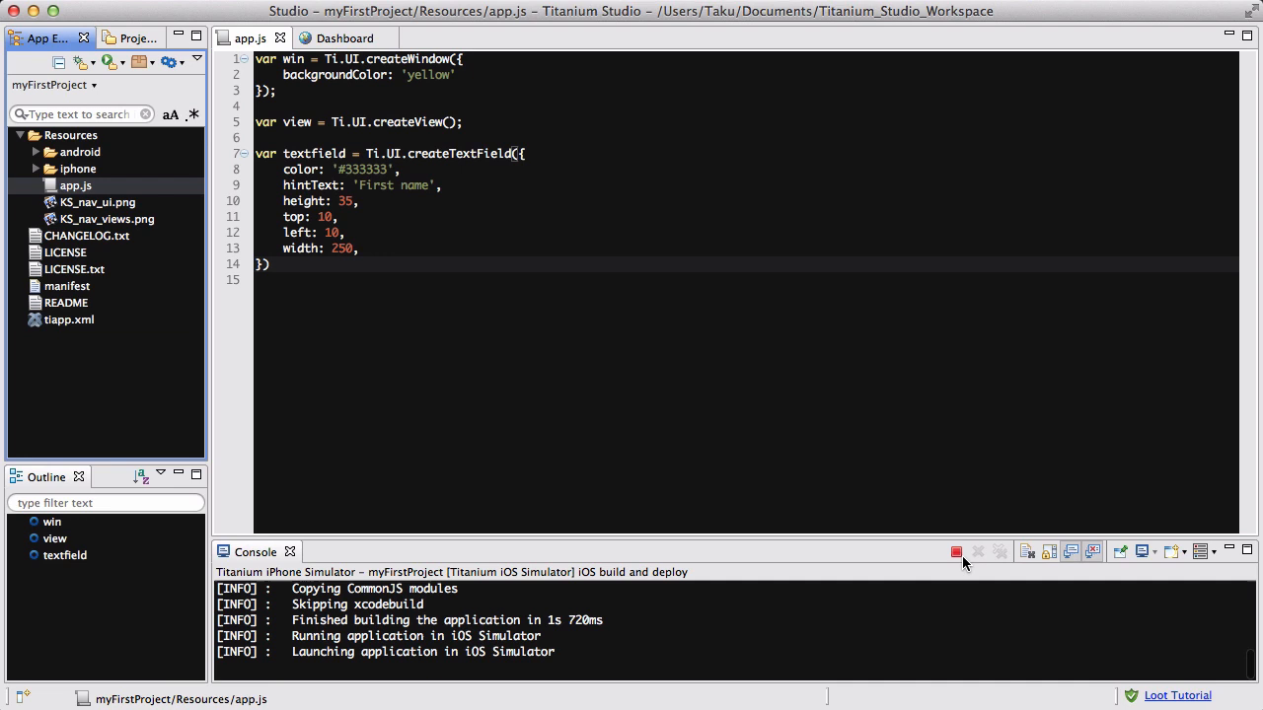
left_click(955, 552)
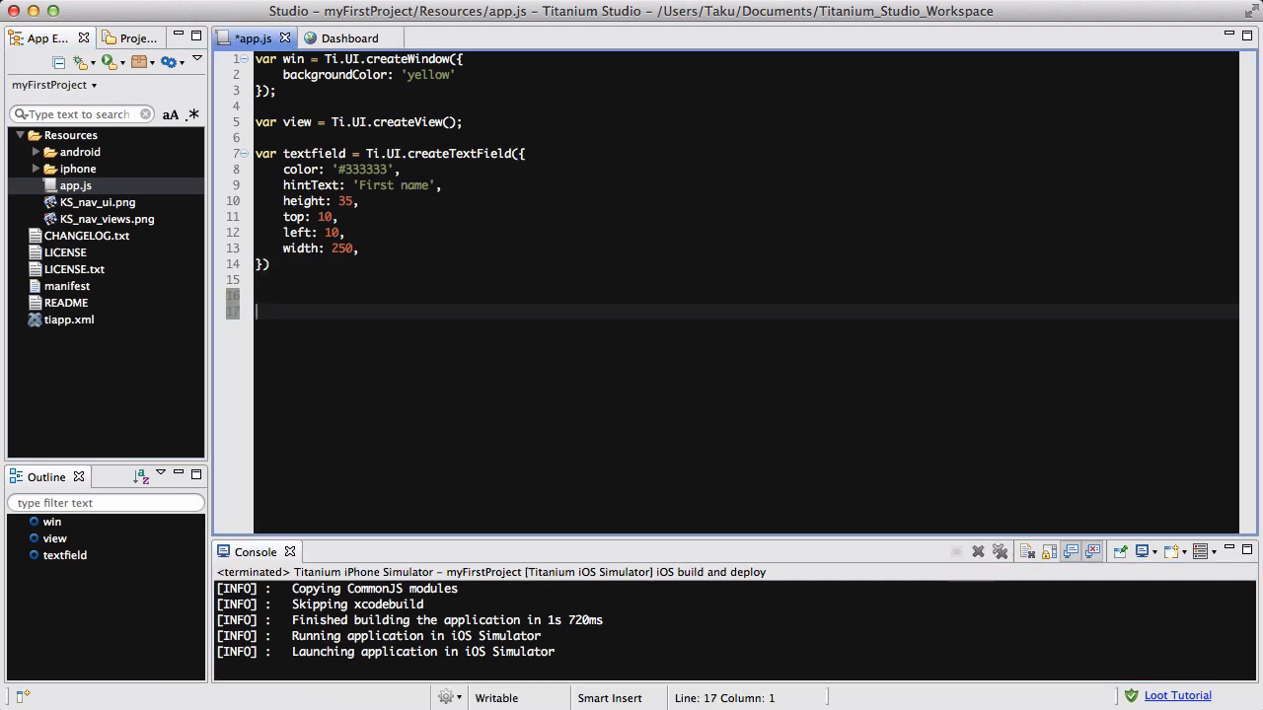
Write view.add(textfield);, win.add(view); and win.open(); below the text field.
type("v")
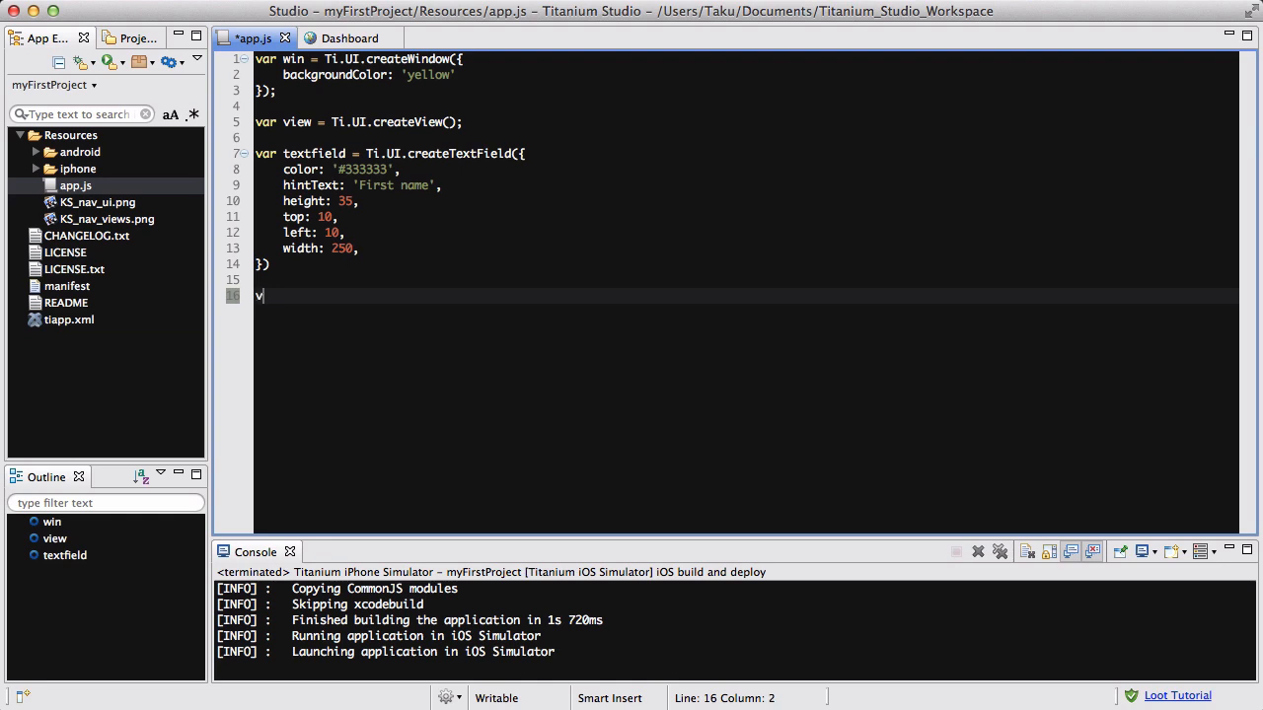
type("iew.add()")
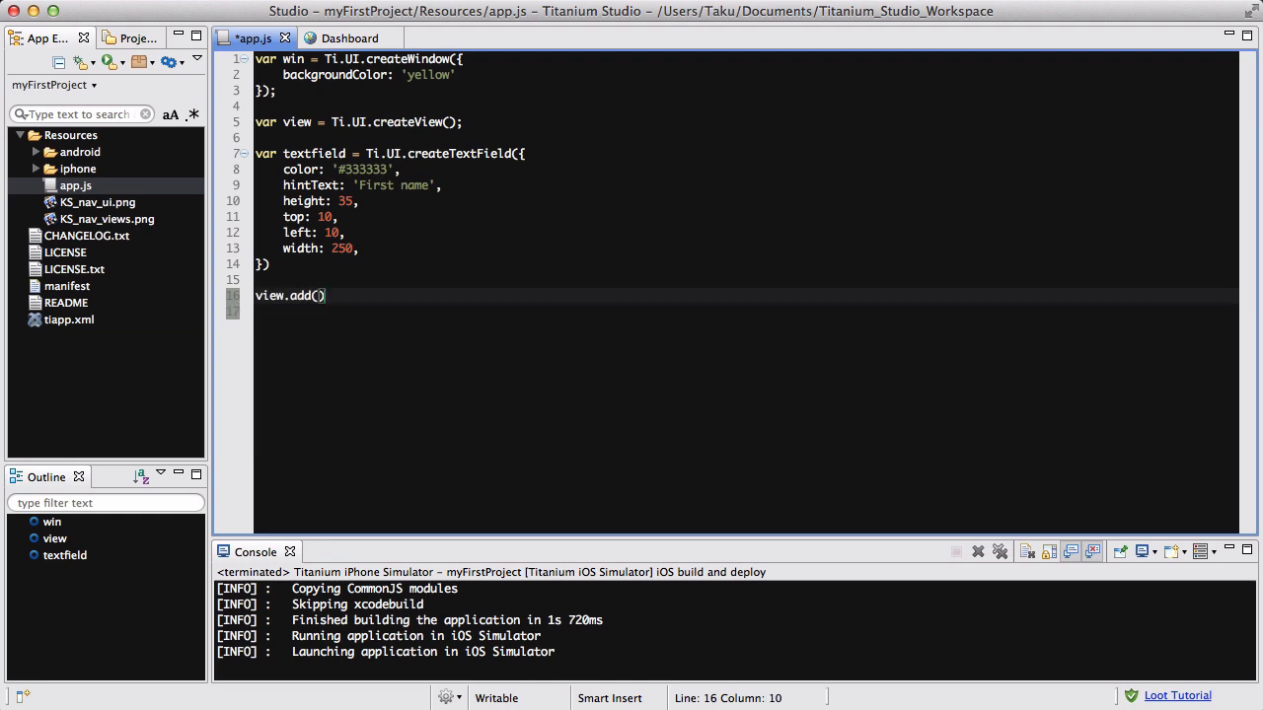
type("textfirle")
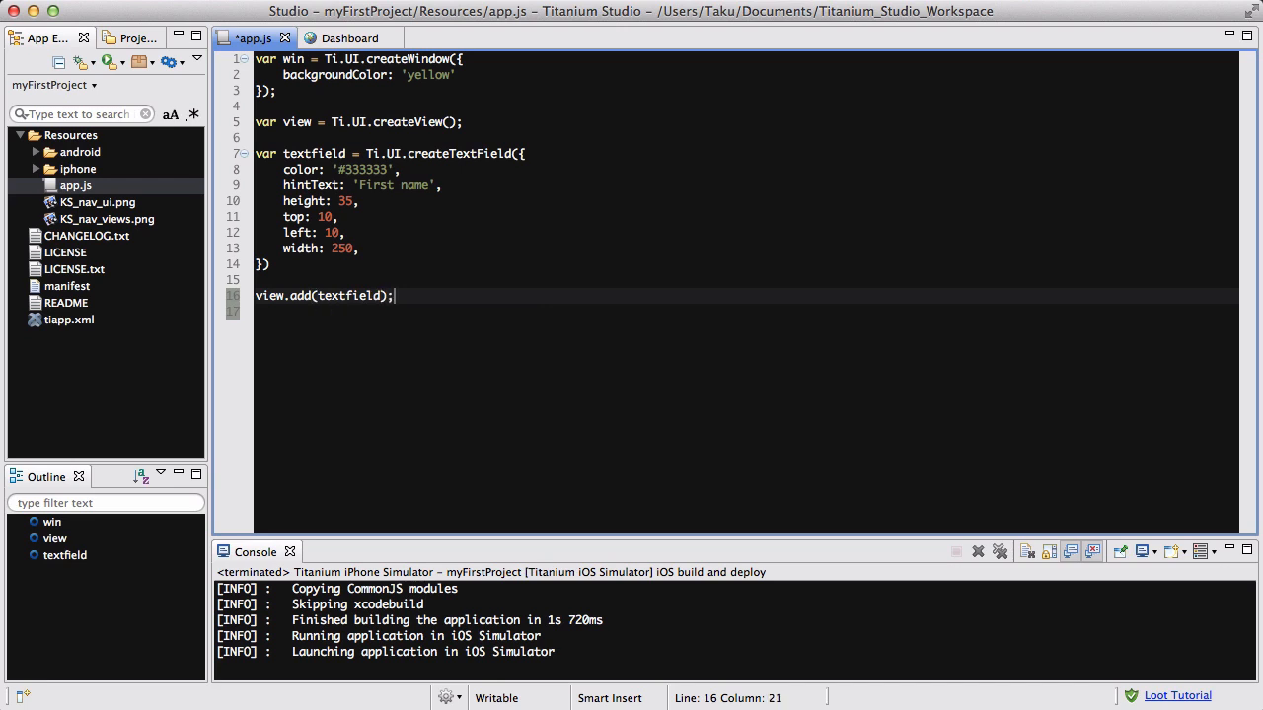
type("view.")
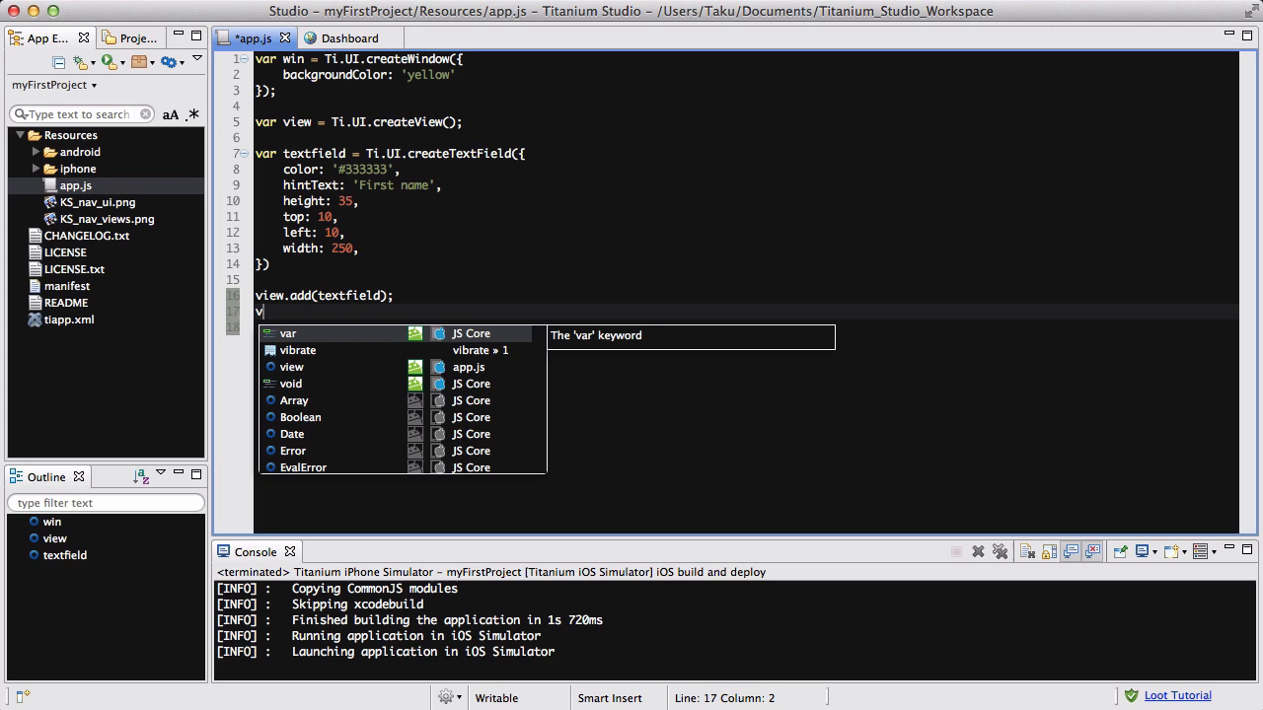
type("win.add(view);")
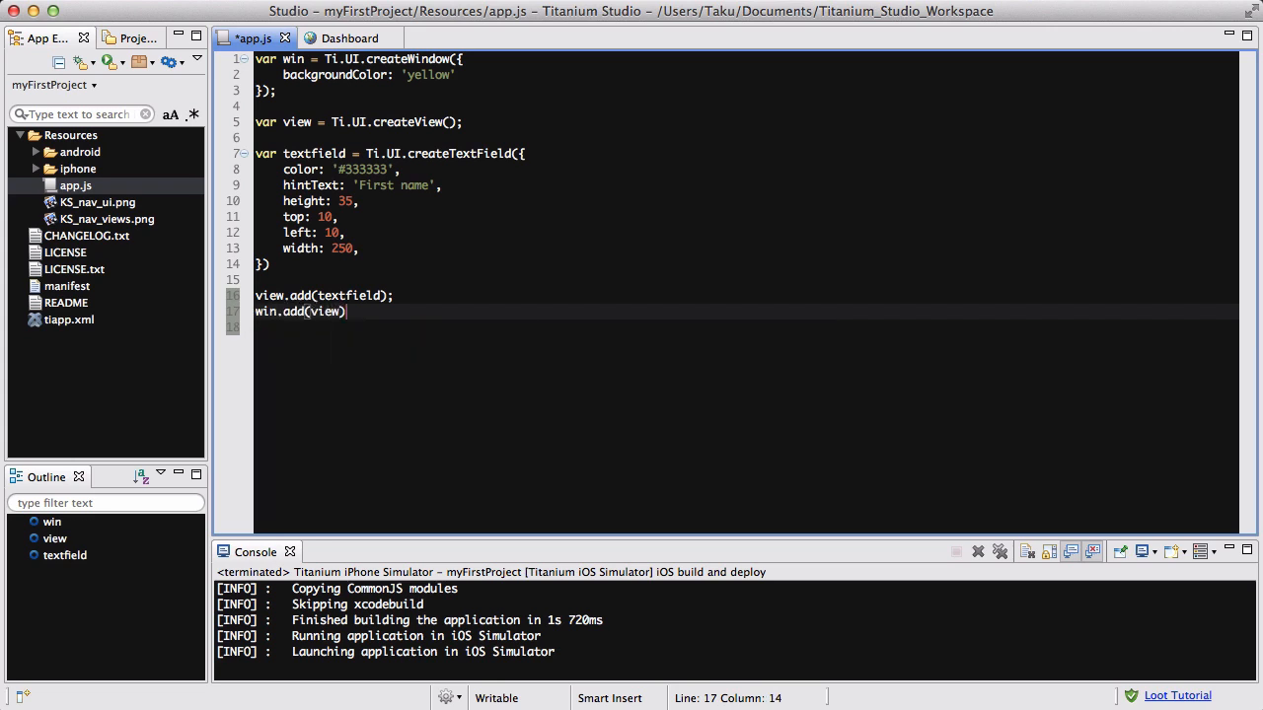
type("win.")
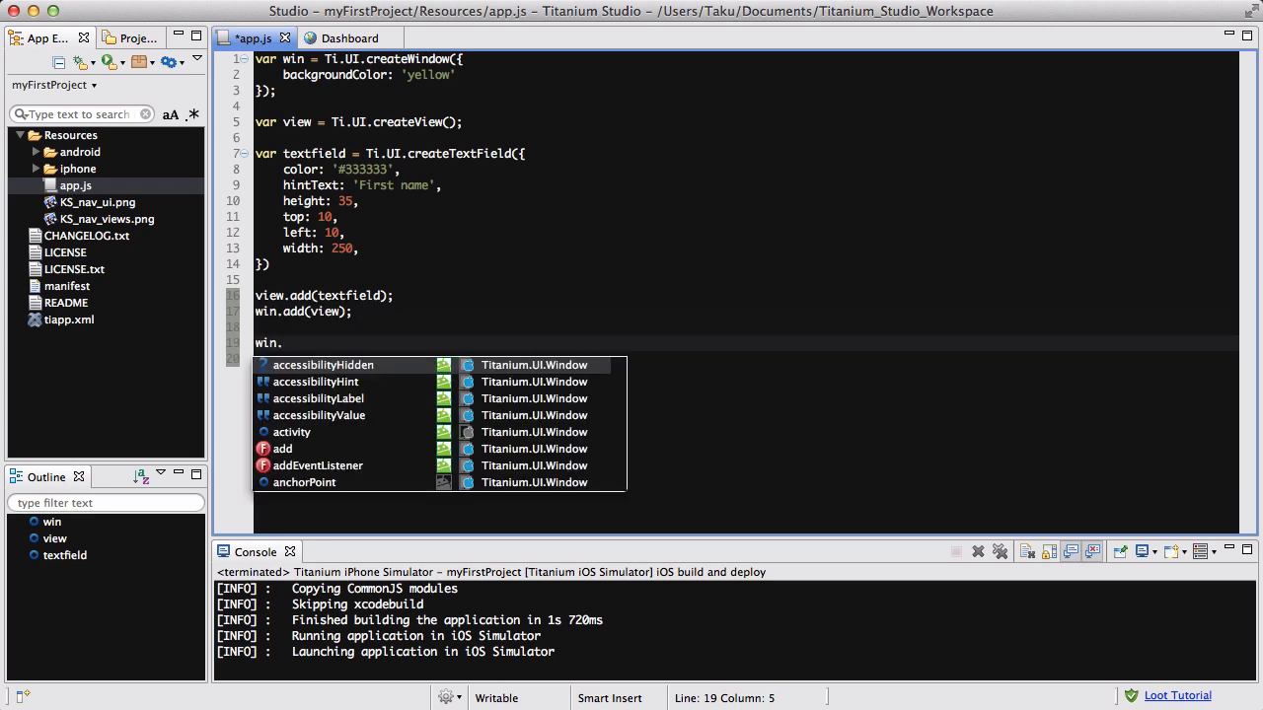
type("open();")
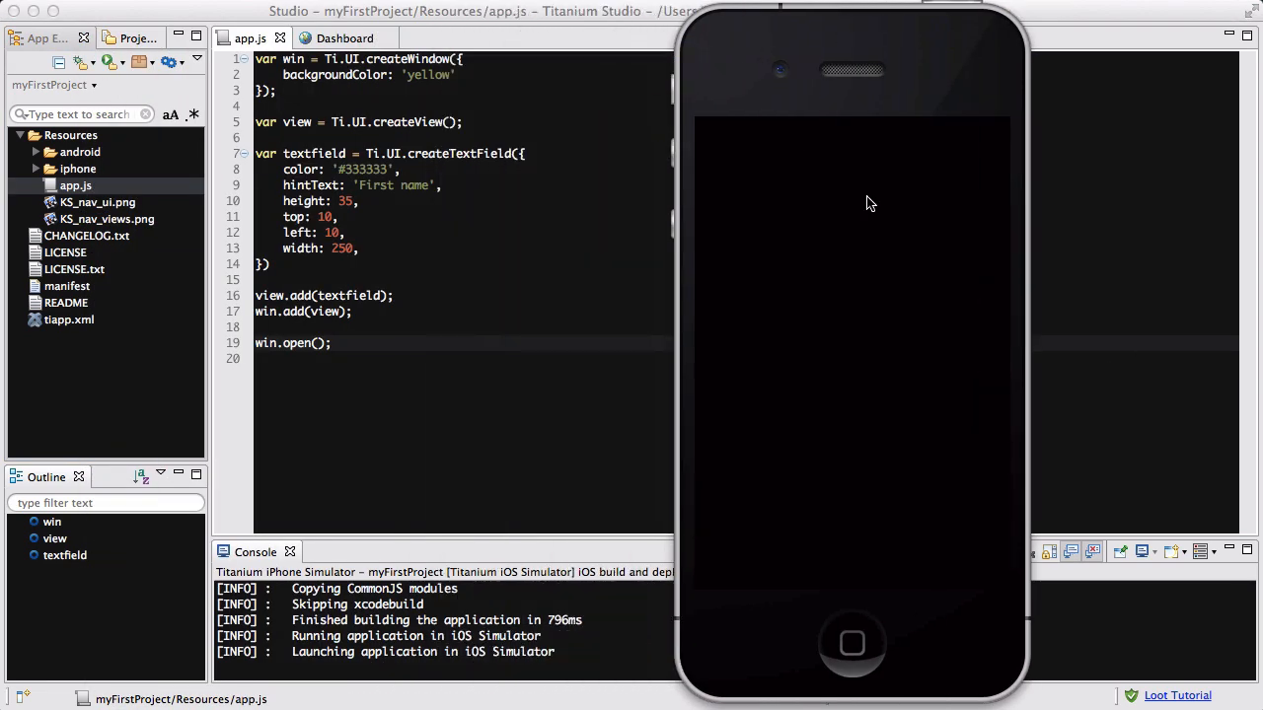
mouse_move(667, 298)
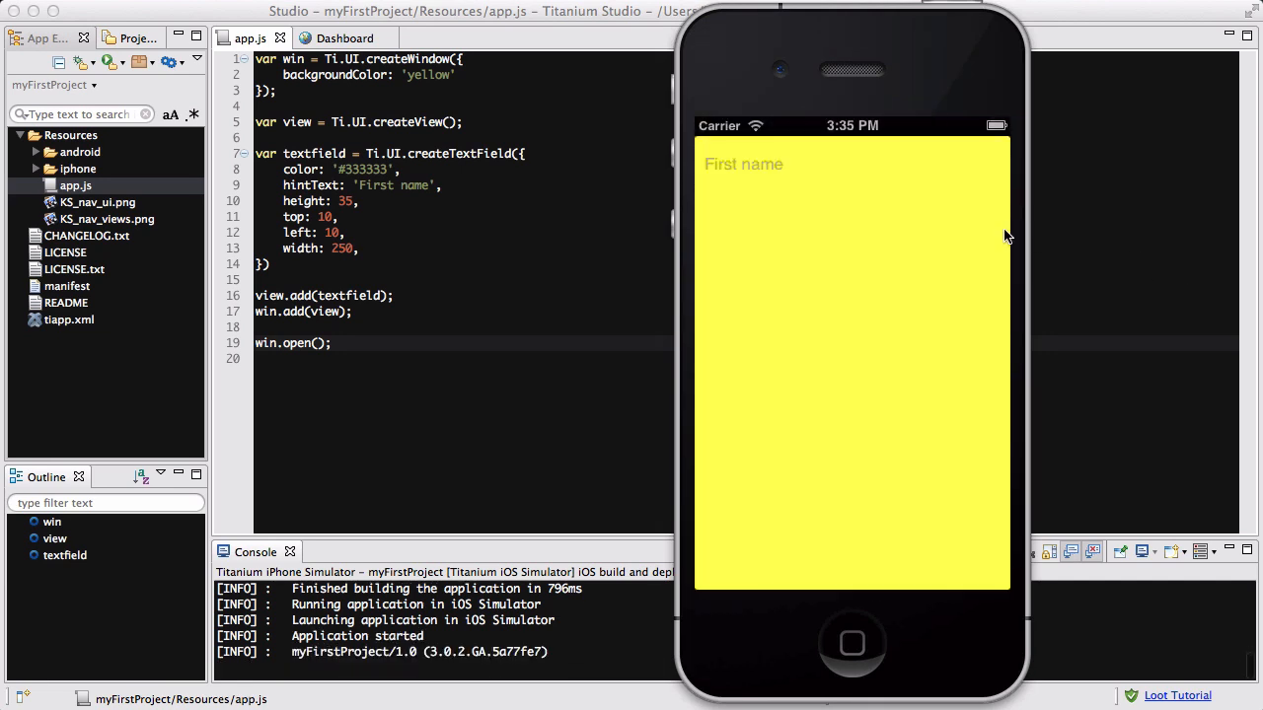
mouse_move(746, 269)
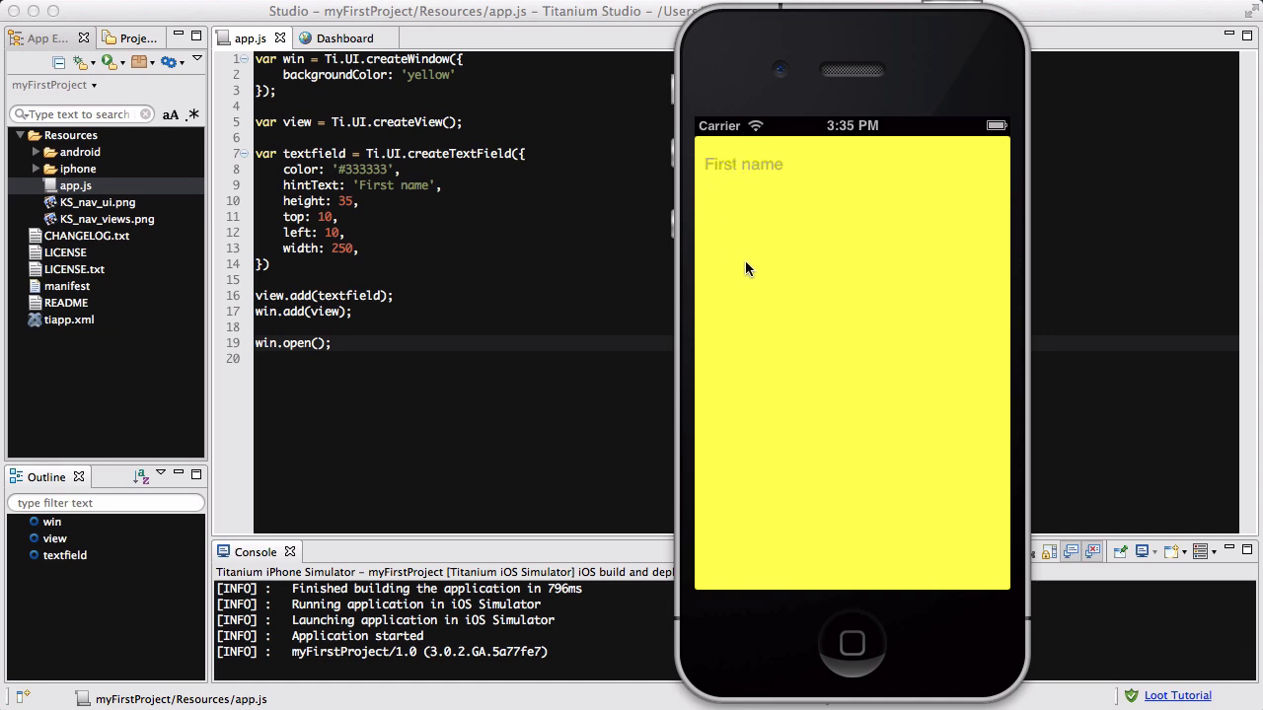
mouse_move(746, 169)
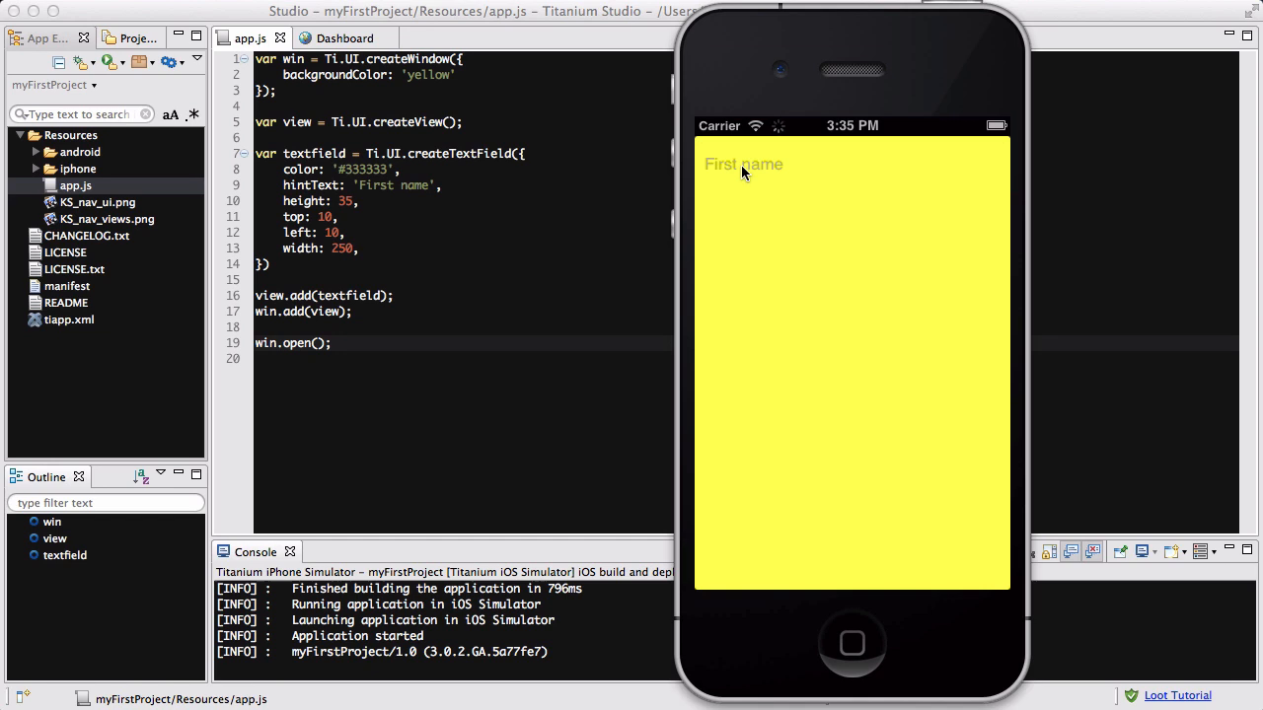
Focus the First name field in the simulator and enter Pony.
left_click(743, 166)
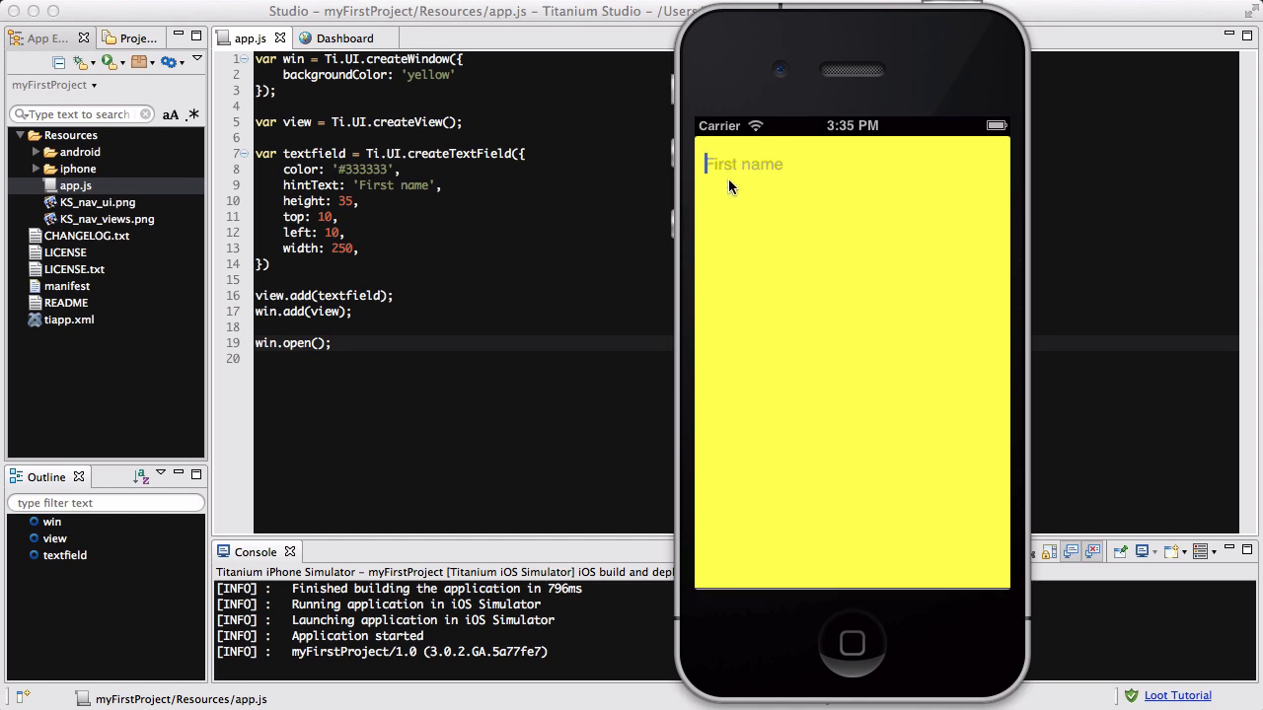
left_click(741, 164)
type("P")
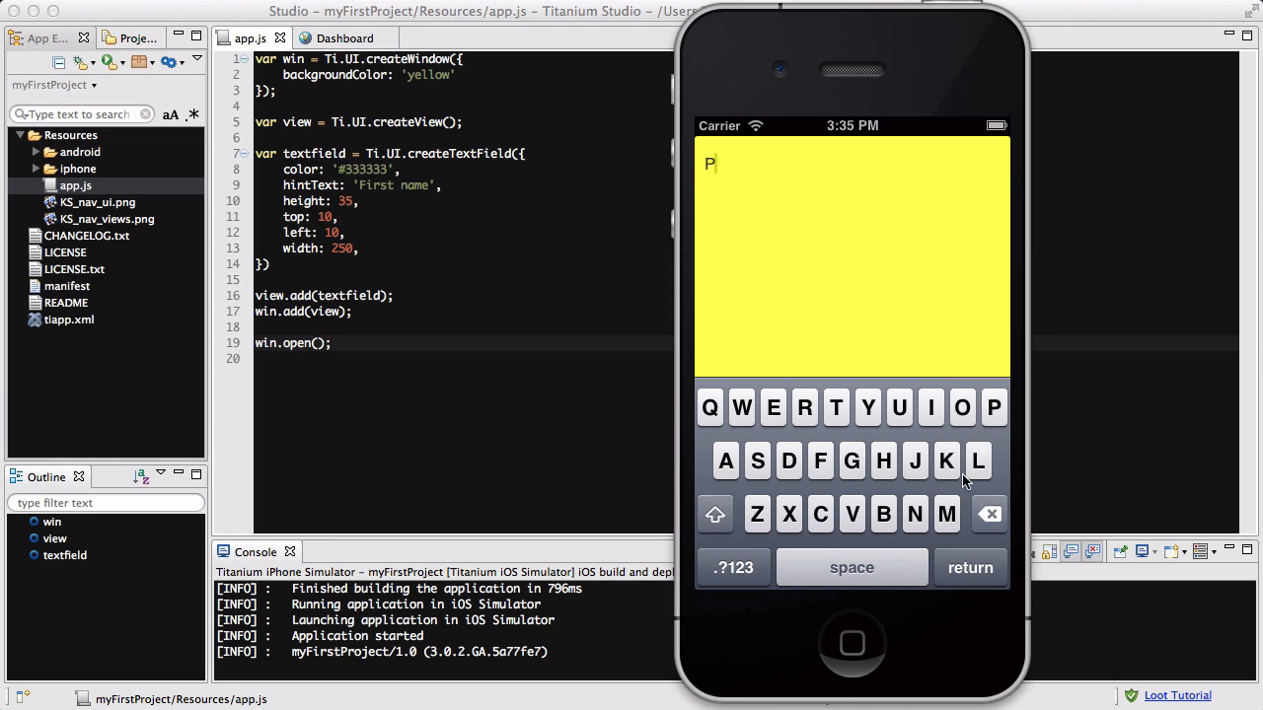
left_click(963, 407)
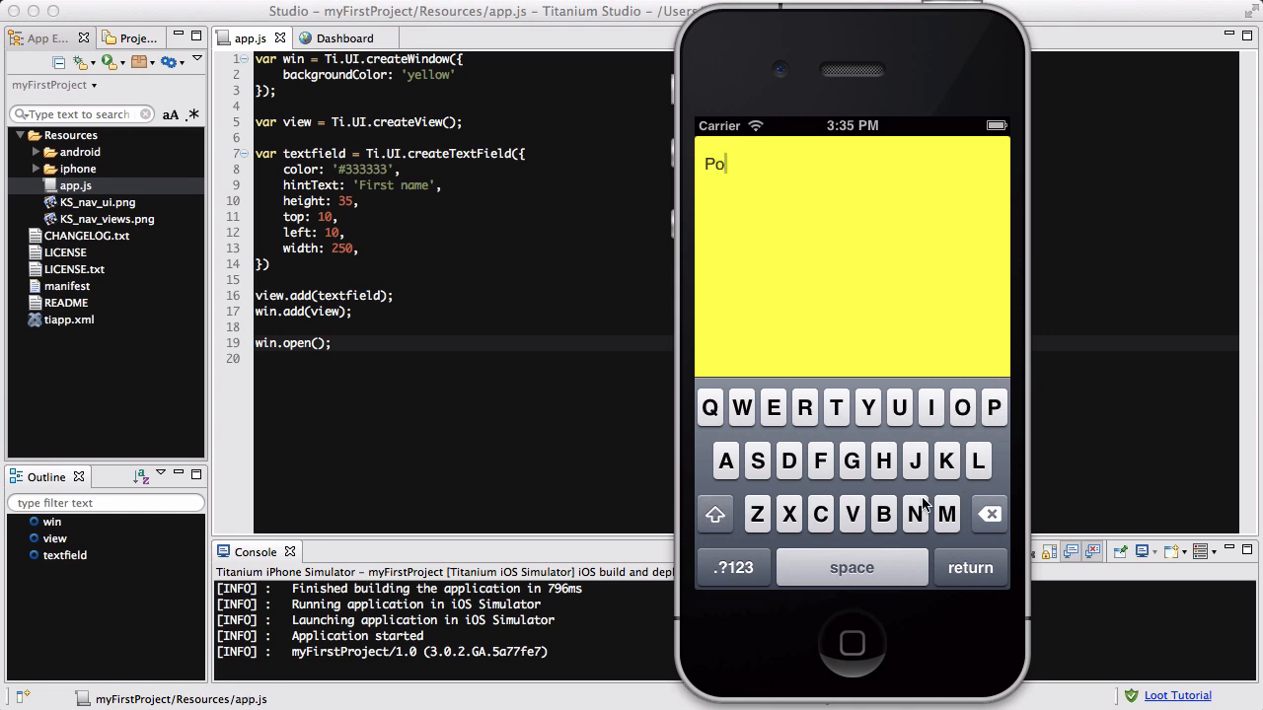
type("ny")
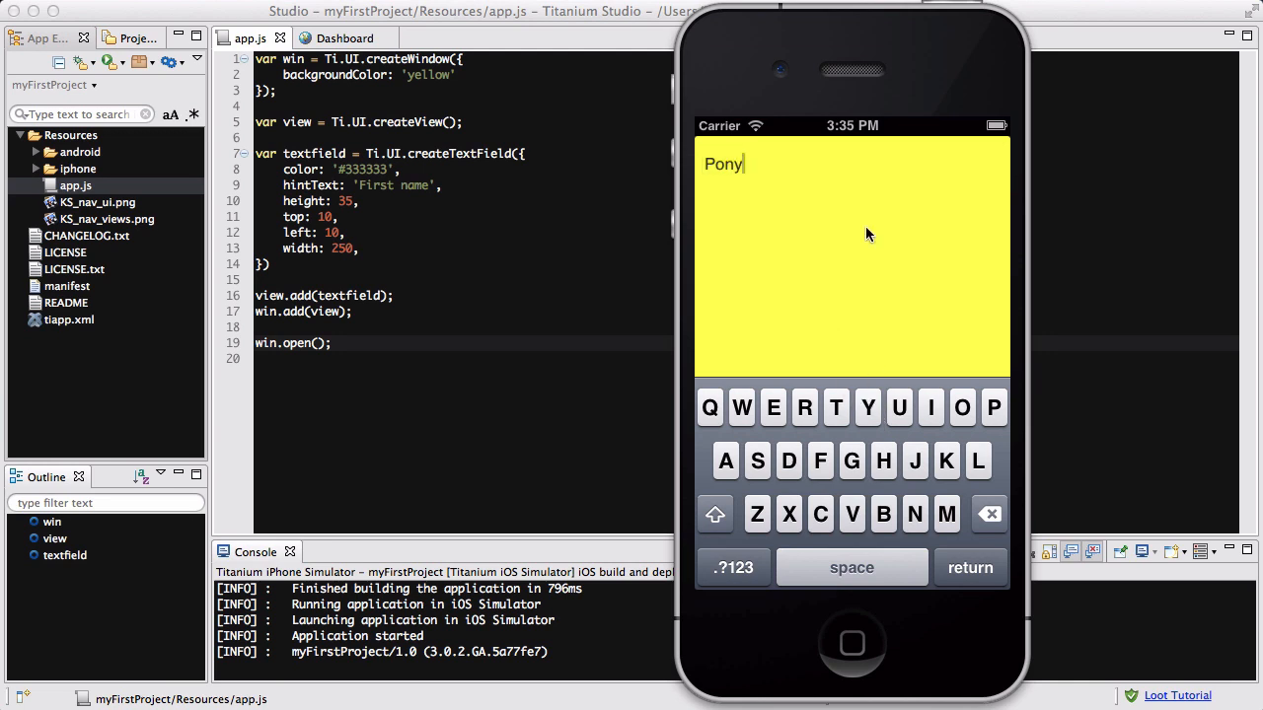
mouse_move(840, 225)
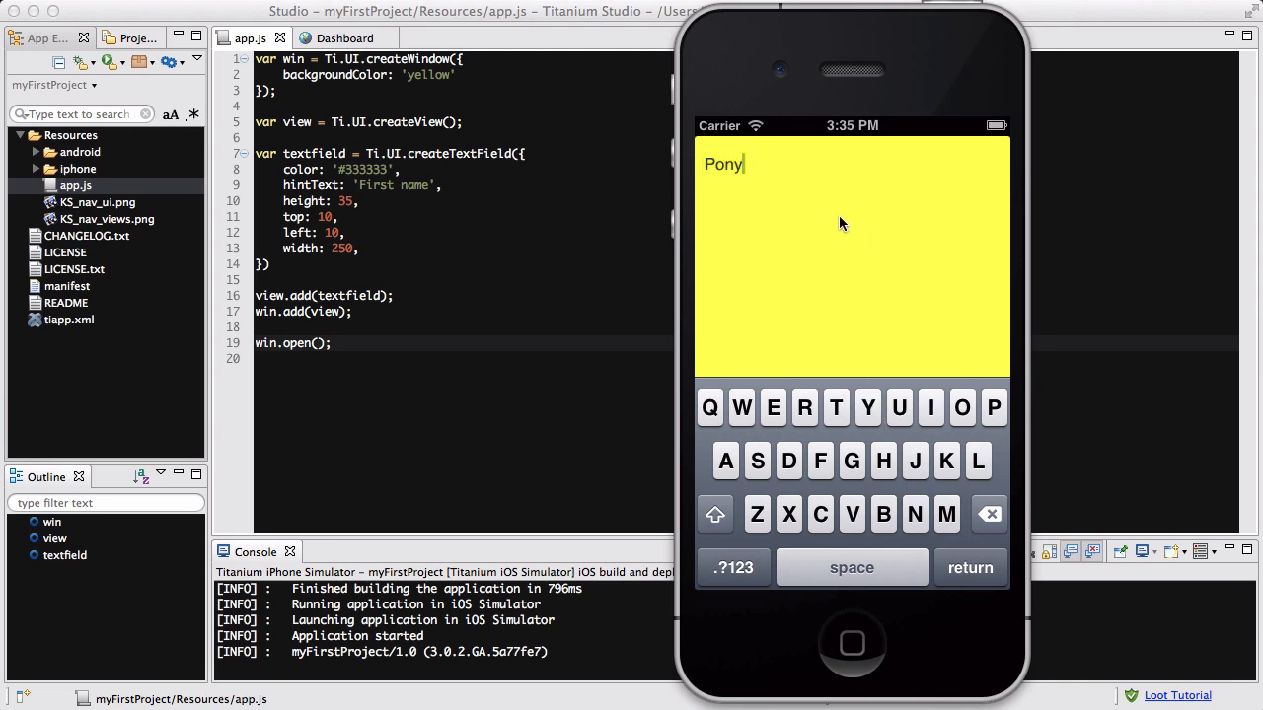
mouse_move(789, 245)
type(";")
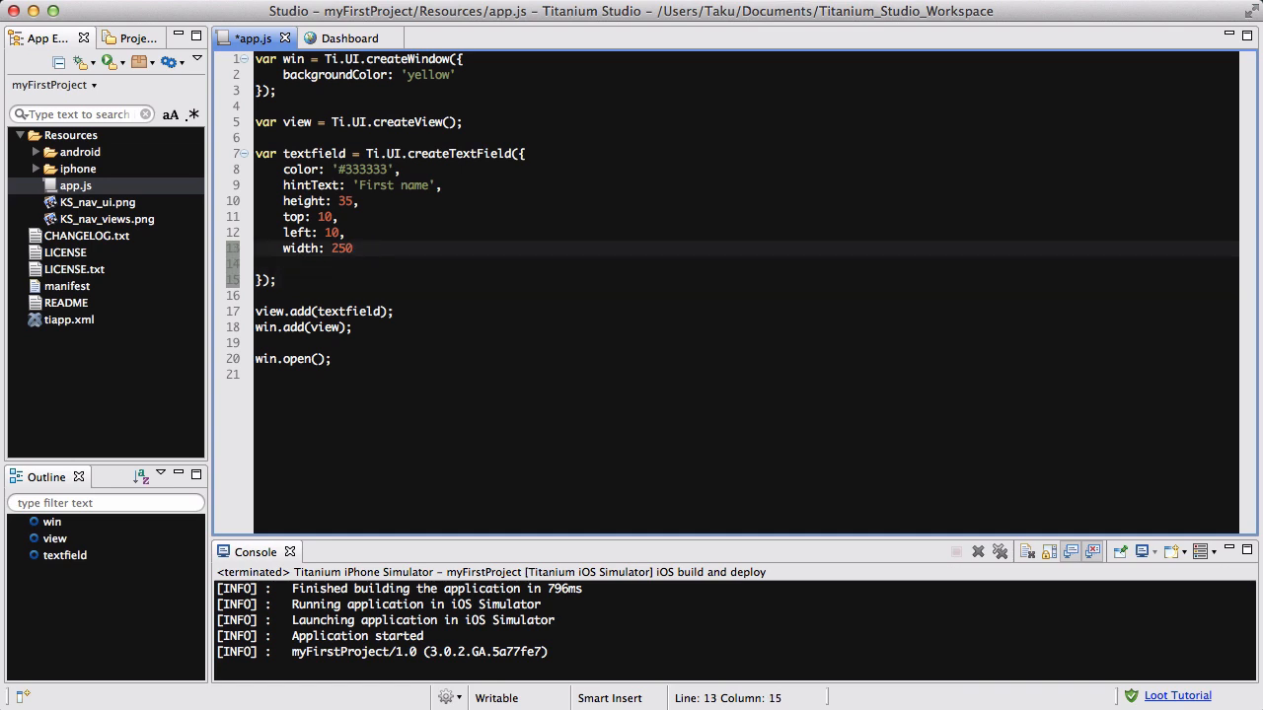
Add borderStyle: Ti.UI.INPUT_BORDERSTYLE_ROUNDED to the text field.
type(",")
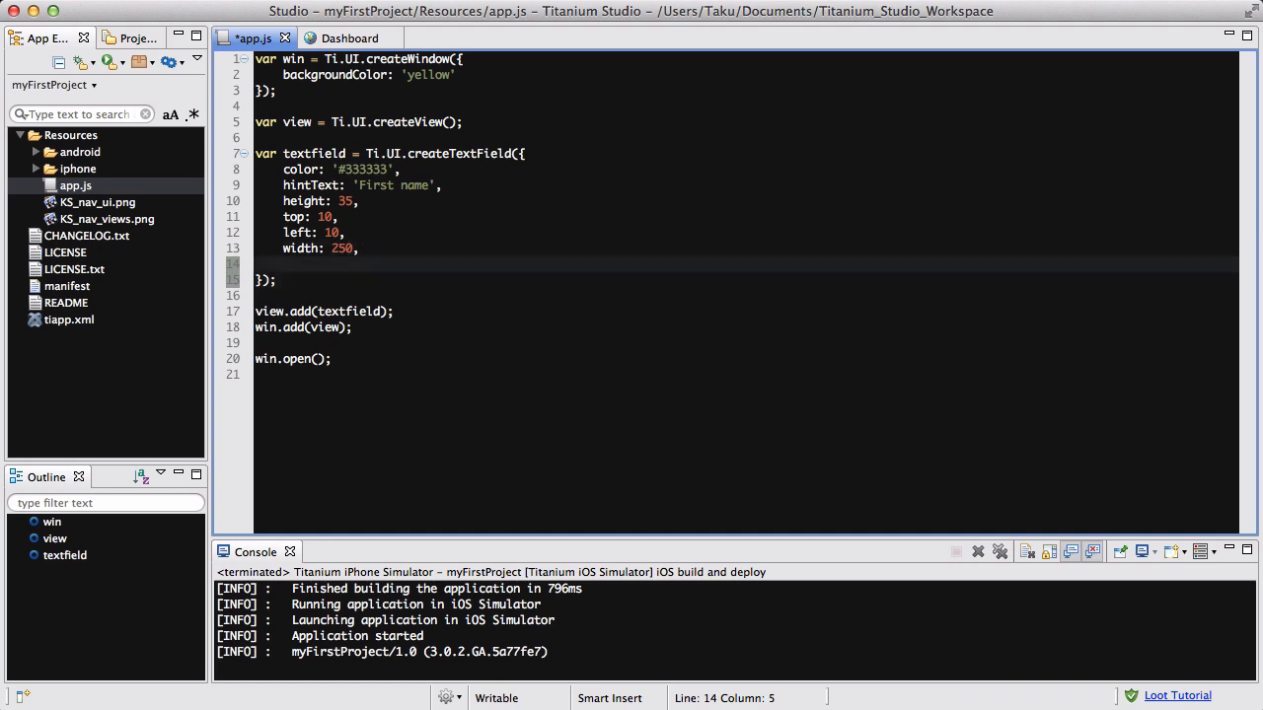
type("border")
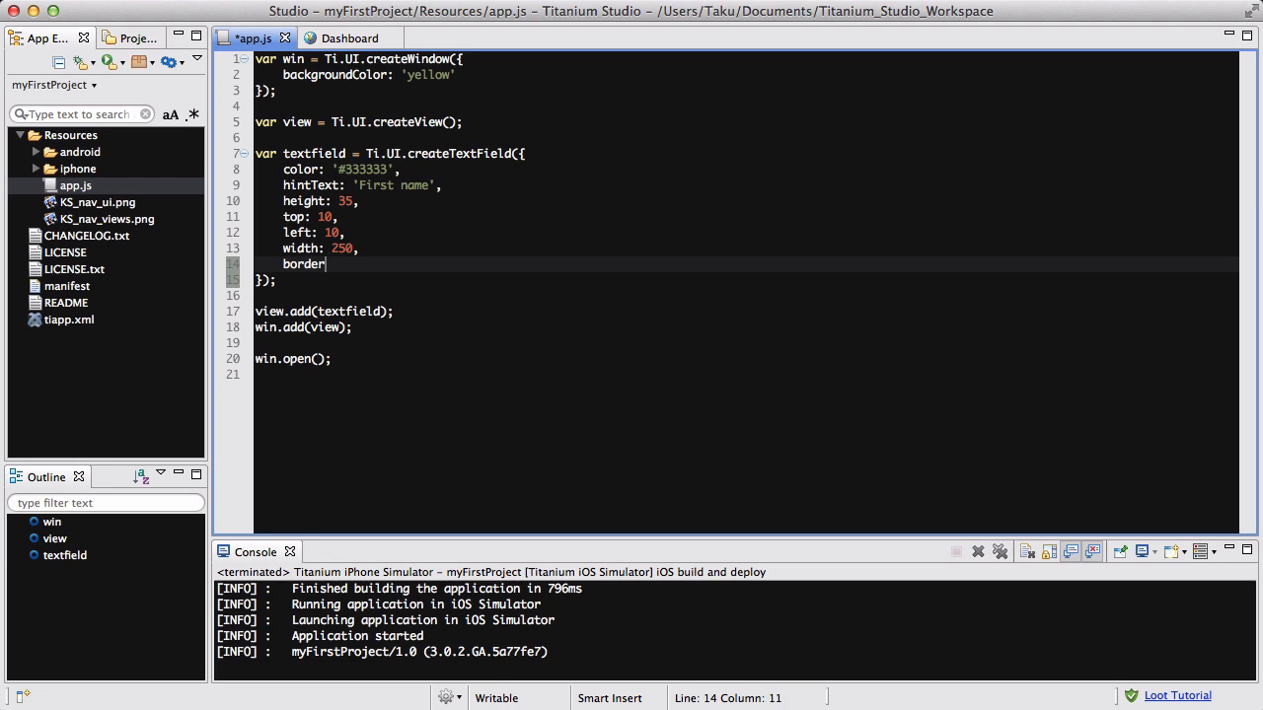
type("Style:")
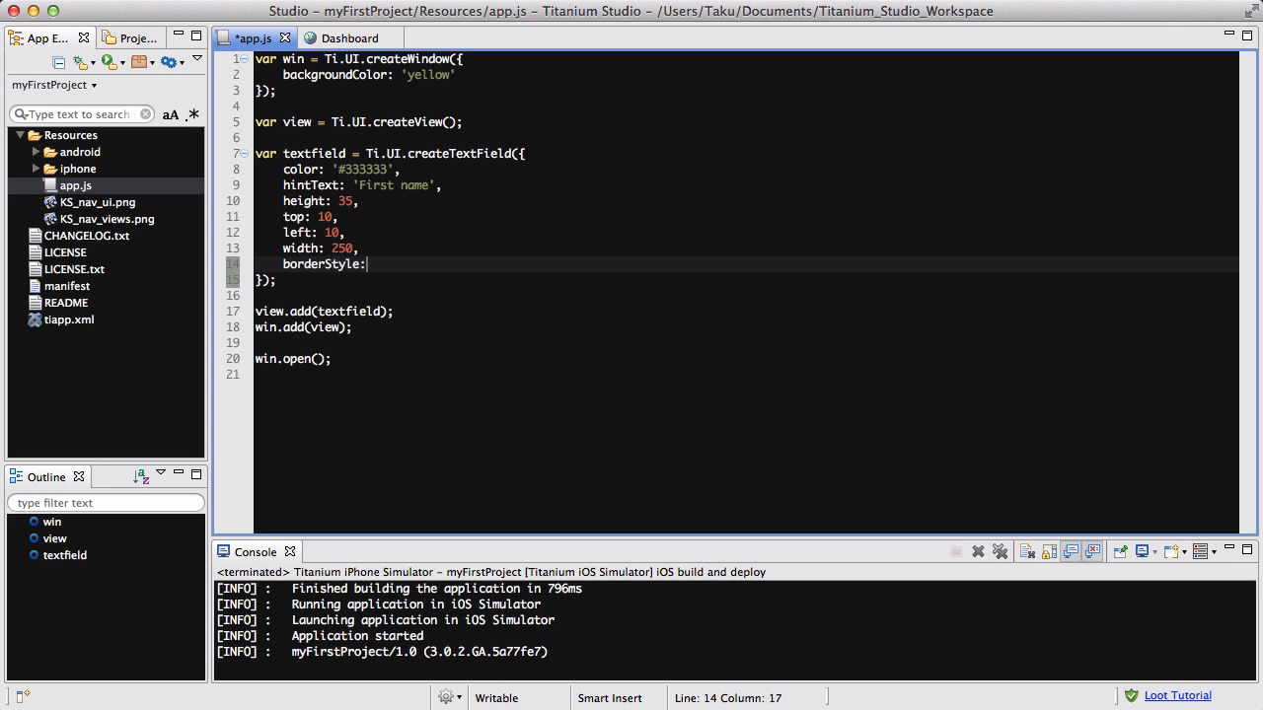
type("Ti.UI")
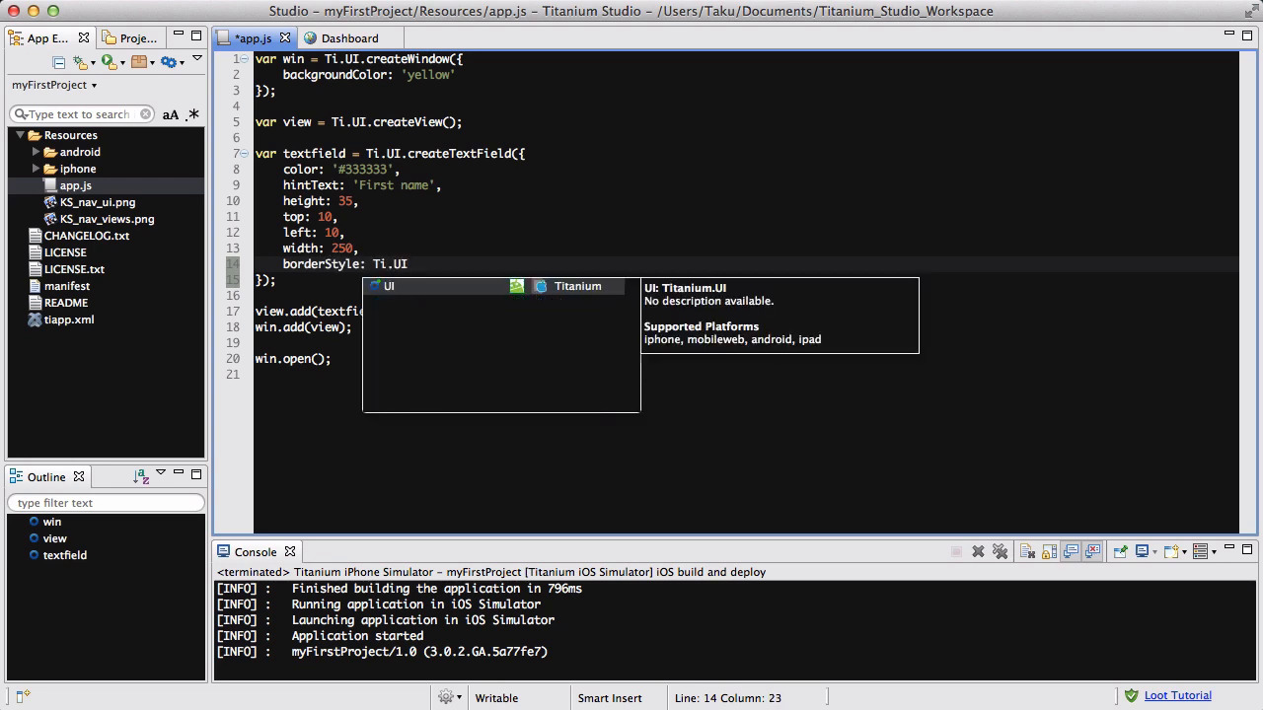
type(".INPU")
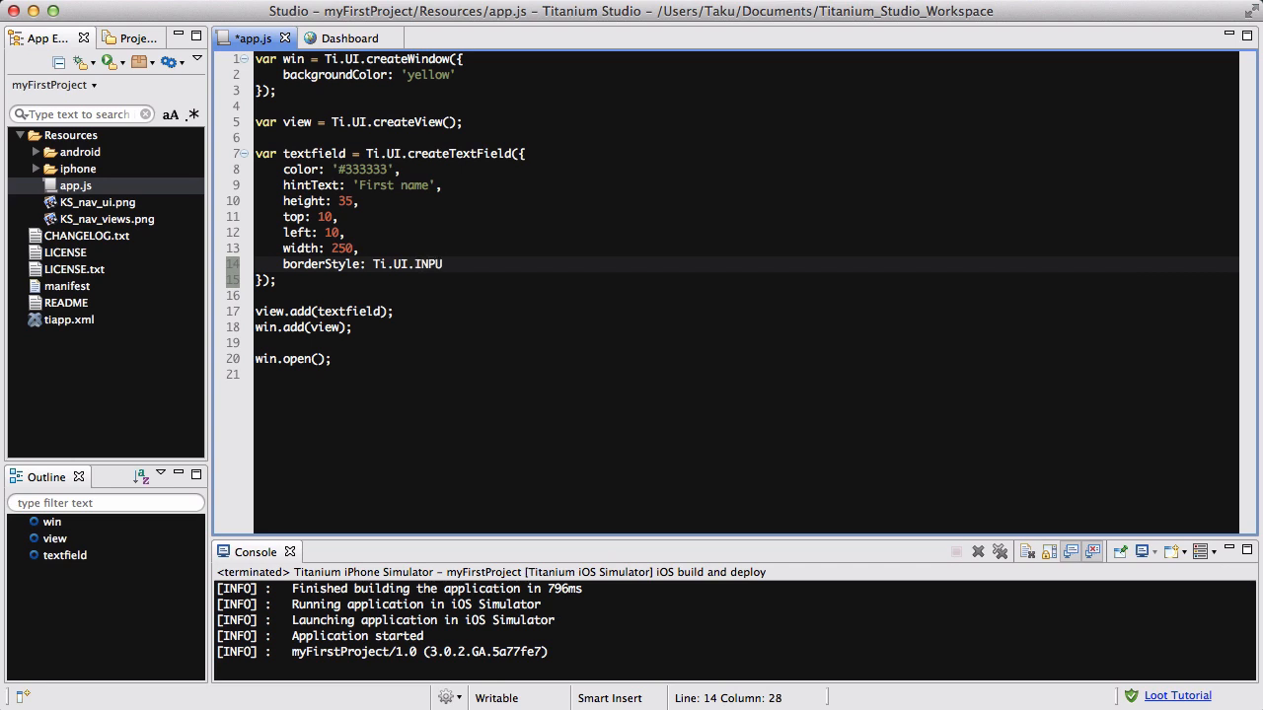
type("T_")
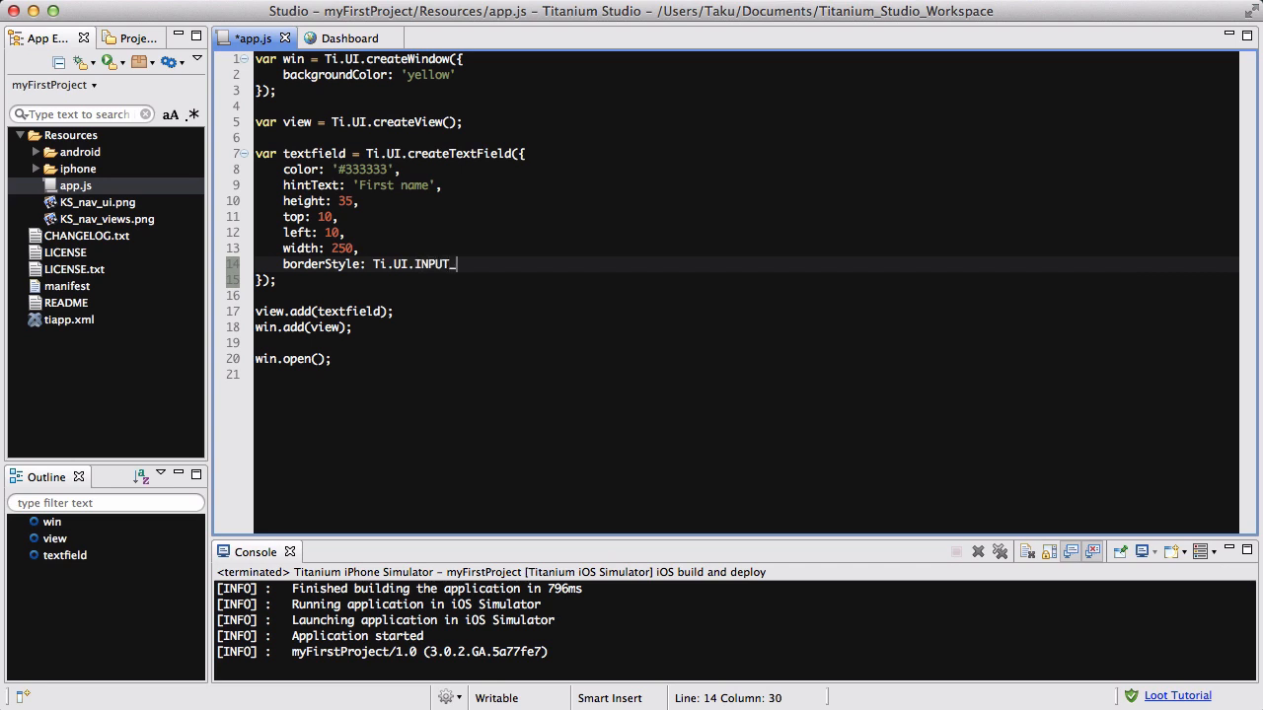
type("BORDERSTYLE_ROUND")
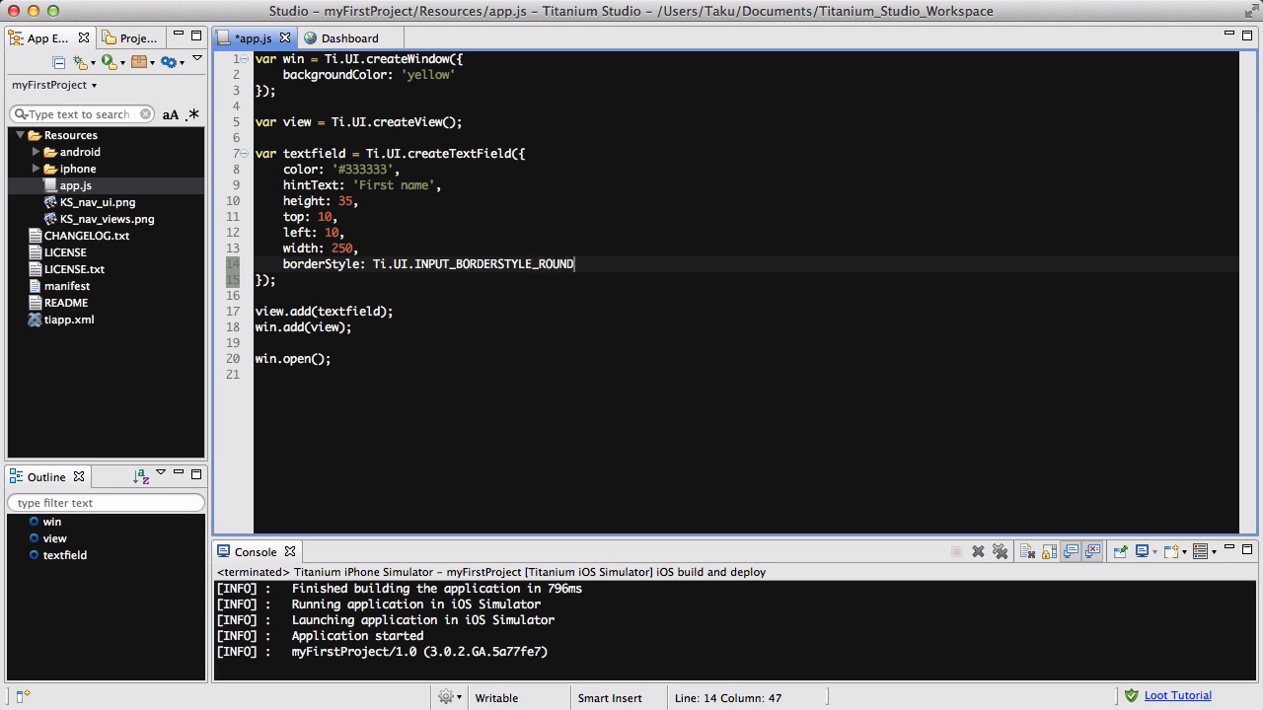
type("ED")
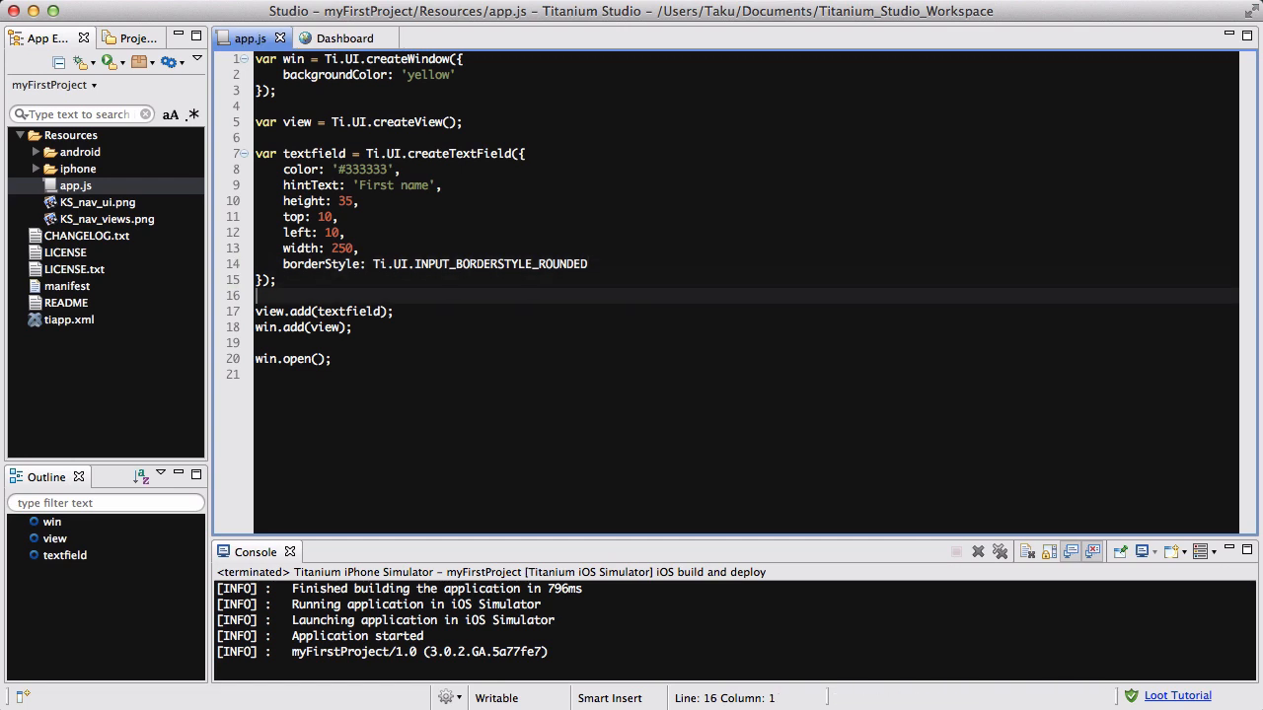
Declare button as Ti.UI.createButton titled 'Submit!' with its left, width and height 50 values.
key("Return")
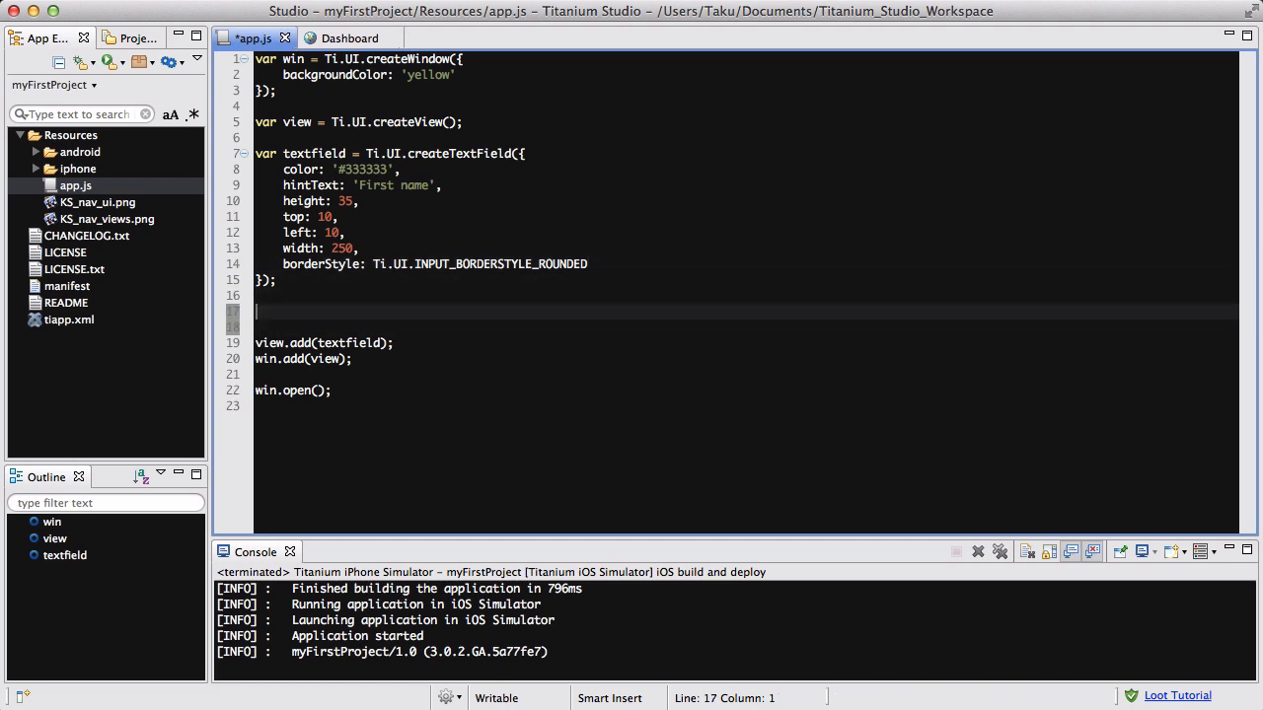
type("var b")
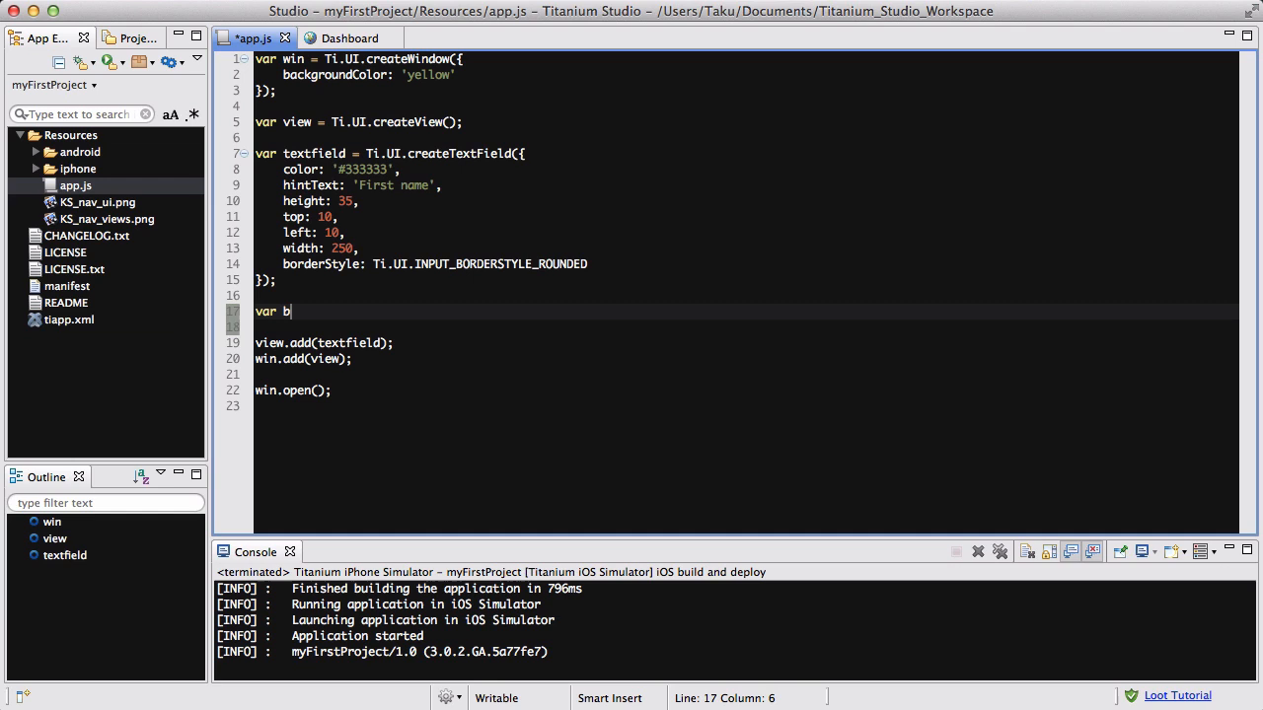
type("utton")
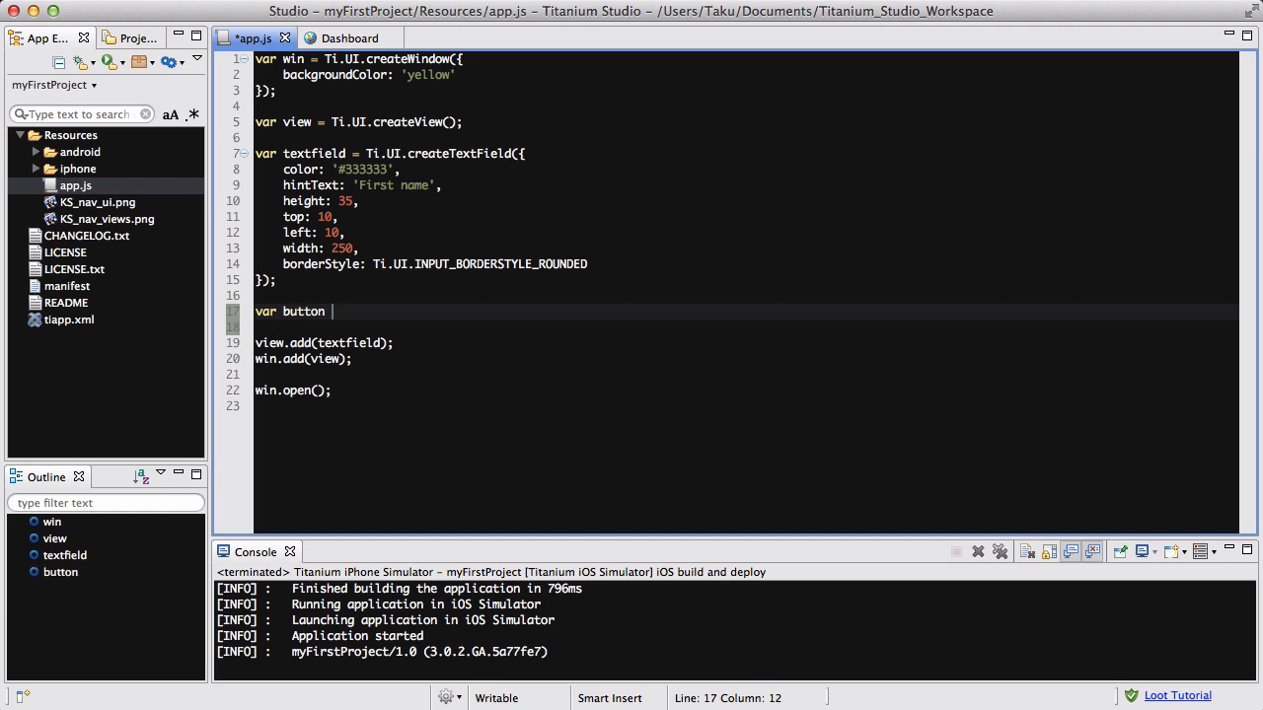
type("Ti.UI.")
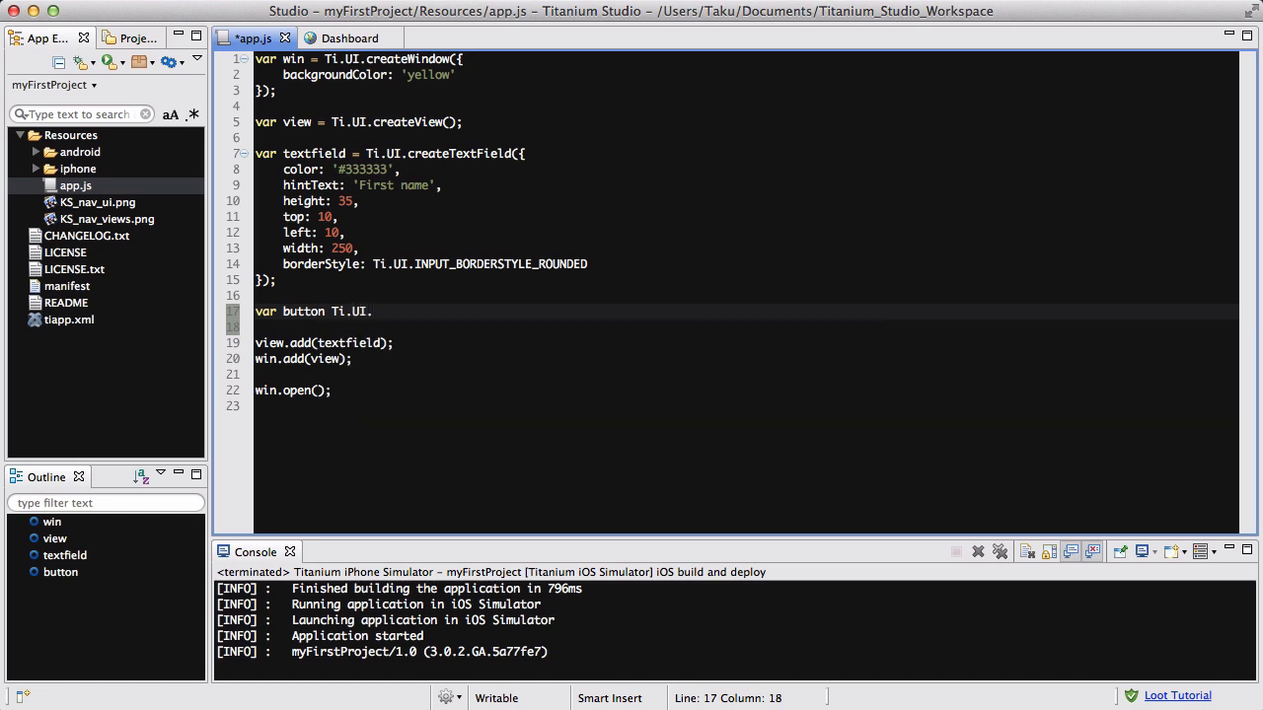
type("createBu")
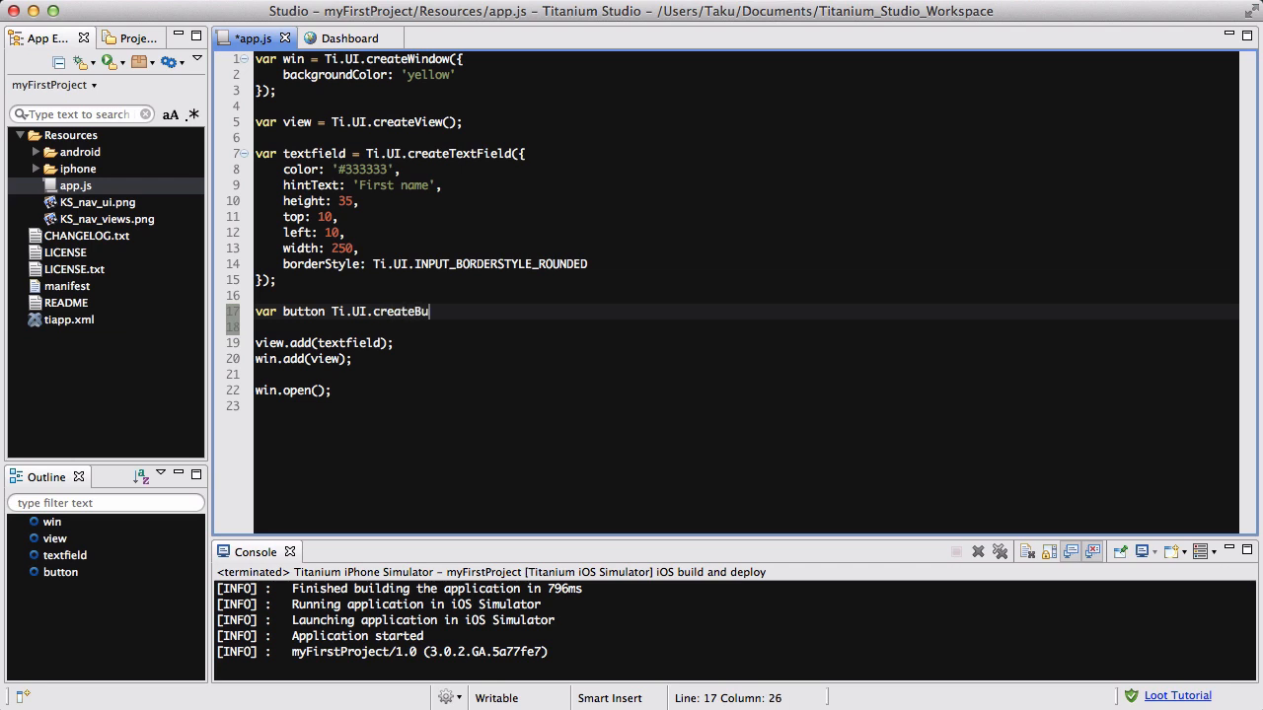
type("tton")
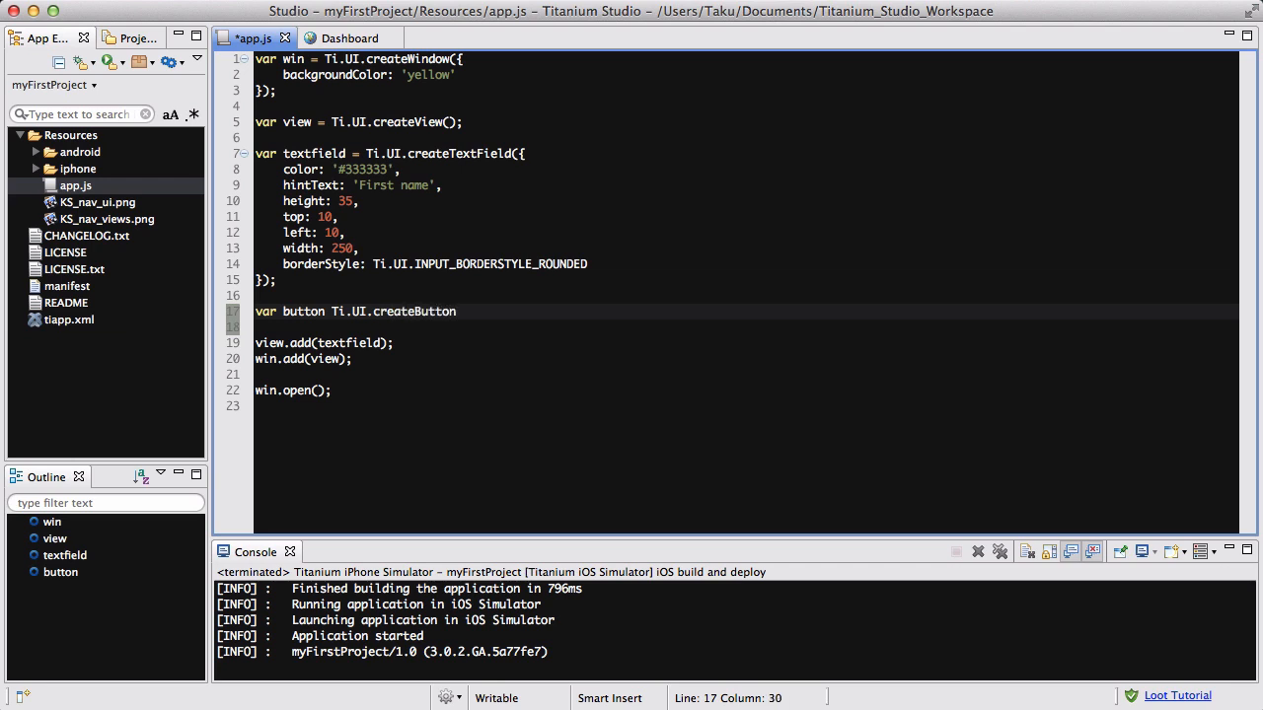
type("({")
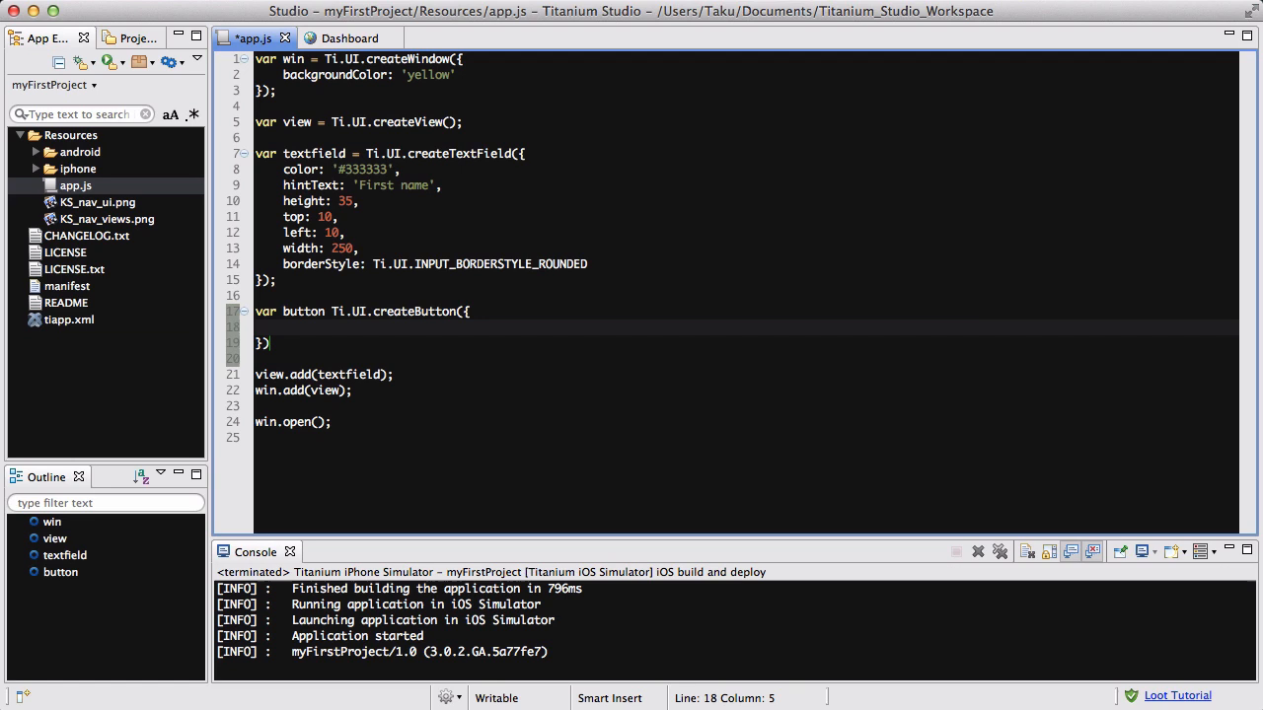
type("title:")
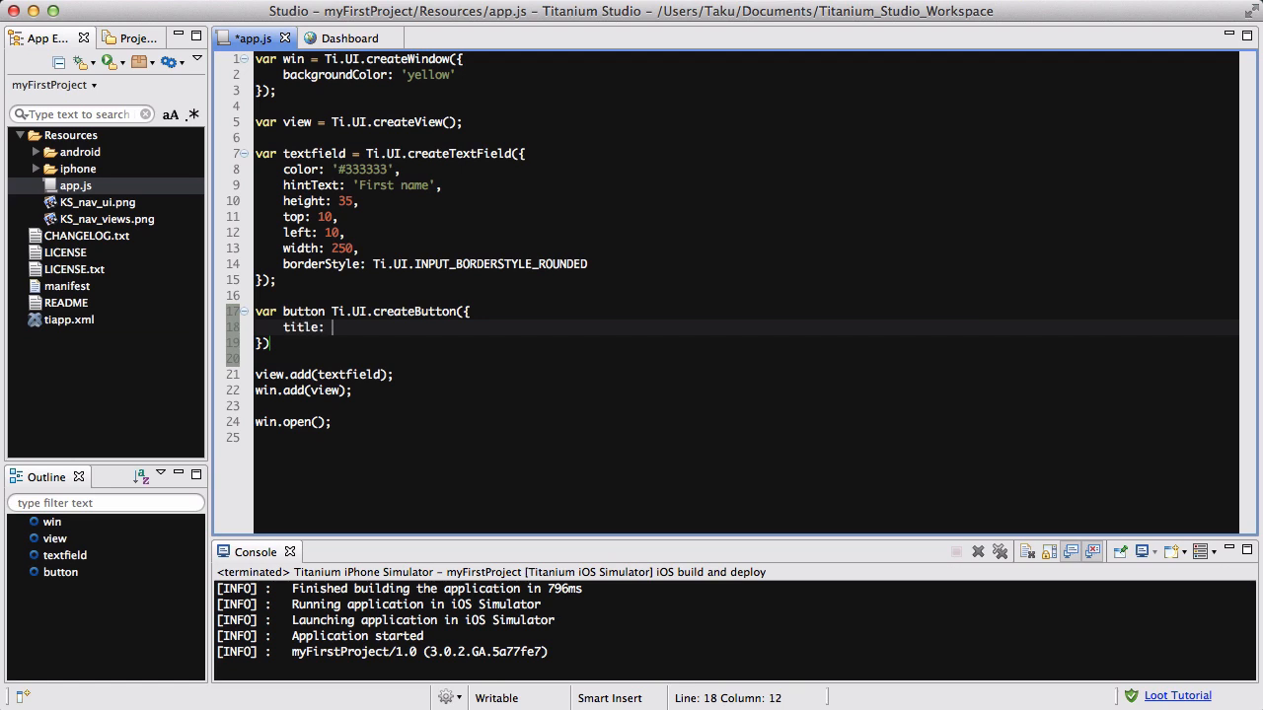
type("'Submit!',")
type("top: 100,")
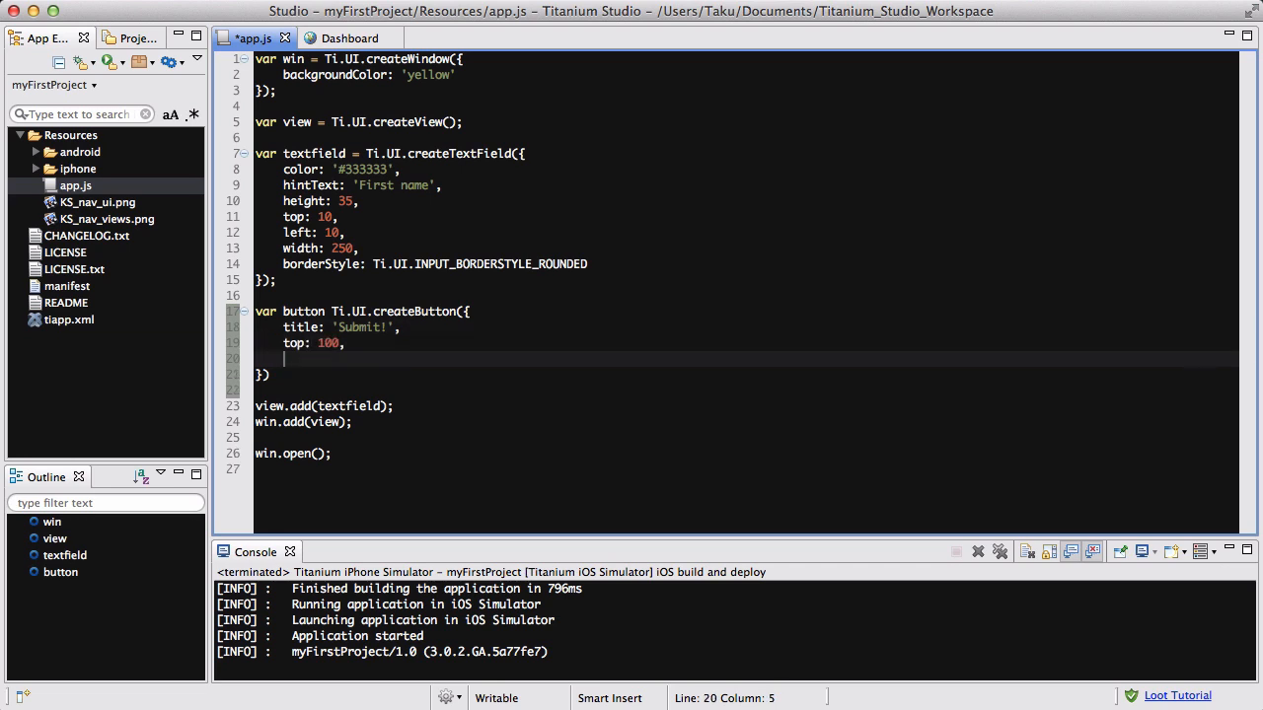
type("left:")
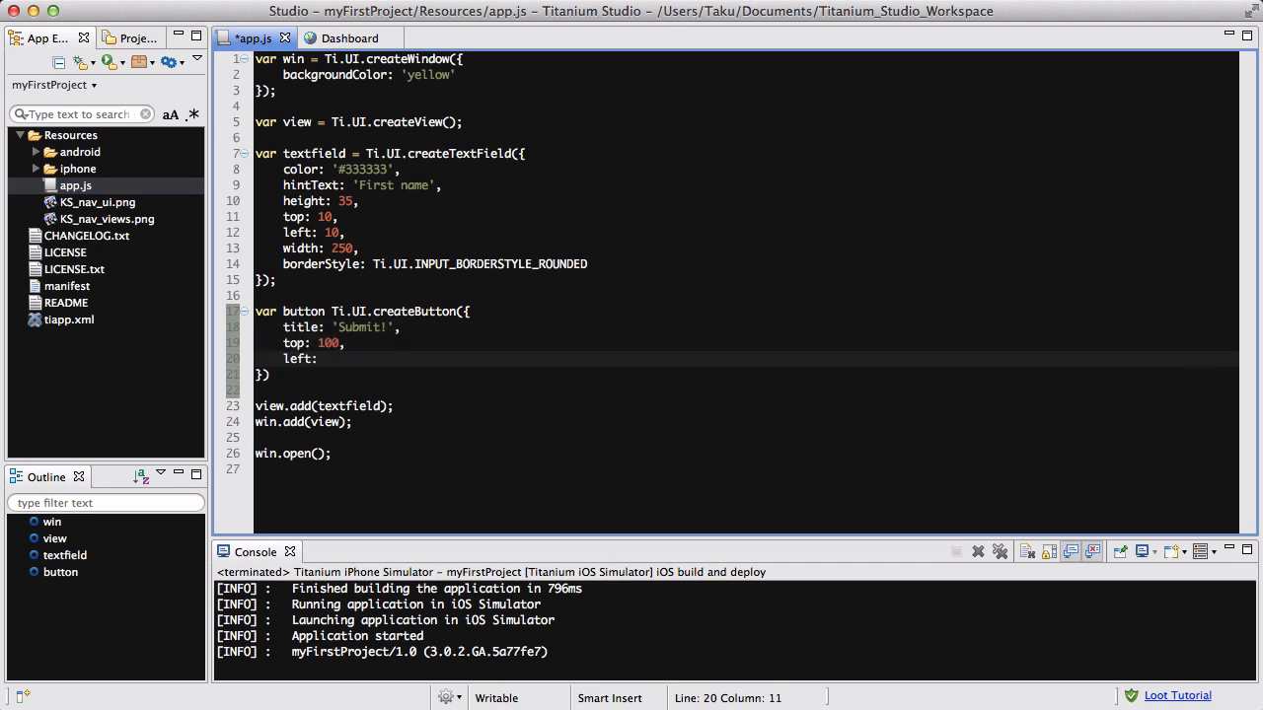
type("10,")
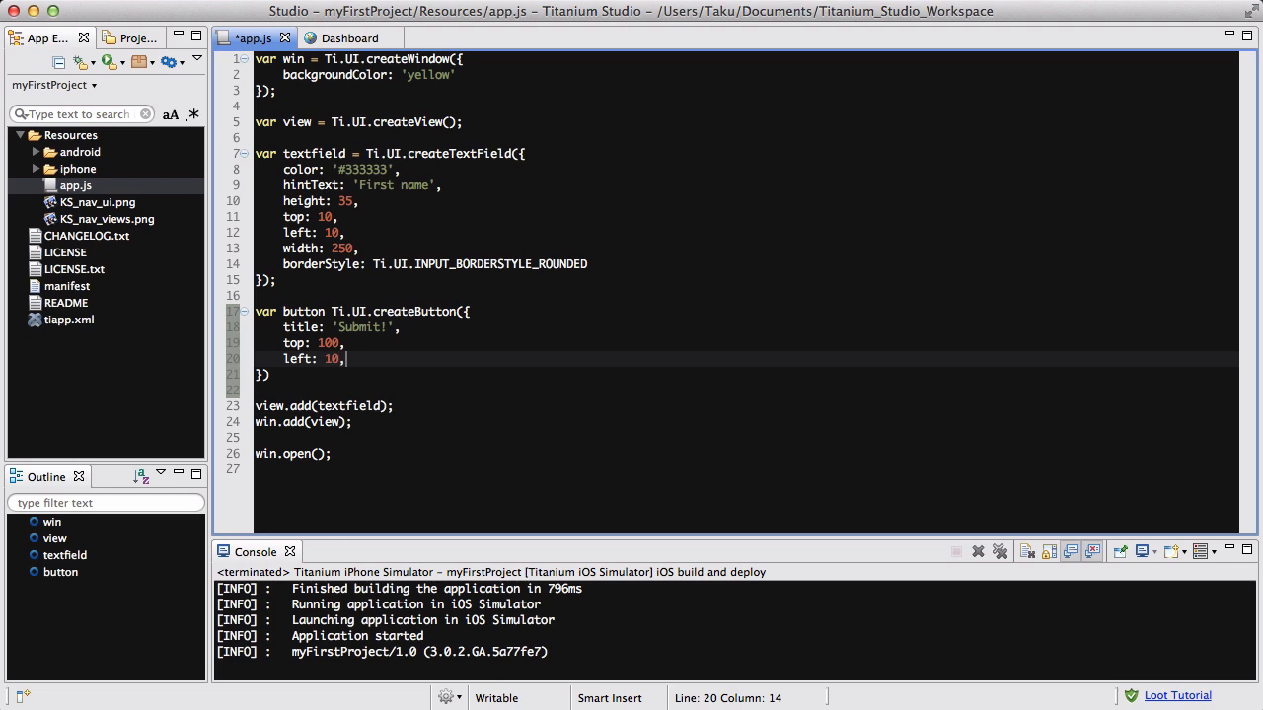
type("width: 100,")
type("height:")
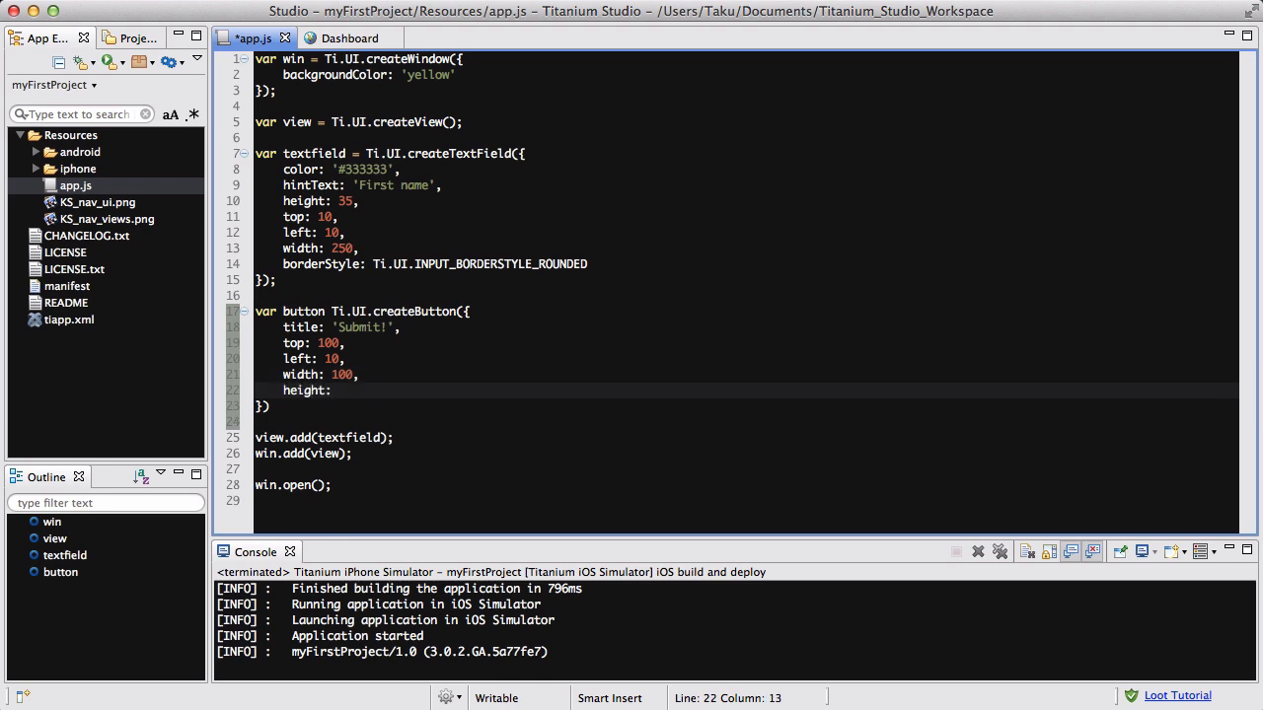
type("50")
left_click(745, 407)
type(";")
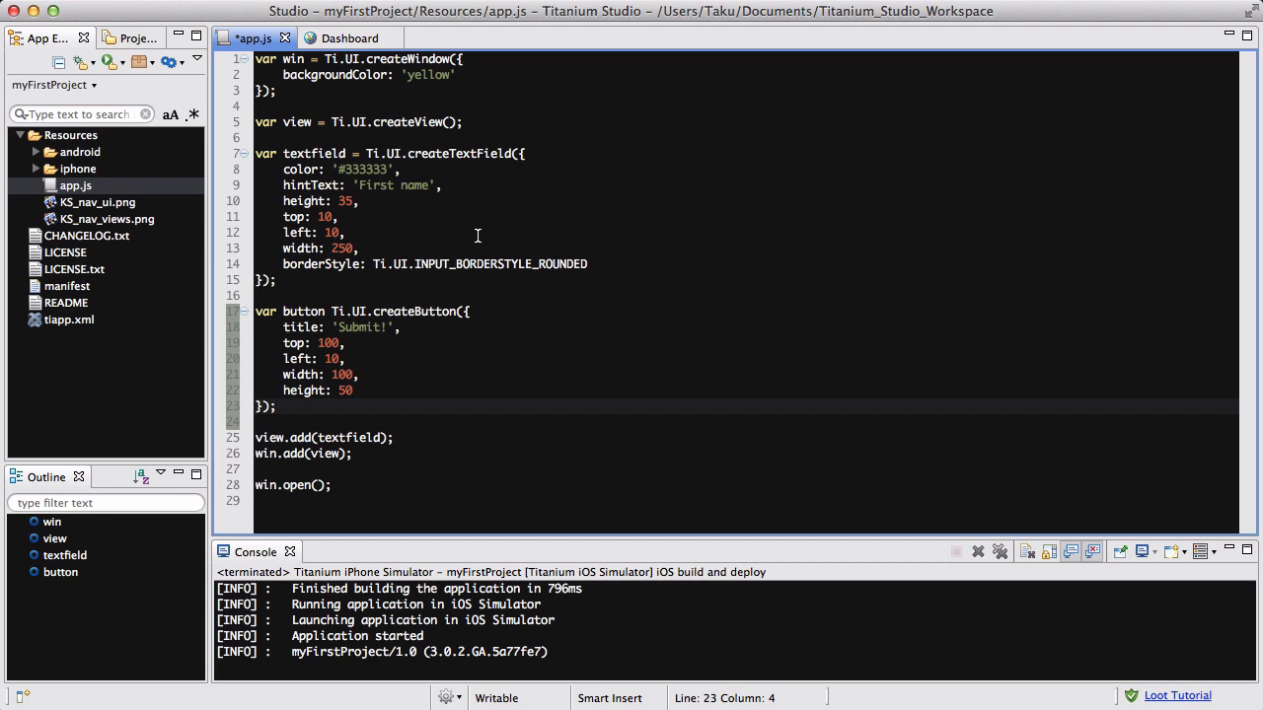
Attach a 'click' event listener with function(e) to the button.
type("button")
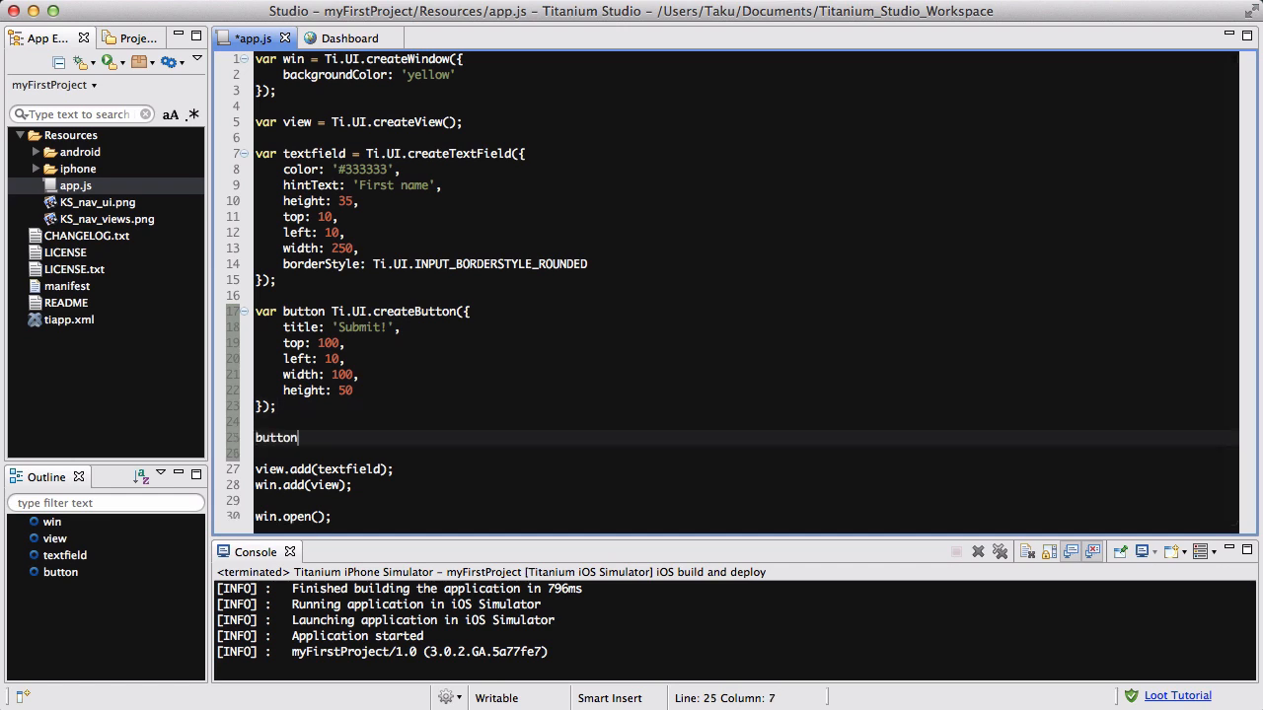
type(".")
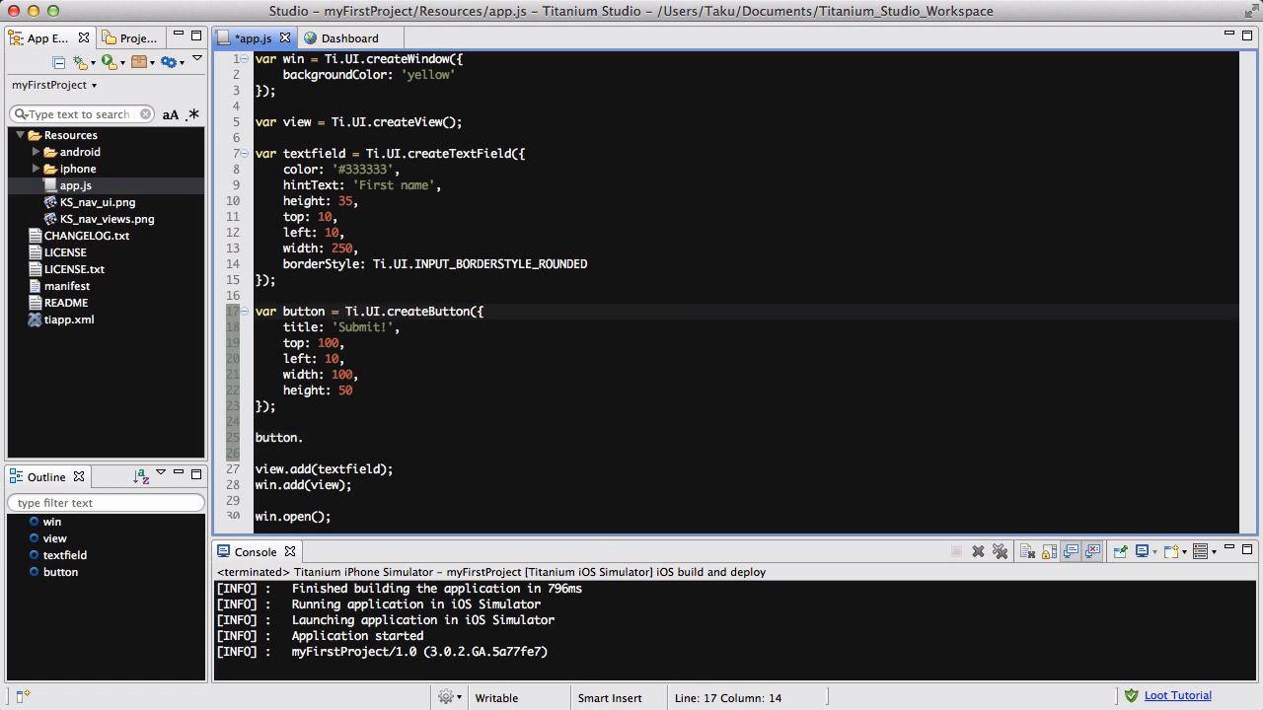
type("ad")
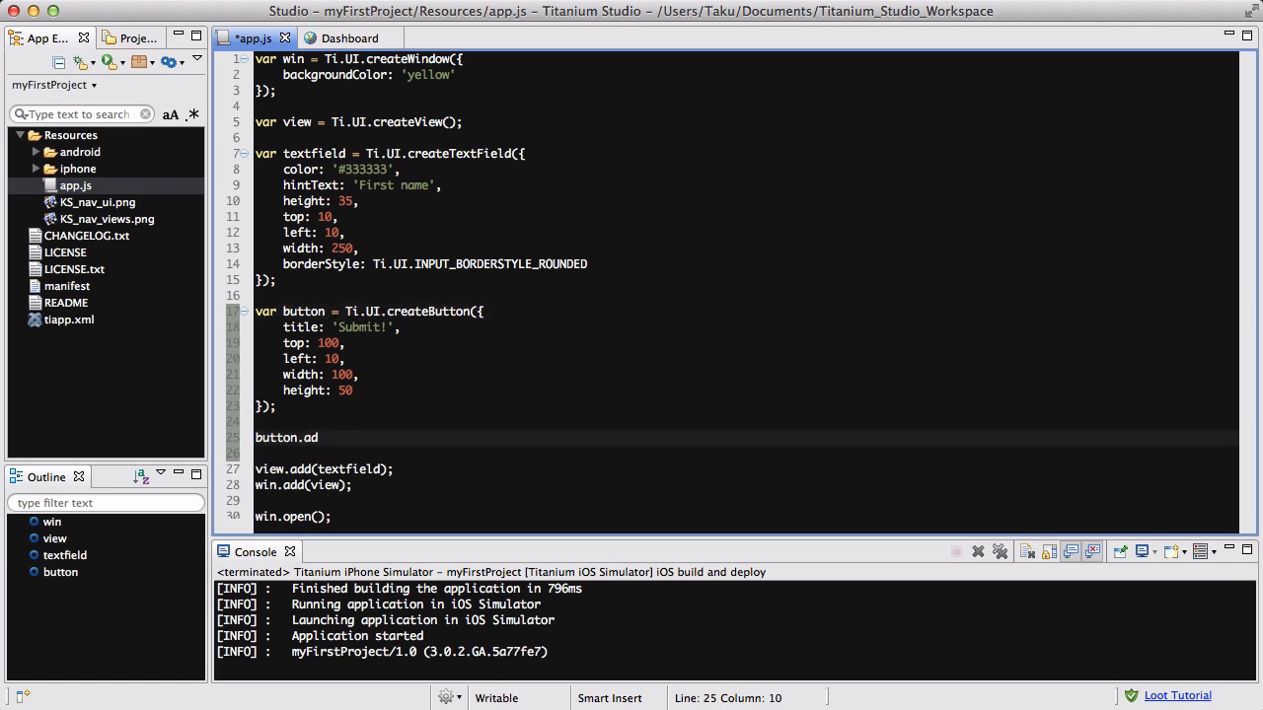
type("dEventLis")
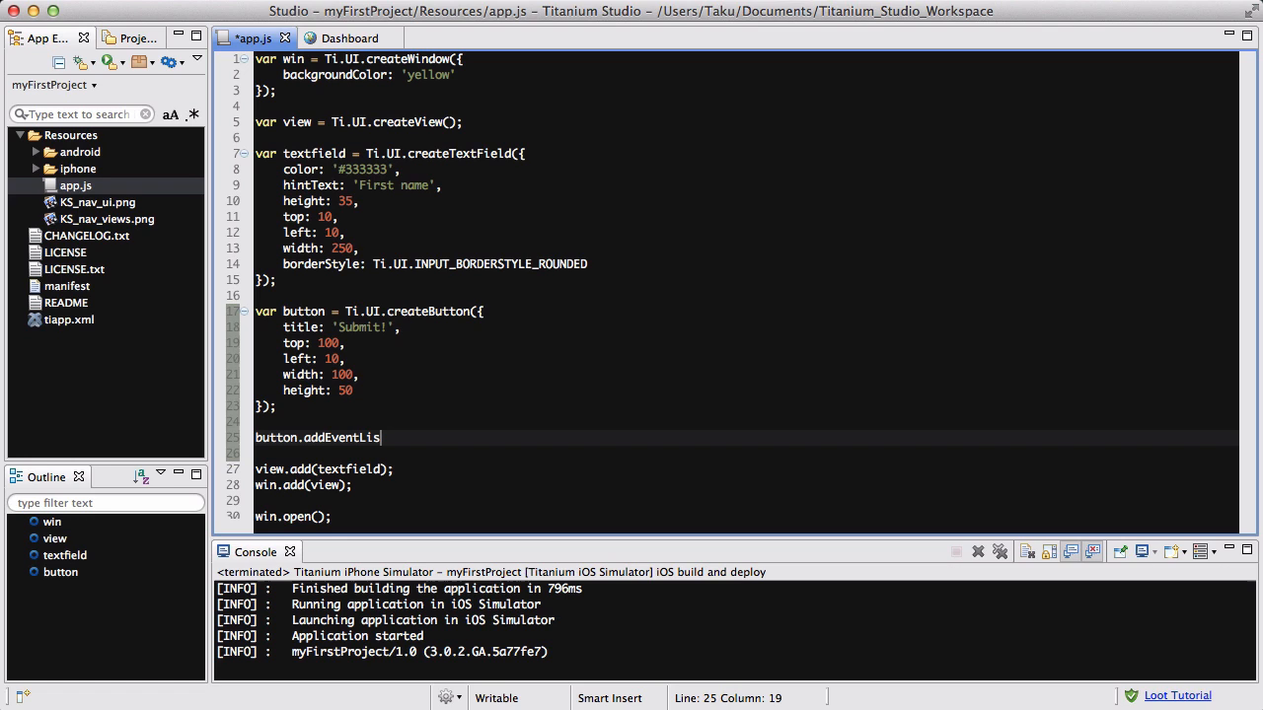
type("tener")
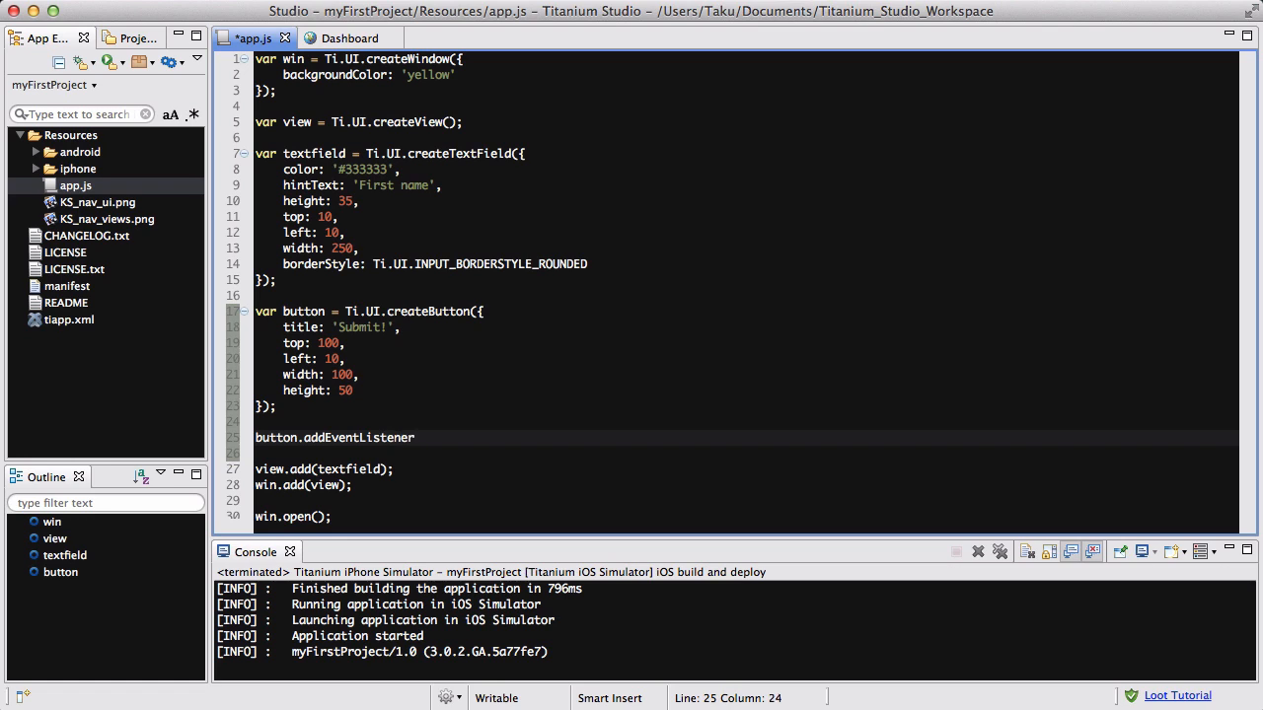
type("()")
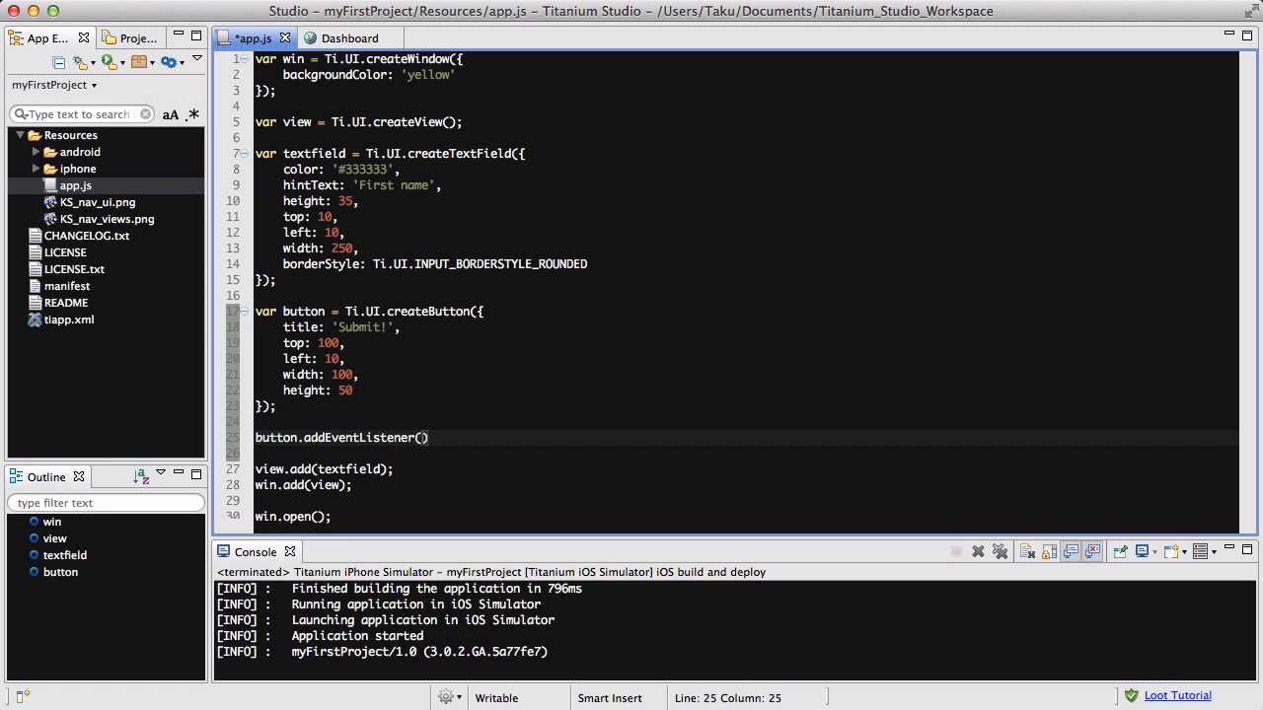
type("'click'")
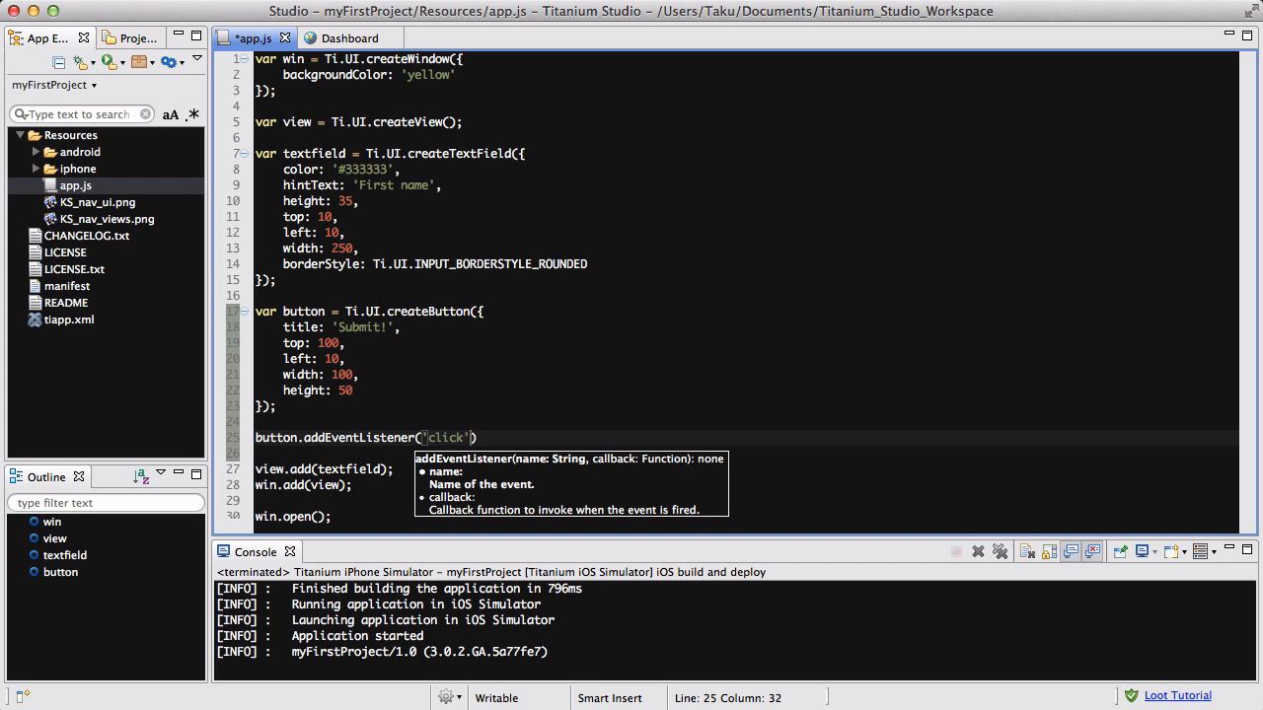
type(", f")
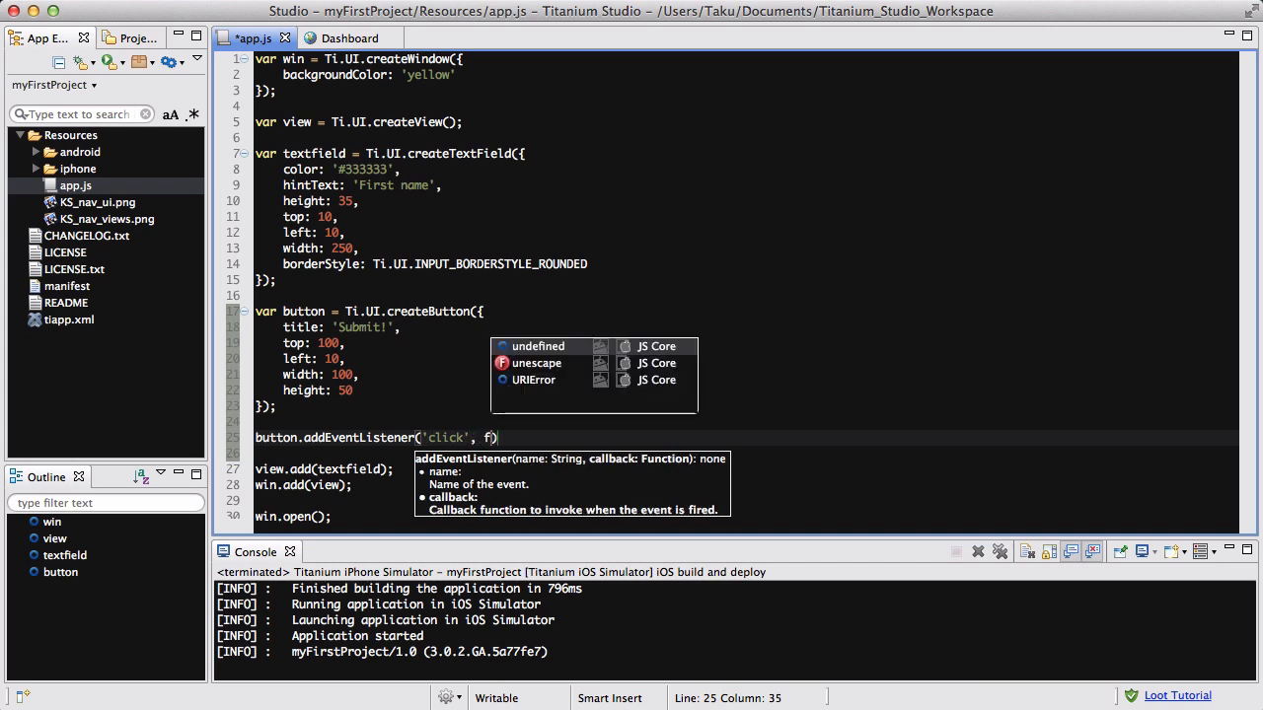
type("unction")
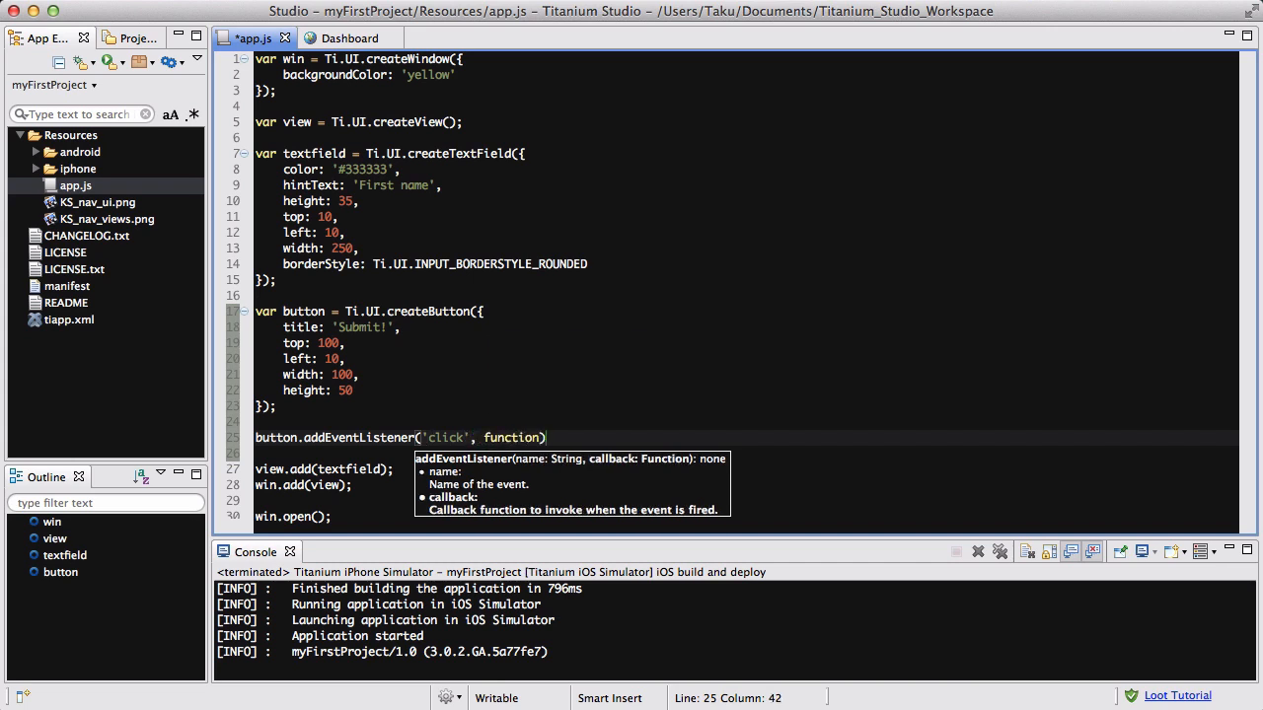
type("(e){")
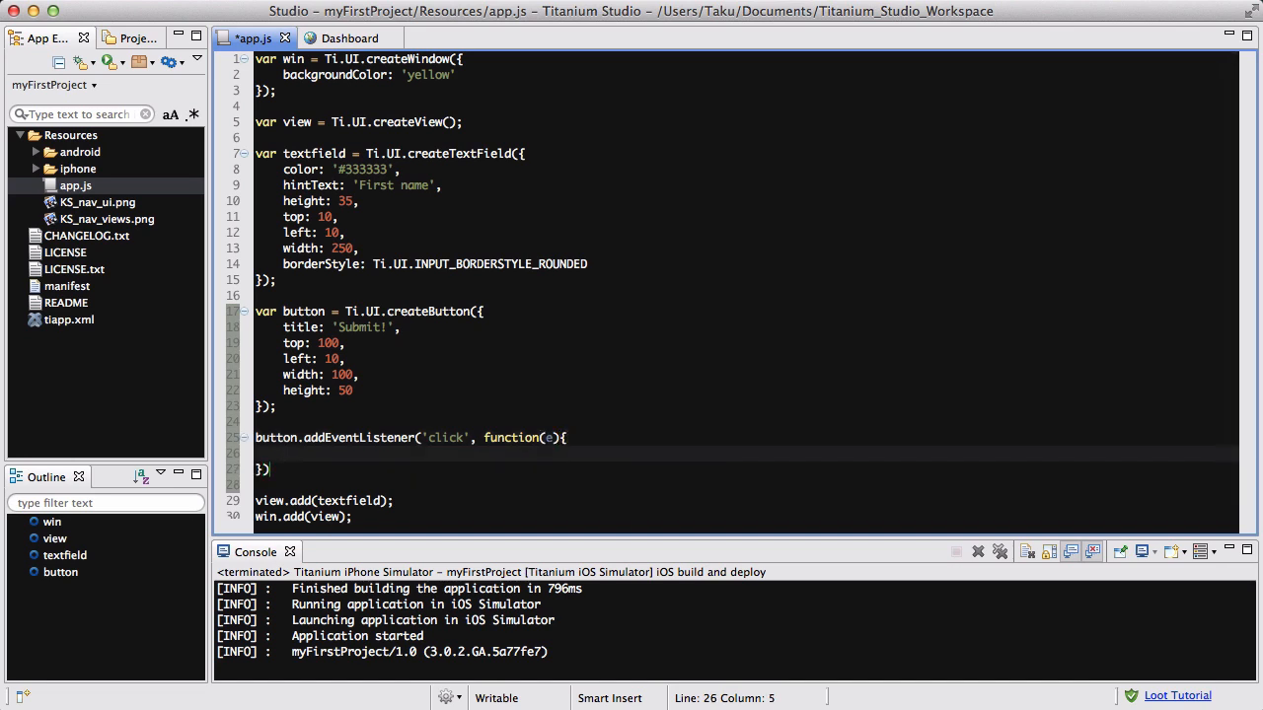
Inside the handler, call alert(textfield.getValue()).
type("alert()")
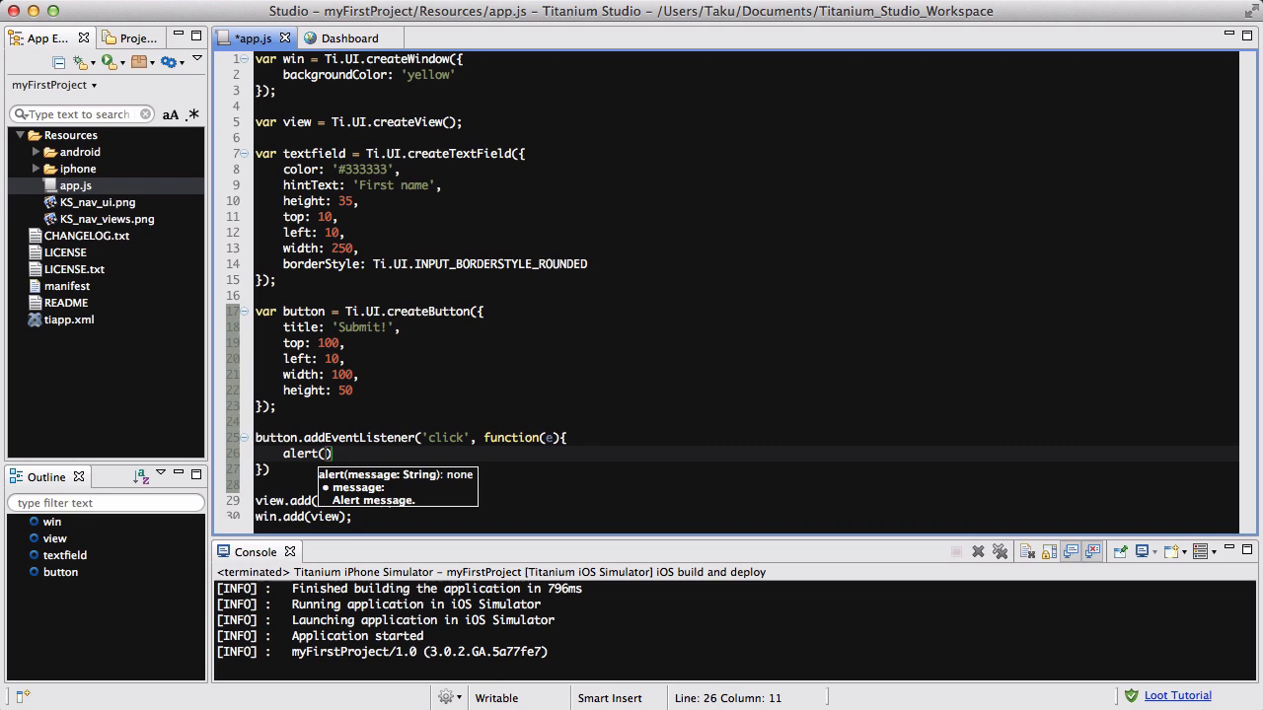
type("tf.")
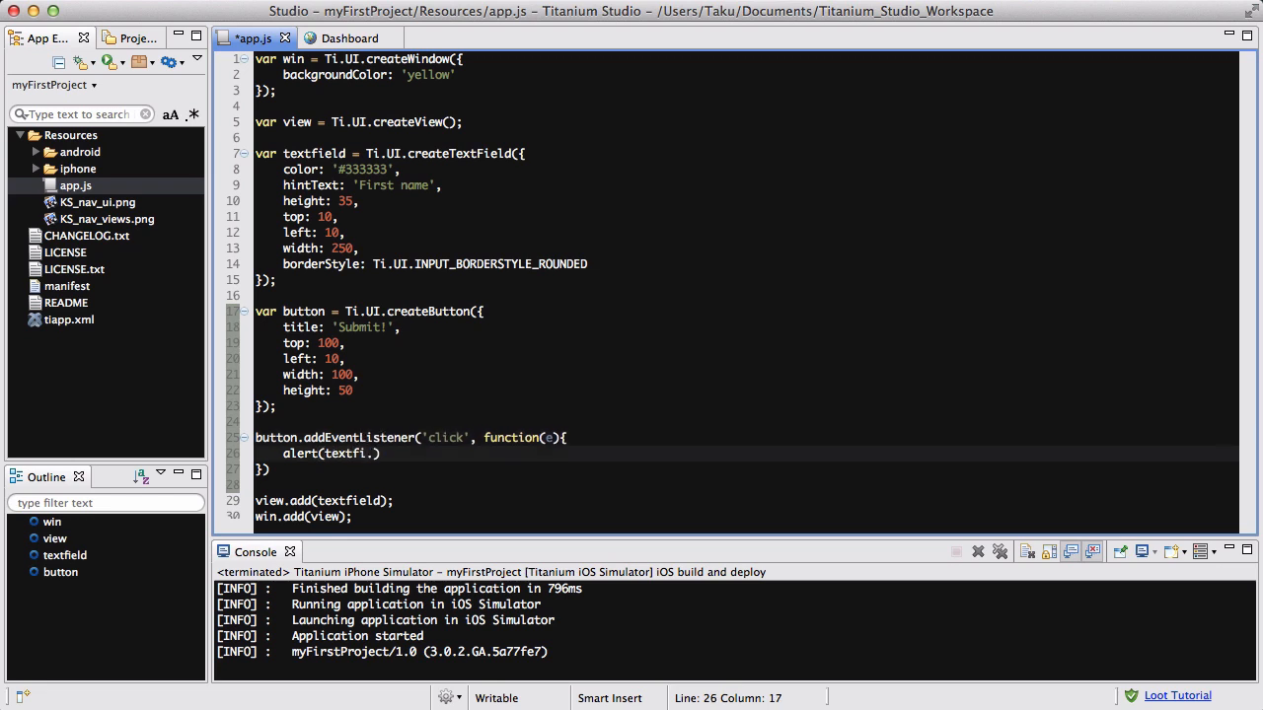
type("eld")
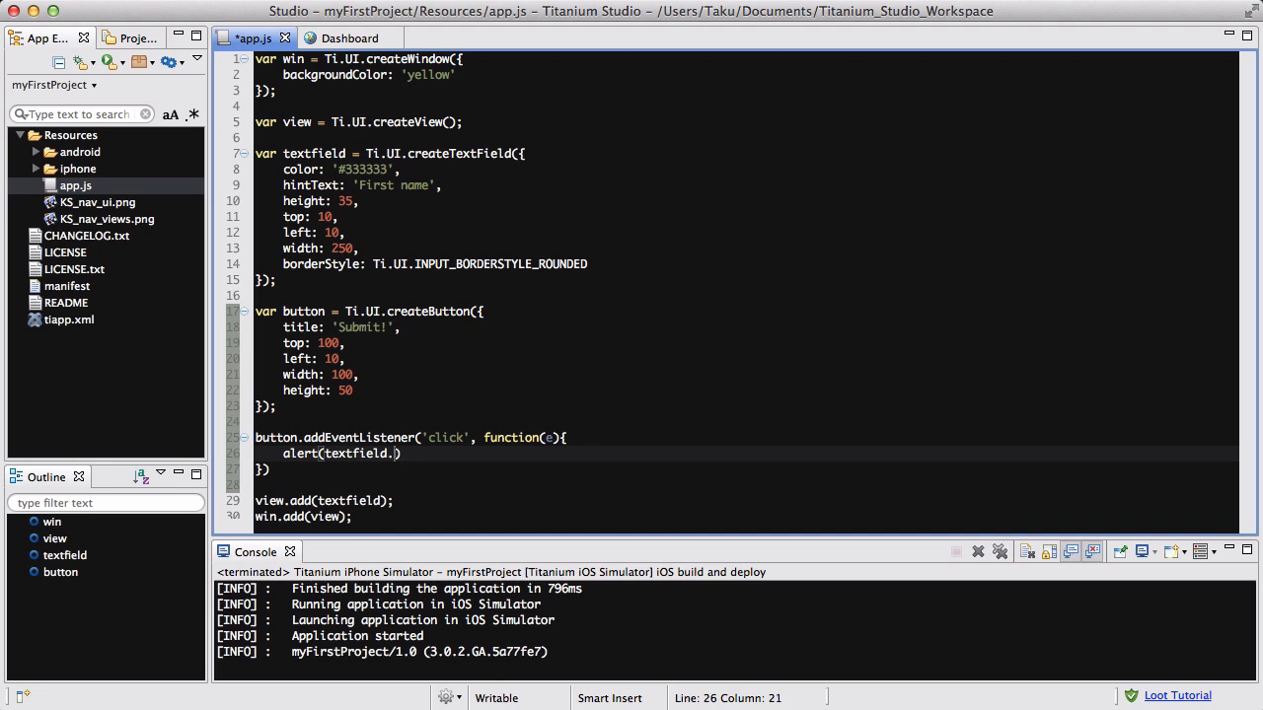
type("get")
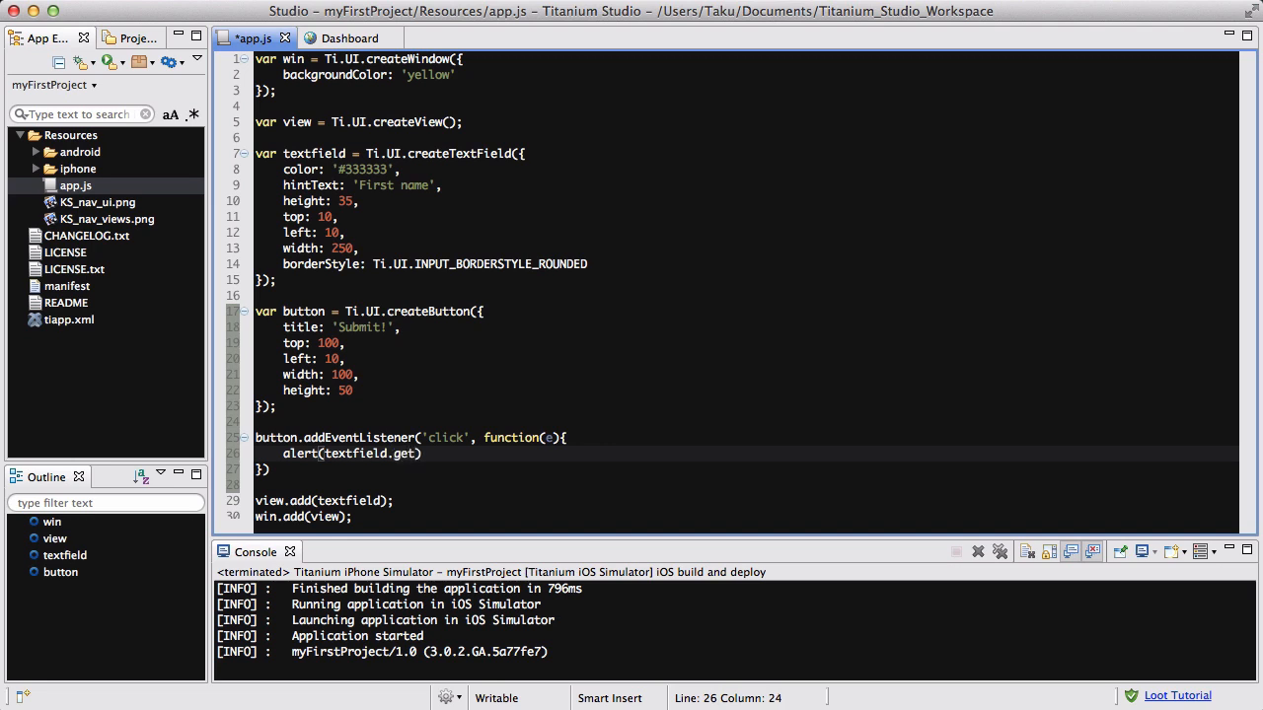
type("Value")
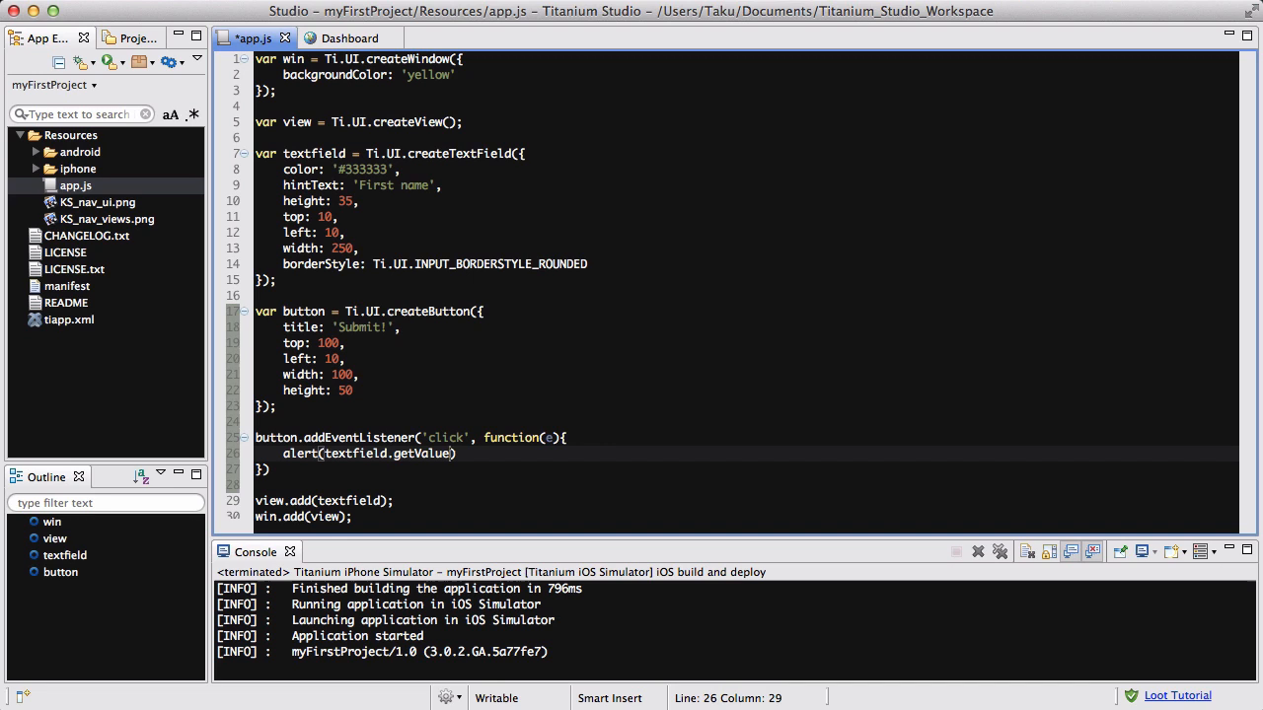
type("(")
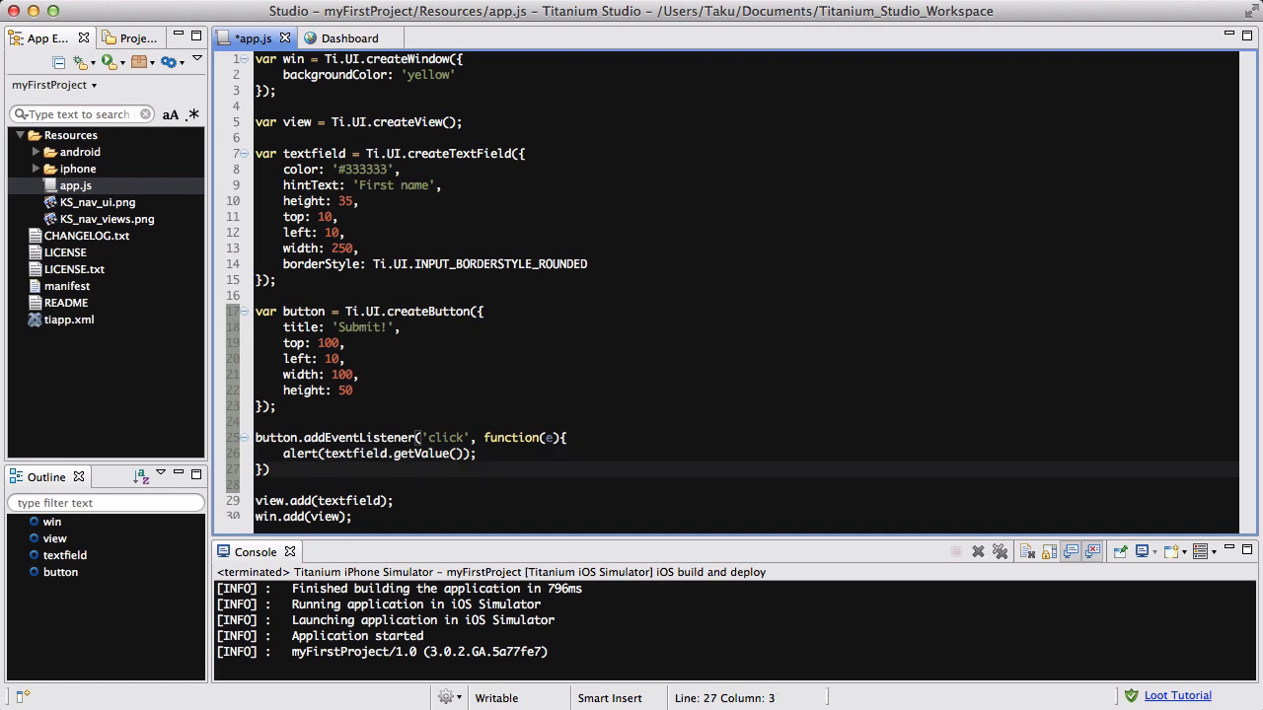
Write win.open(); at the end and add view.add(button); after view.add(textfield);.
type("win.open();")
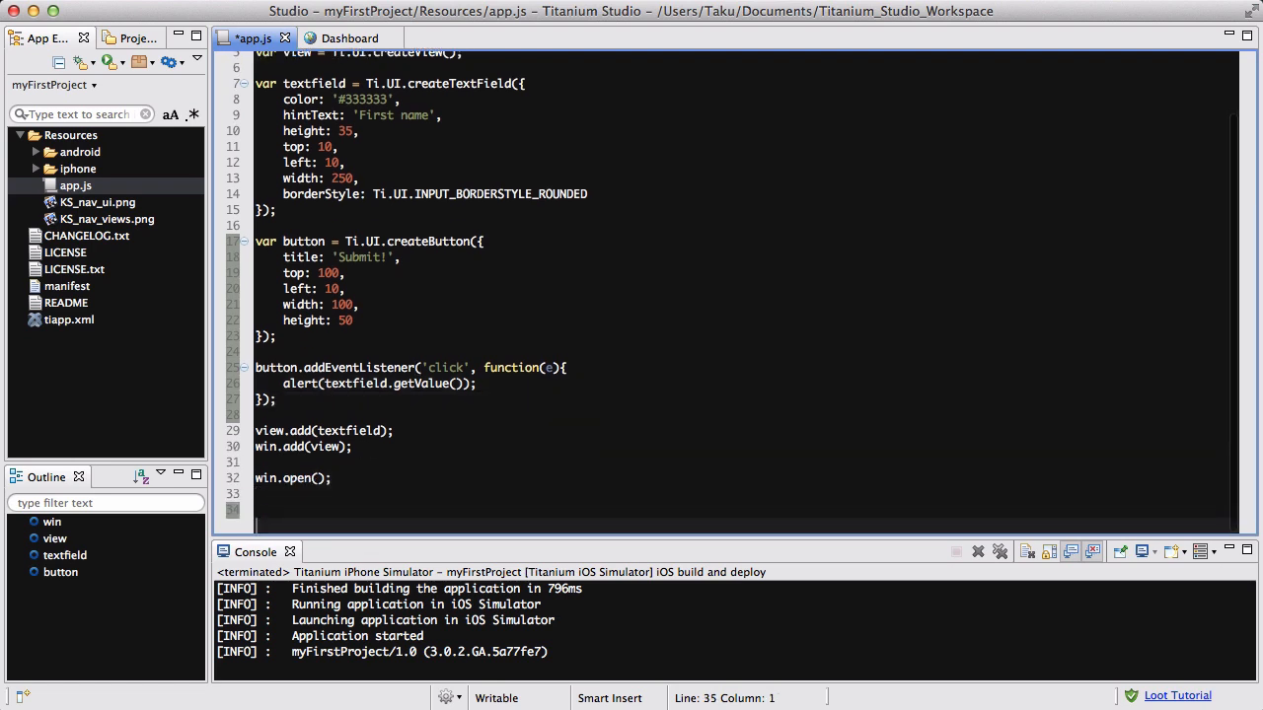
scroll("down", 3)
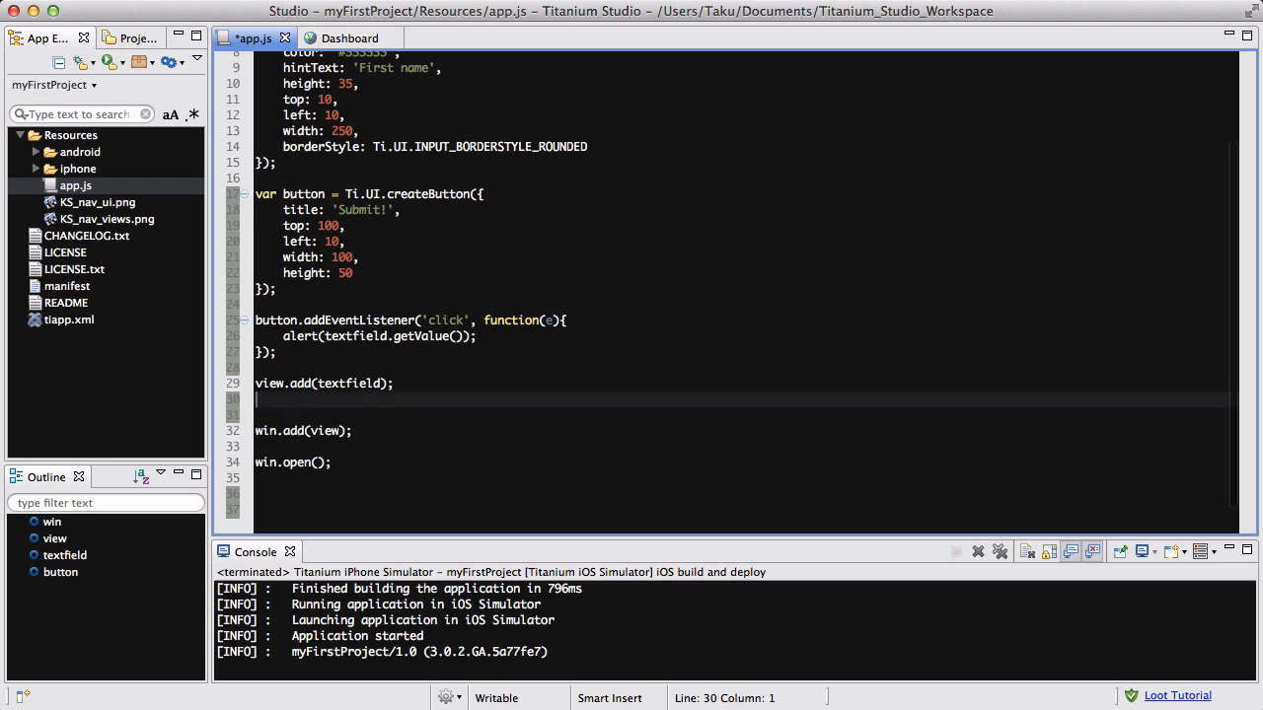
type("view.add(button);")
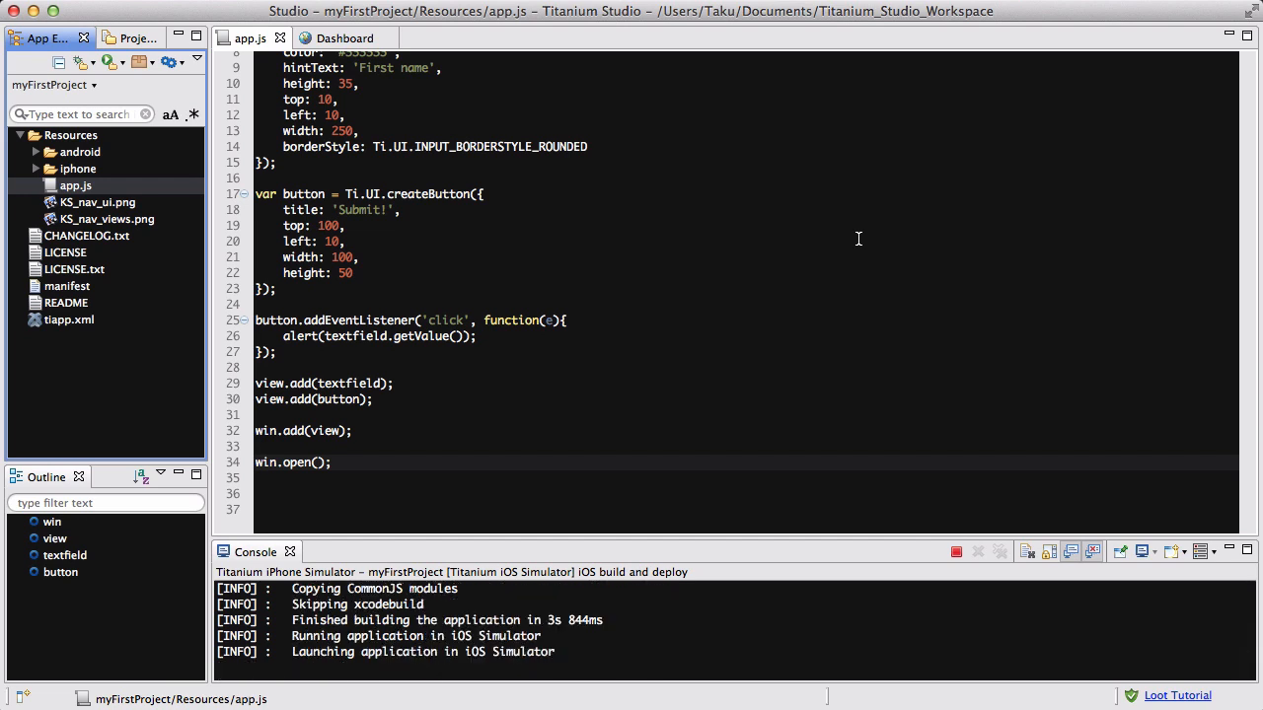
mouse_move(813, 556)
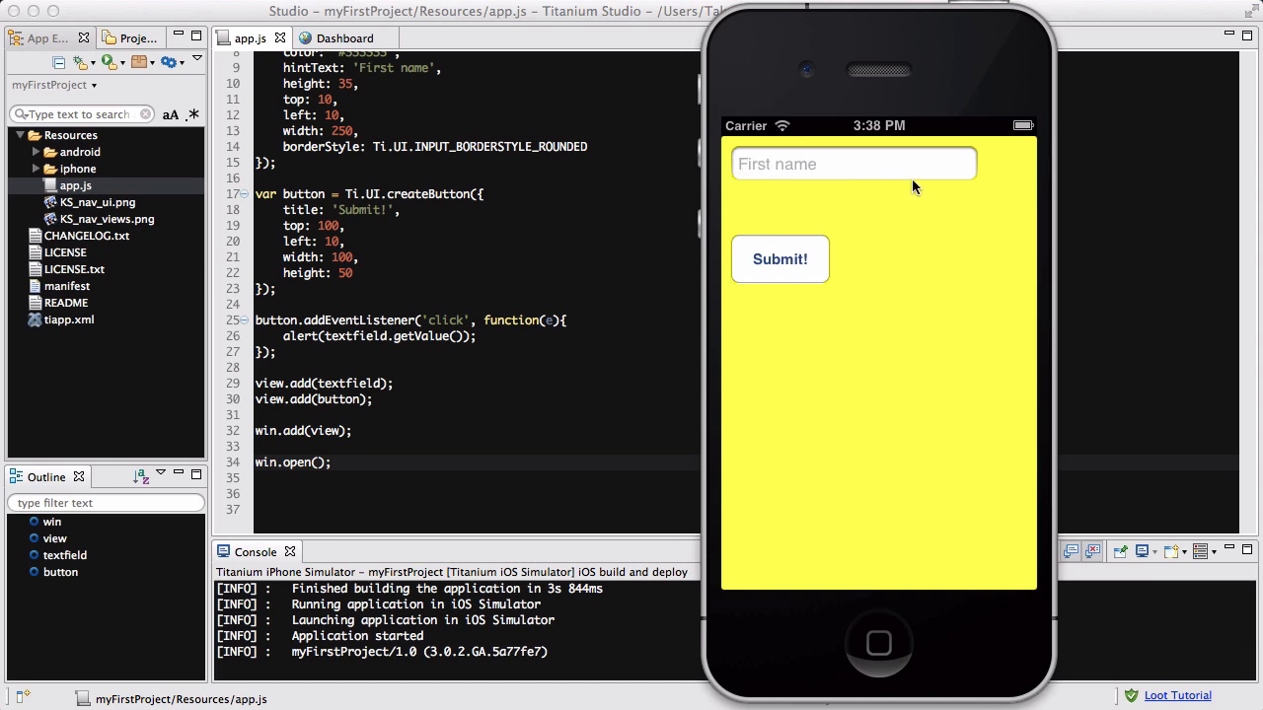
mouse_move(876, 154)
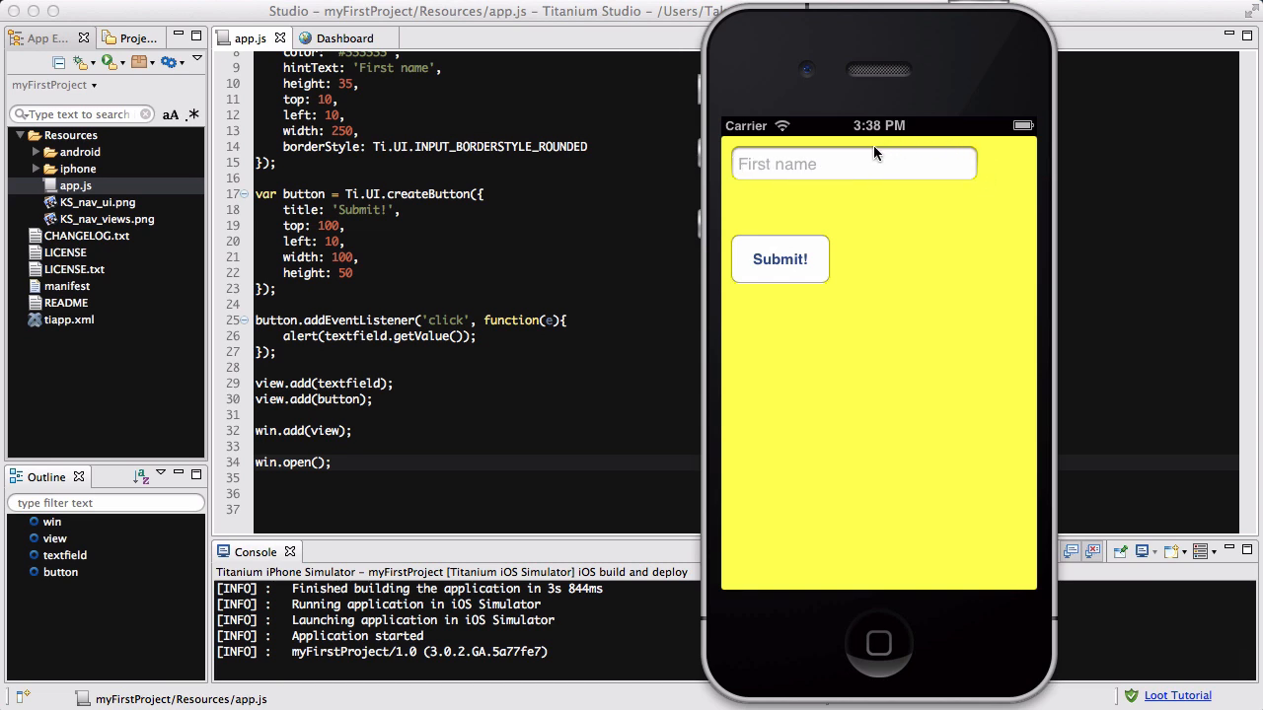
mouse_move(805, 198)
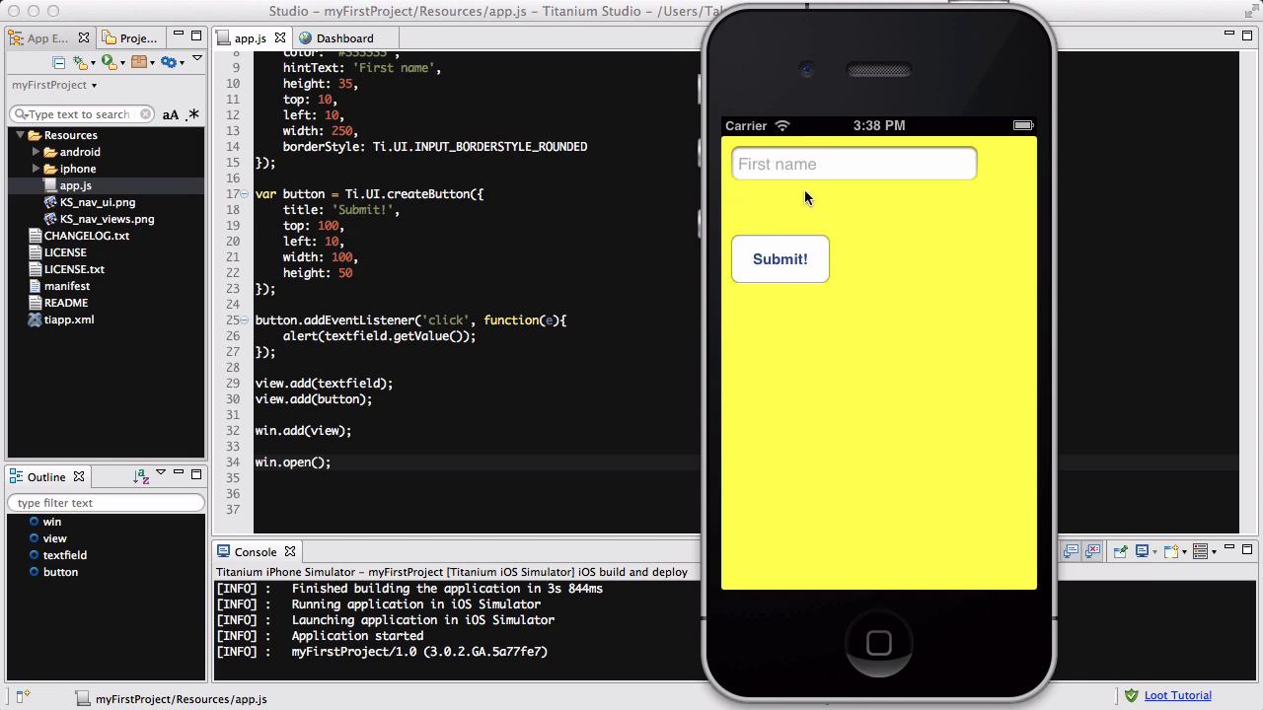
mouse_move(570, 178)
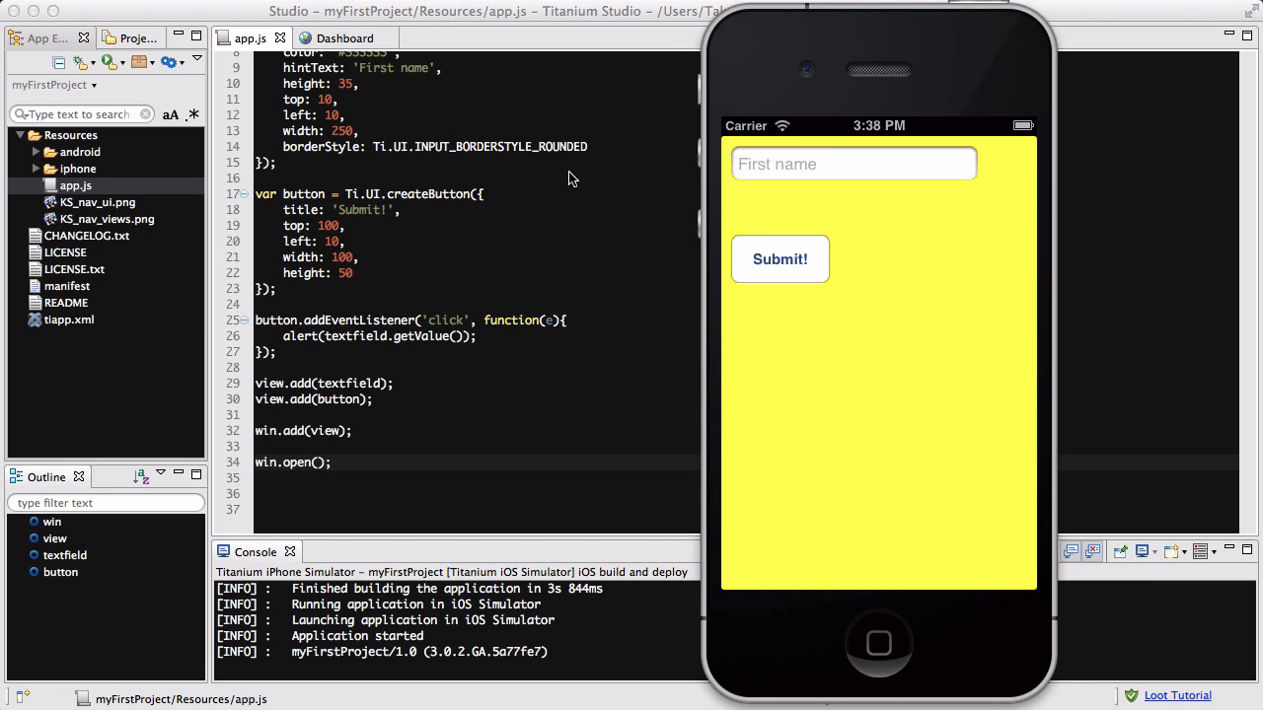
mouse_move(582, 166)
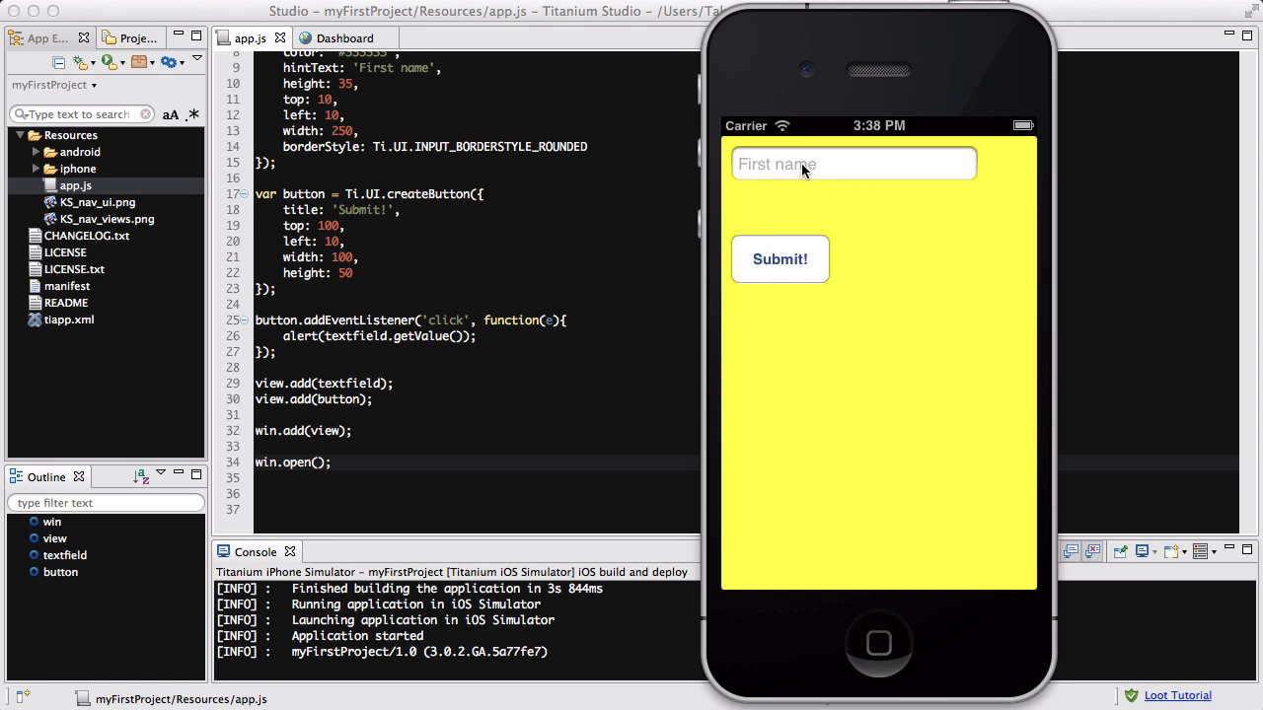
mouse_move(828, 161)
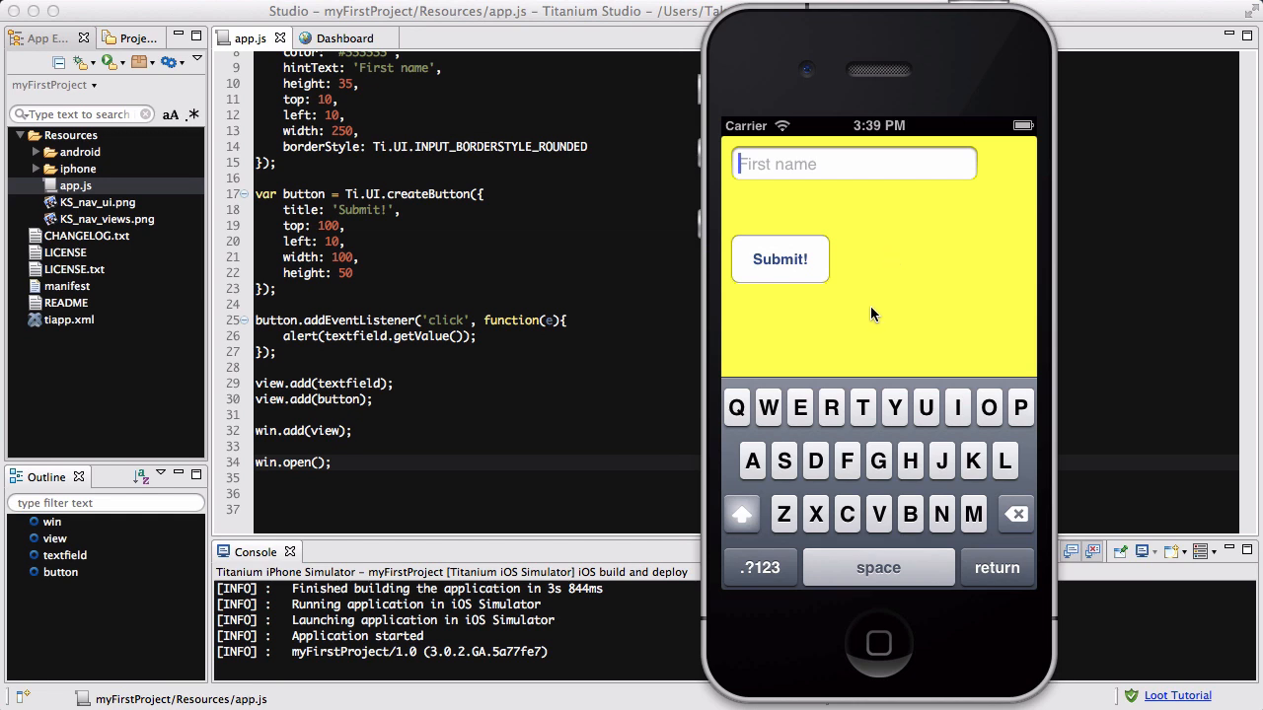
Enter John in the simulator field, tap Submit! to alert John, dismiss it and submit again.
type("John")
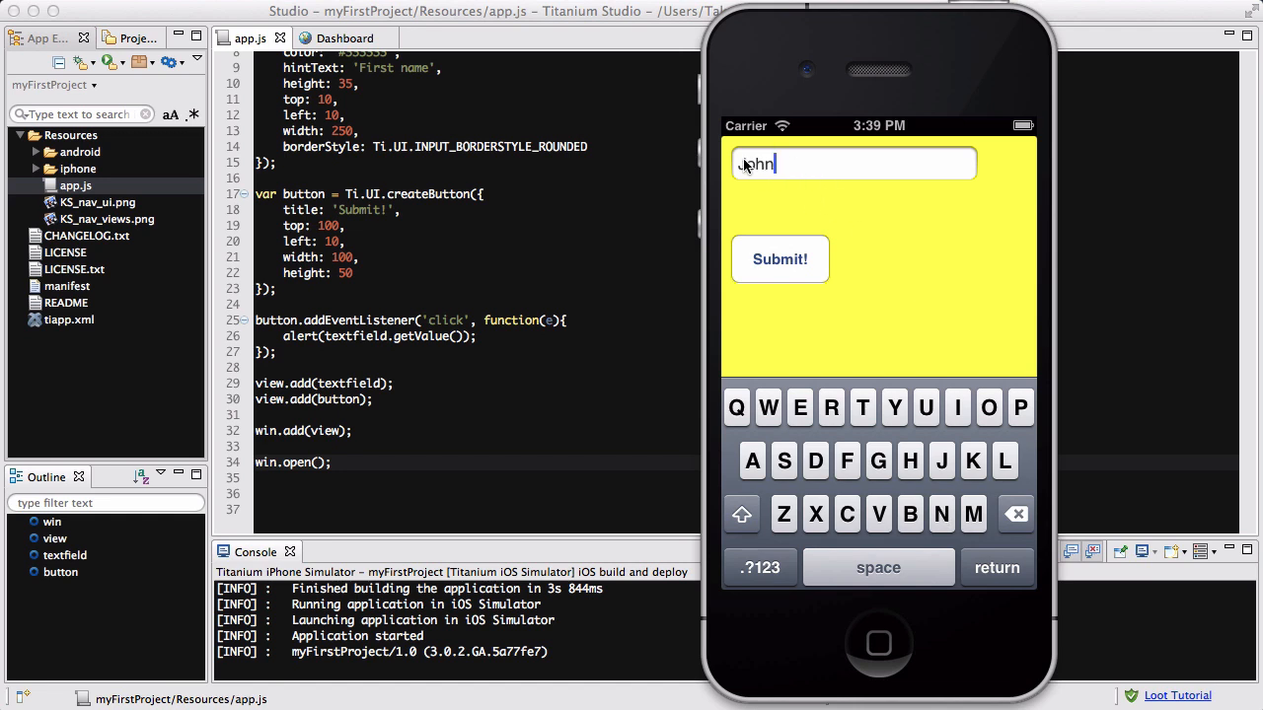
type("John")
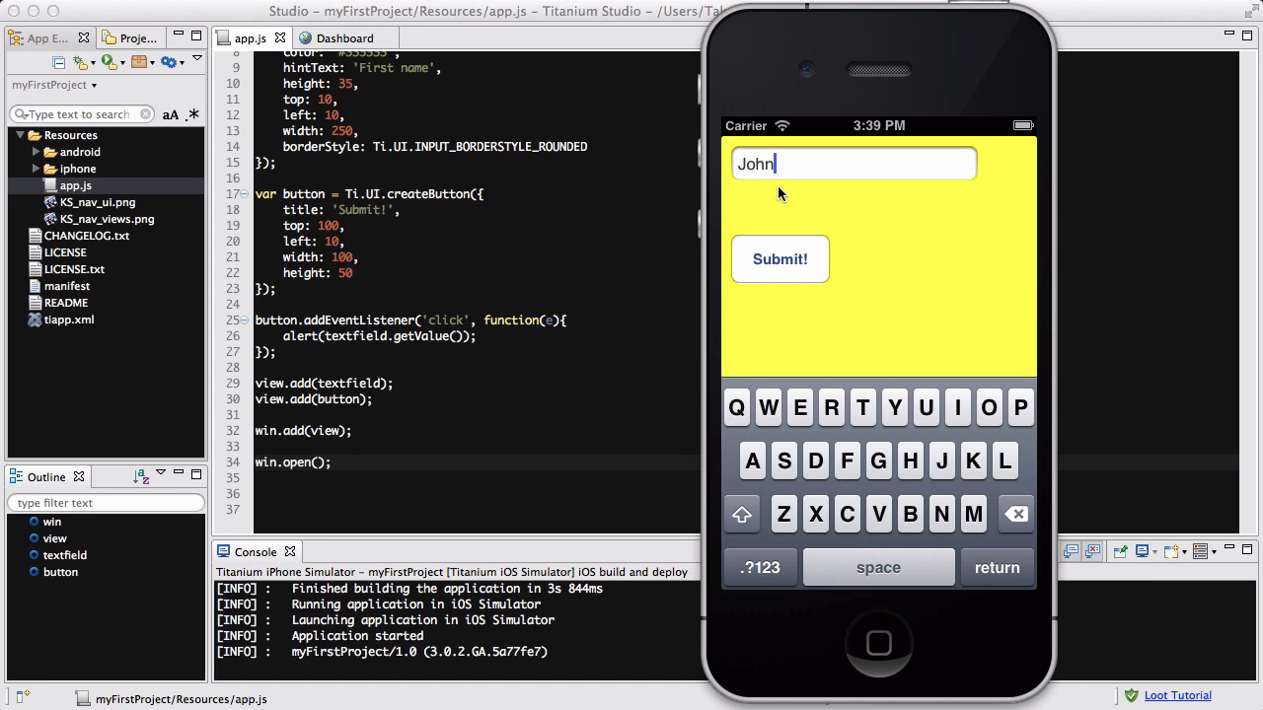
left_click(780, 258)
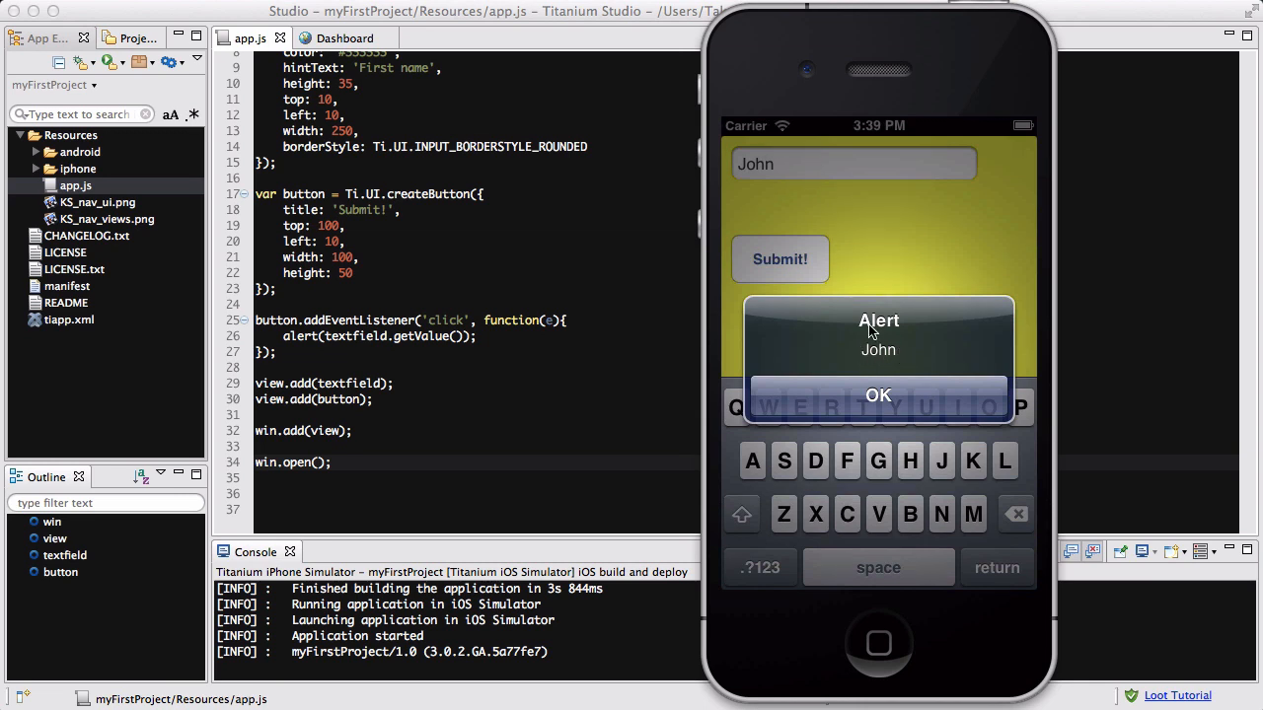
left_click(876, 395)
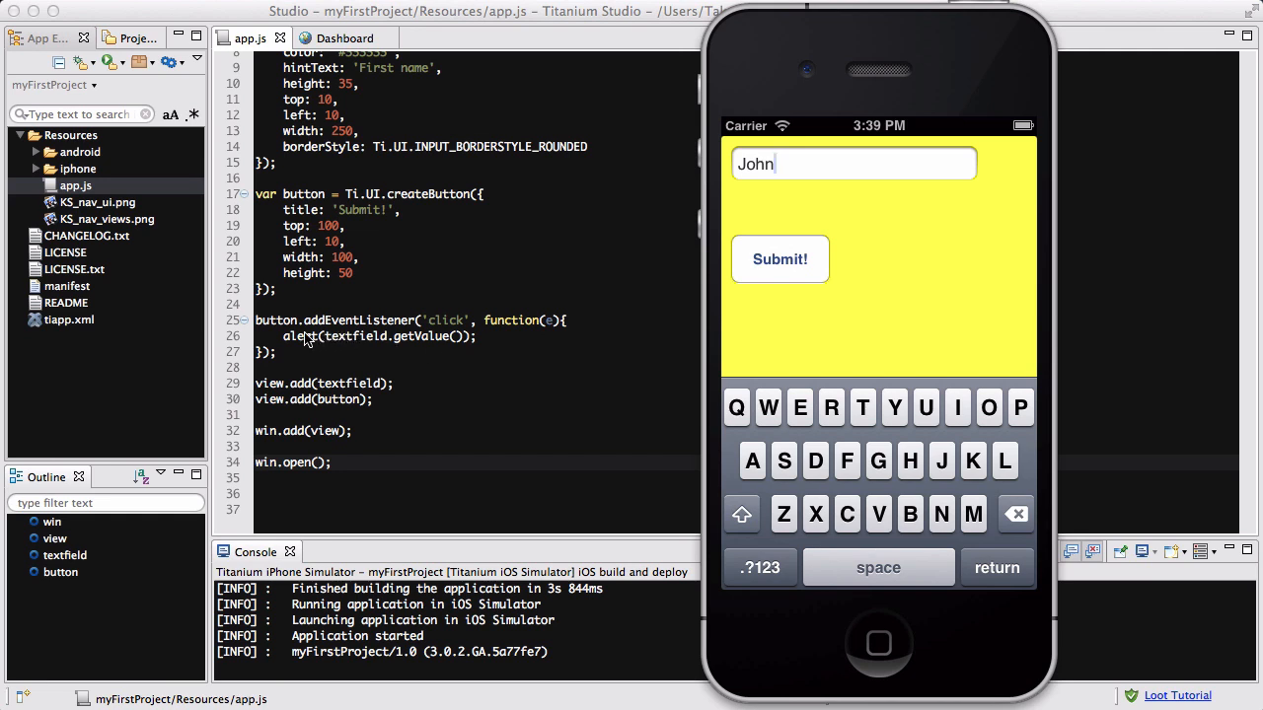
mouse_move(884, 203)
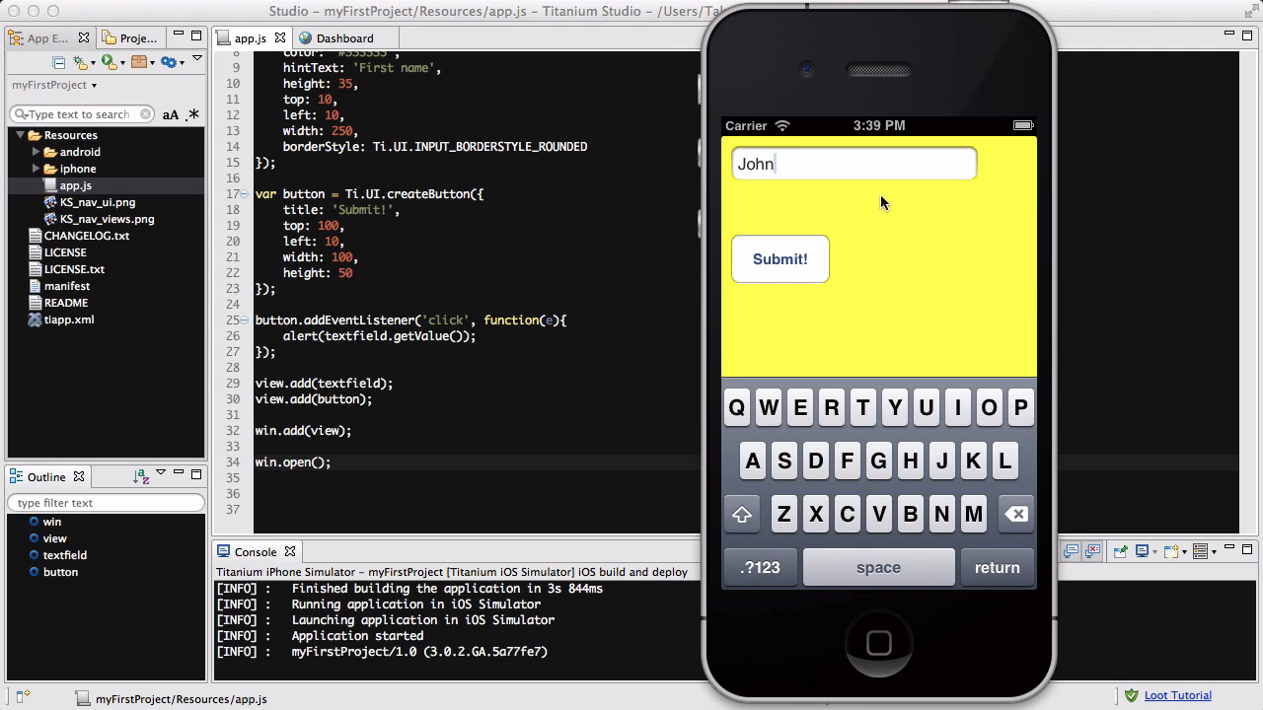
mouse_move(801, 213)
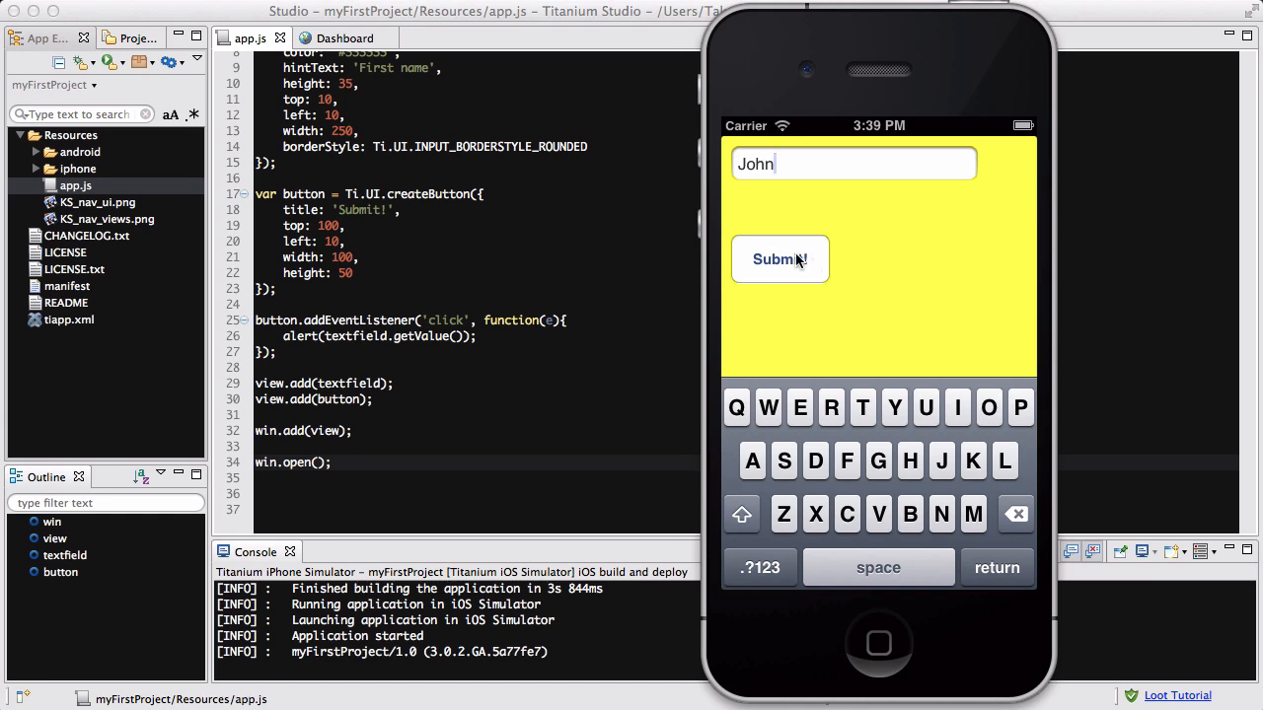
left_click(779, 258)
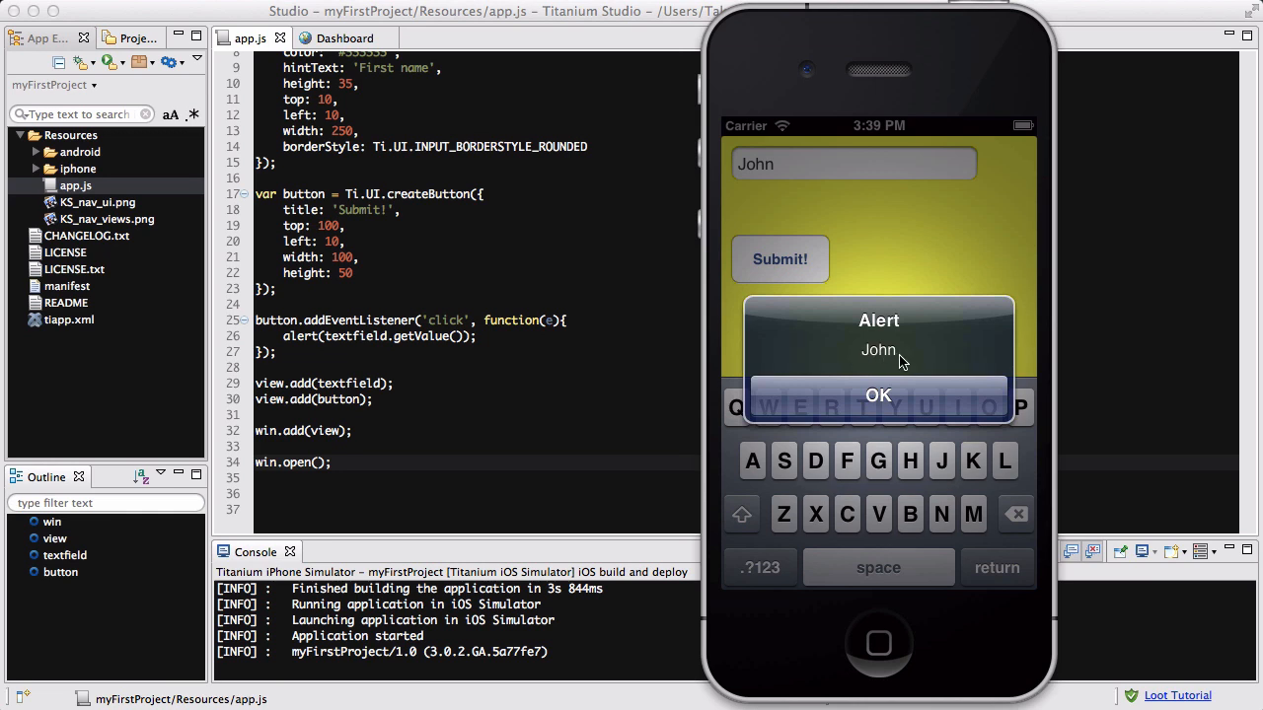
mouse_move(905, 339)
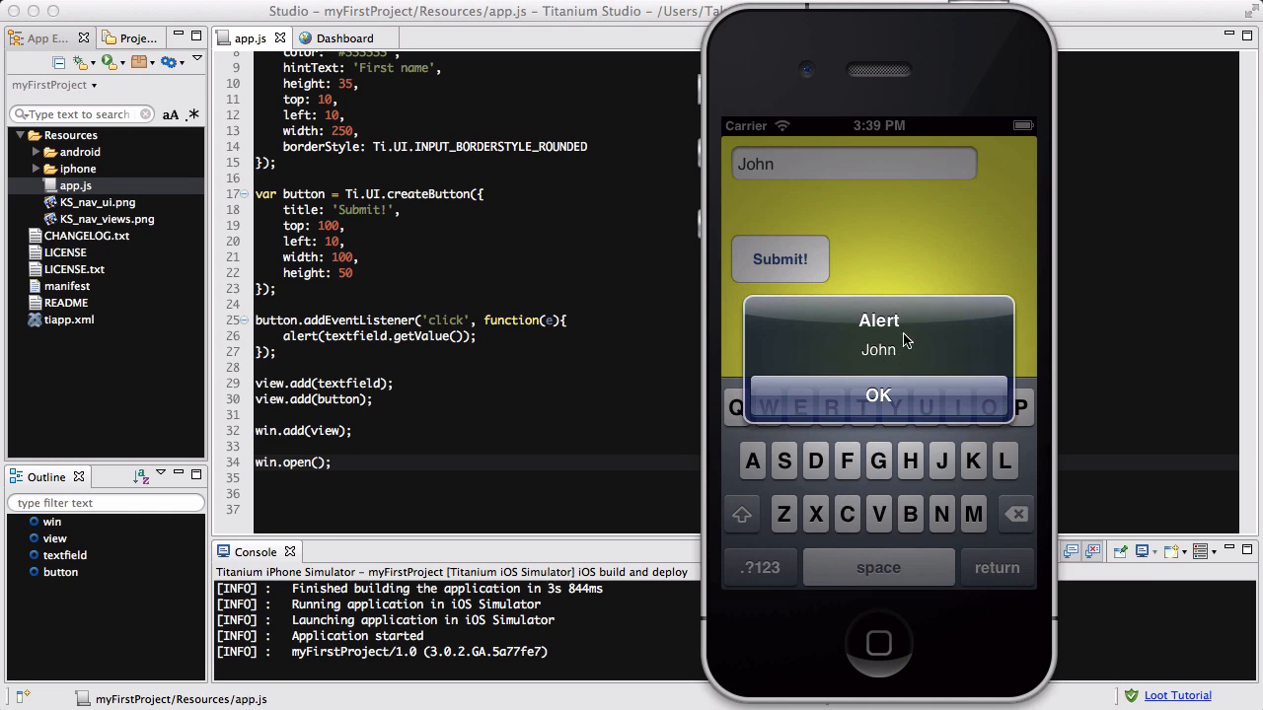